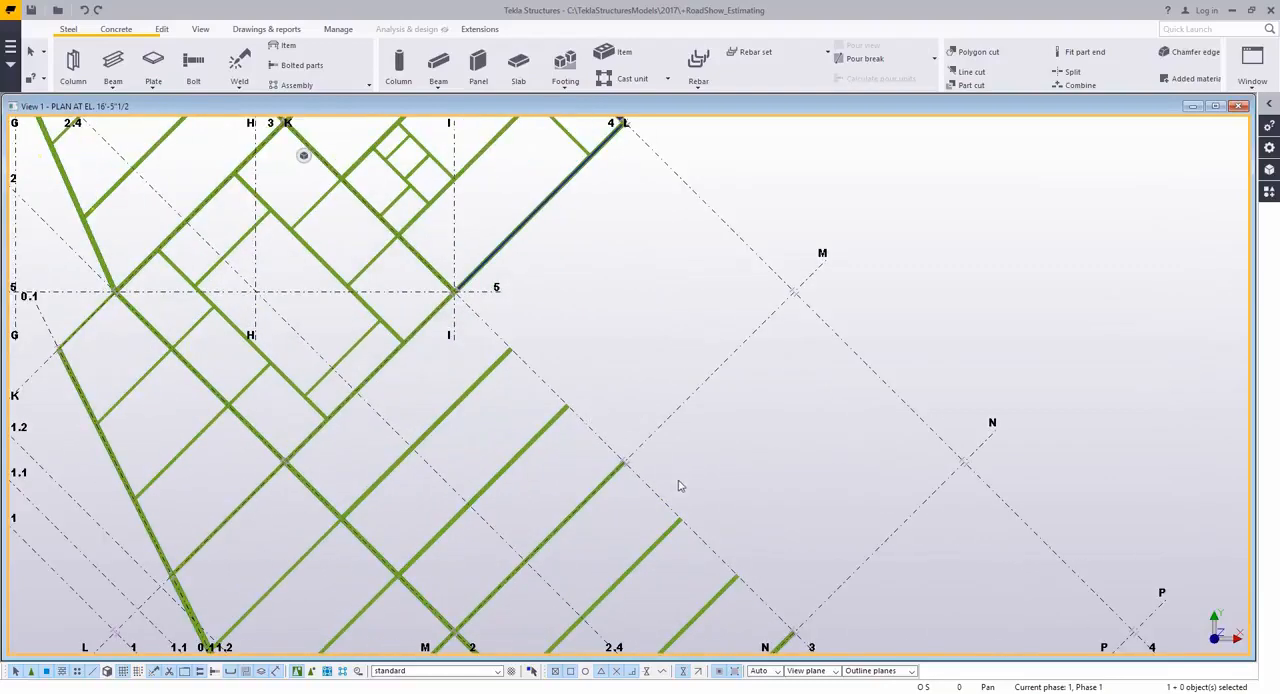
# Page forward to page 3 of 14, the enlarged Level 2 framing plan SF102.D.
pyautogui.click(113, 65)
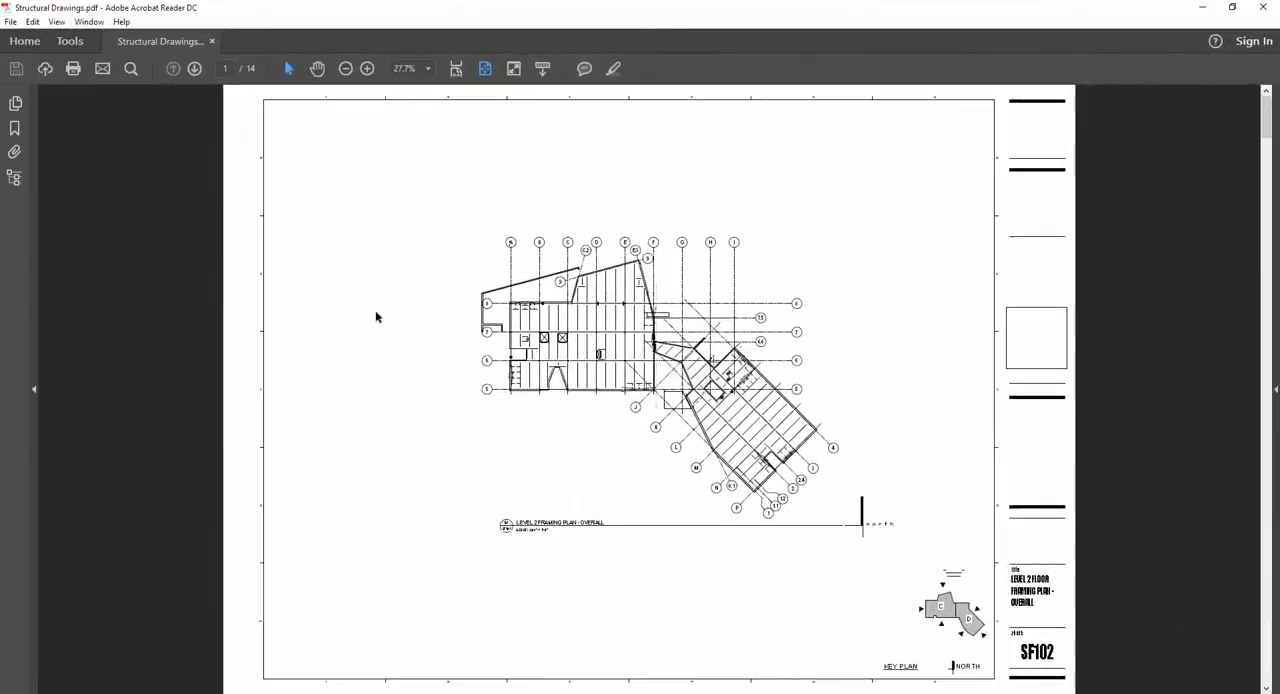
pyautogui.moveTo(762, 441)
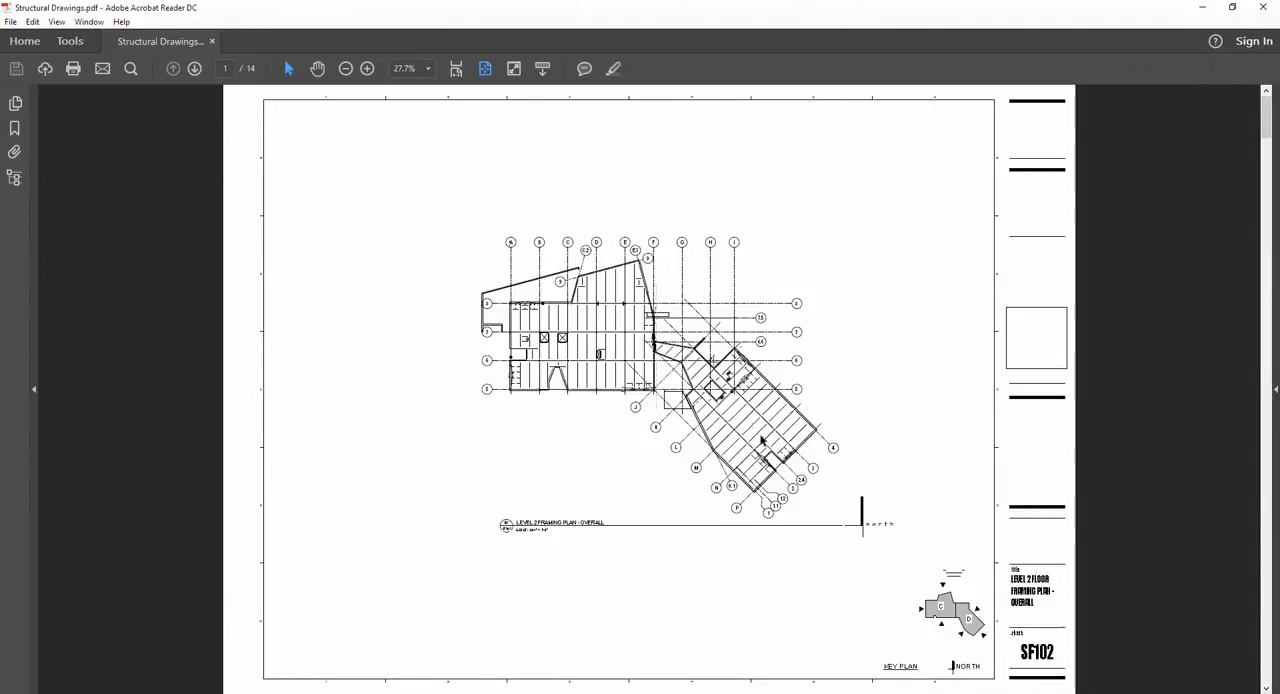
pyautogui.click(194, 68)
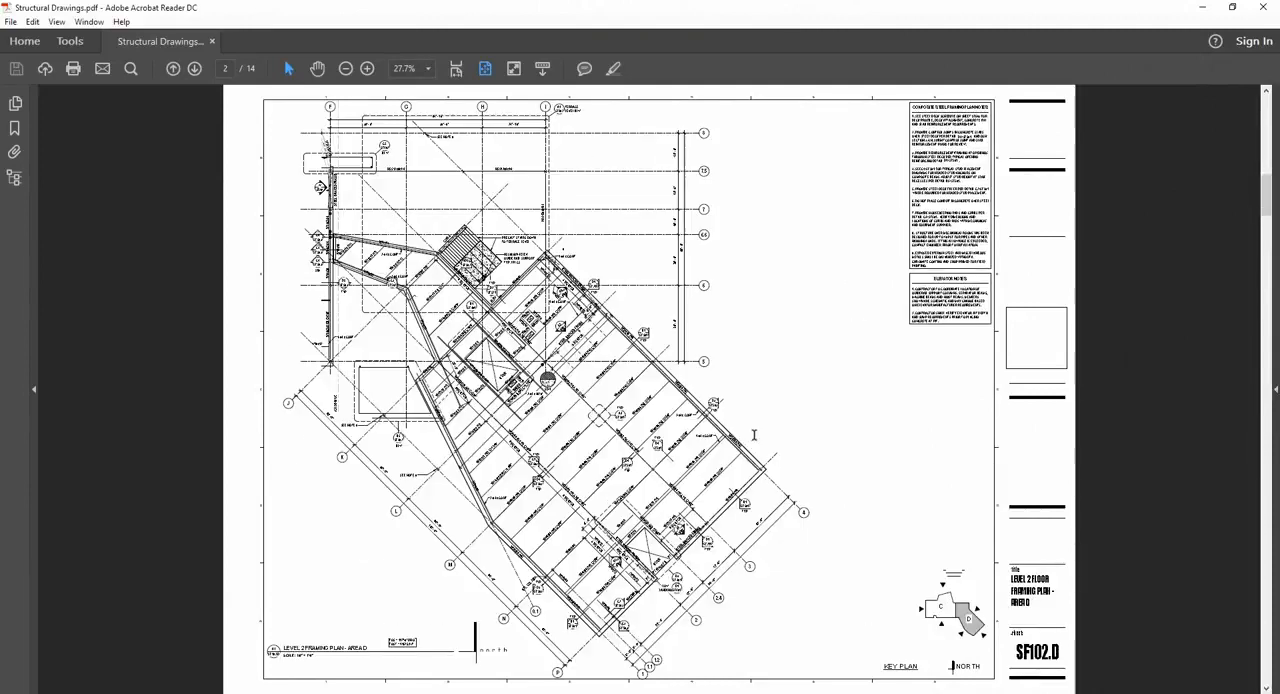
pyautogui.click(194, 68)
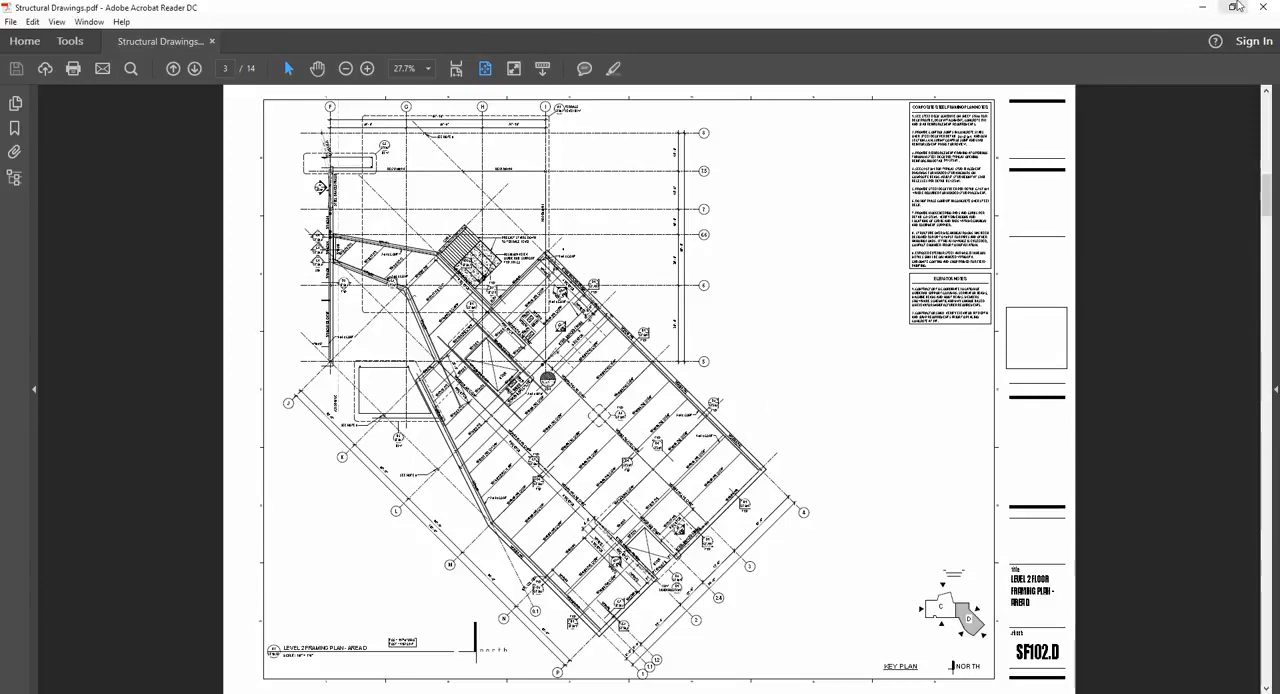
pyautogui.moveTo(1263, 8)
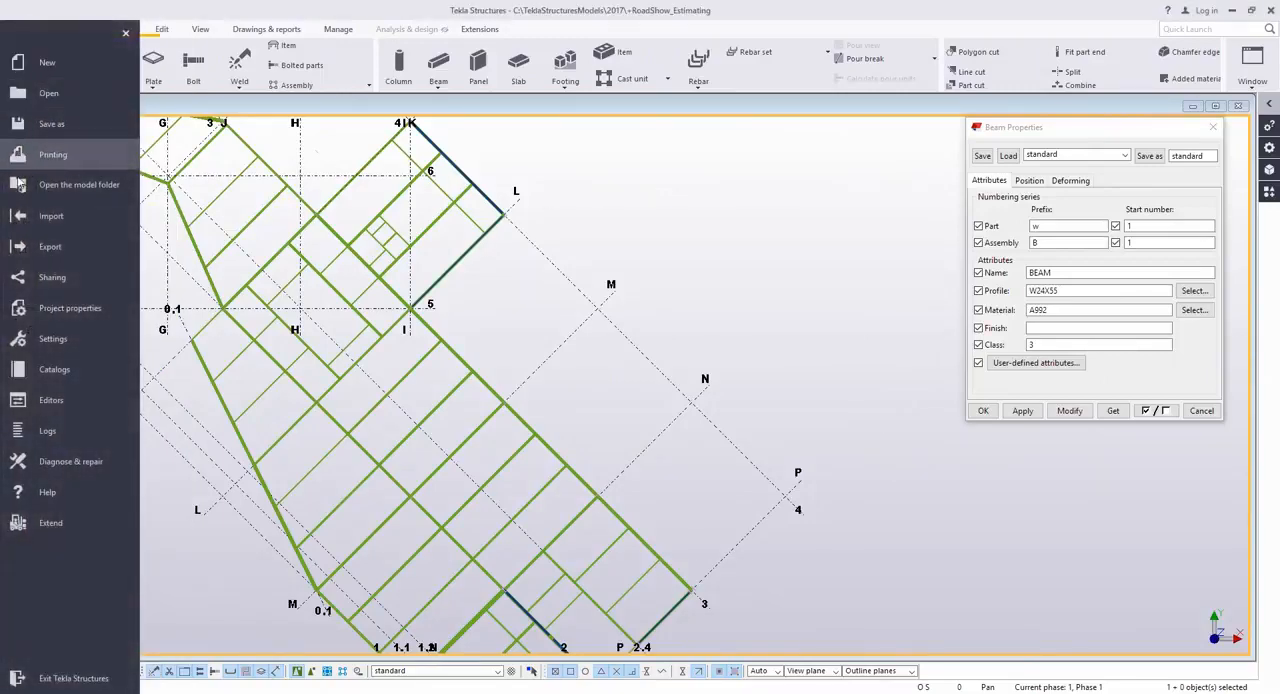
# Insert page 3 of Structural Drawings.pdf into the model as a PDF reference.
pyautogui.click(51, 215)
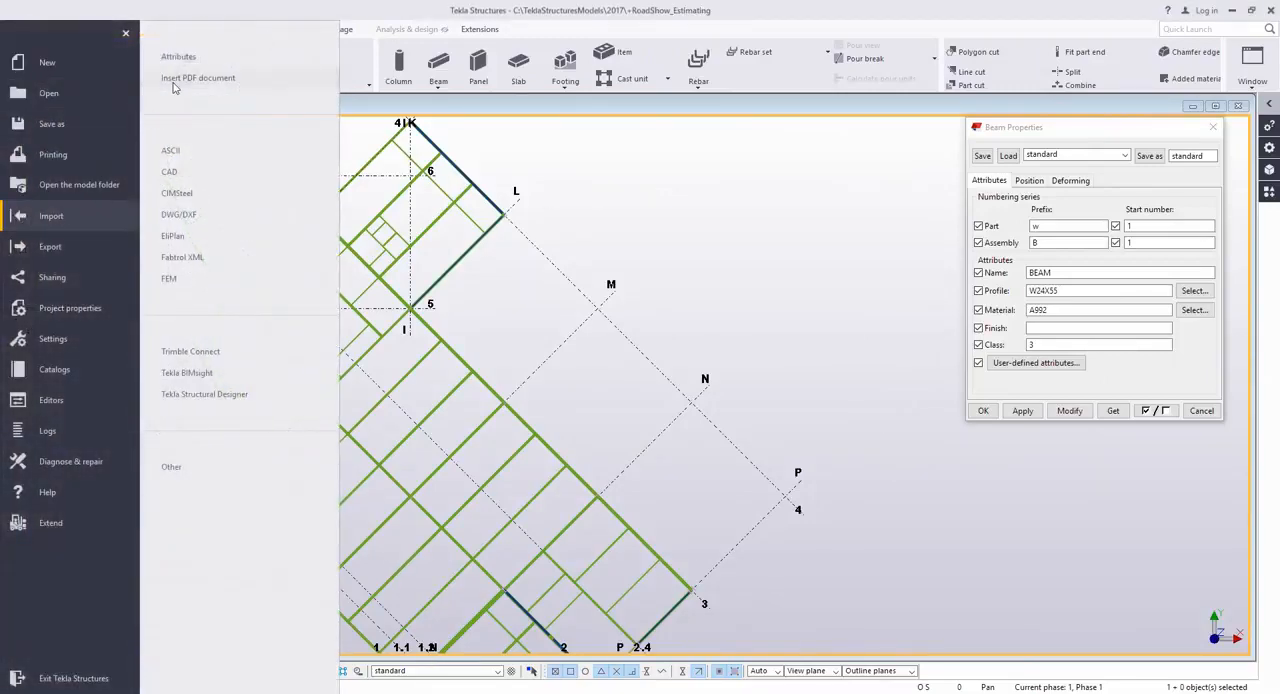
pyautogui.click(198, 78)
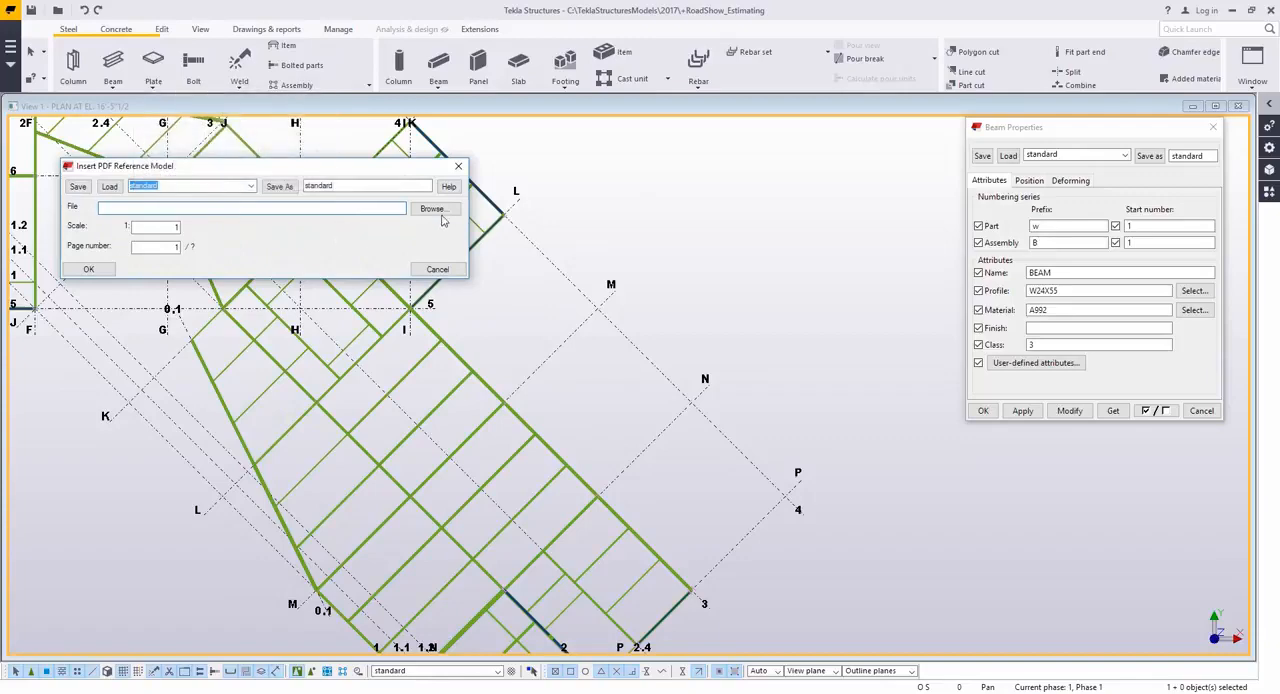
pyautogui.click(431, 209)
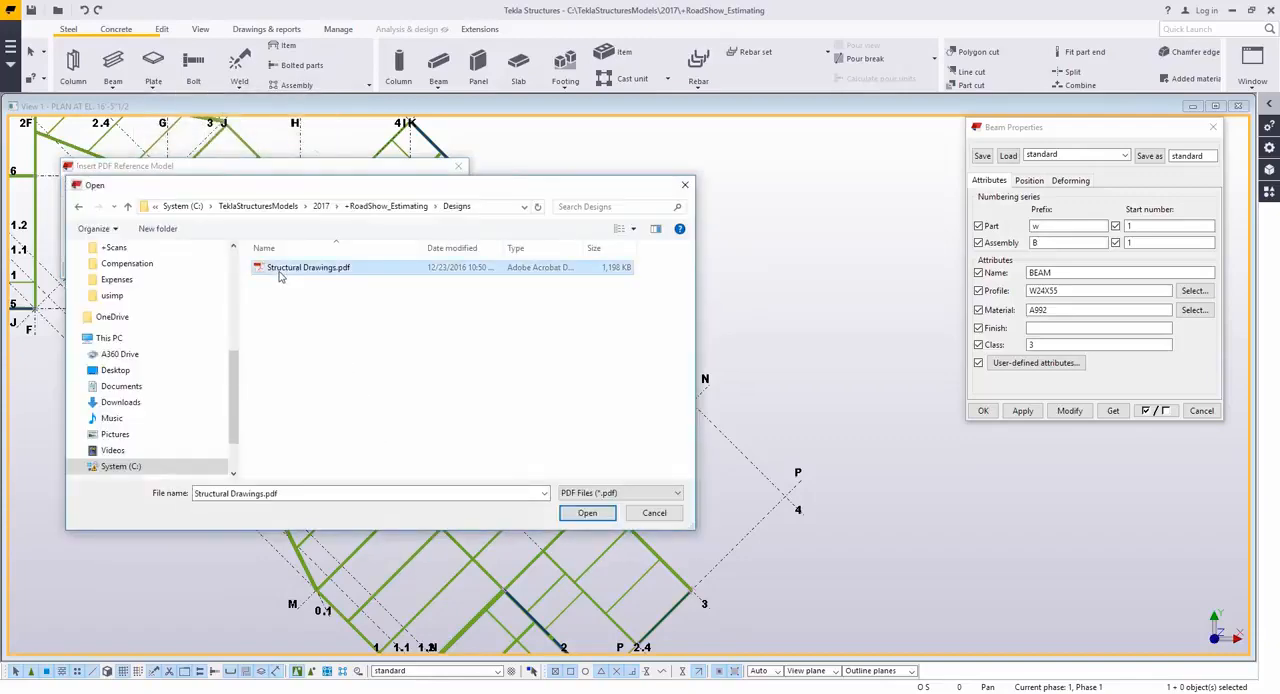
pyautogui.click(587, 512)
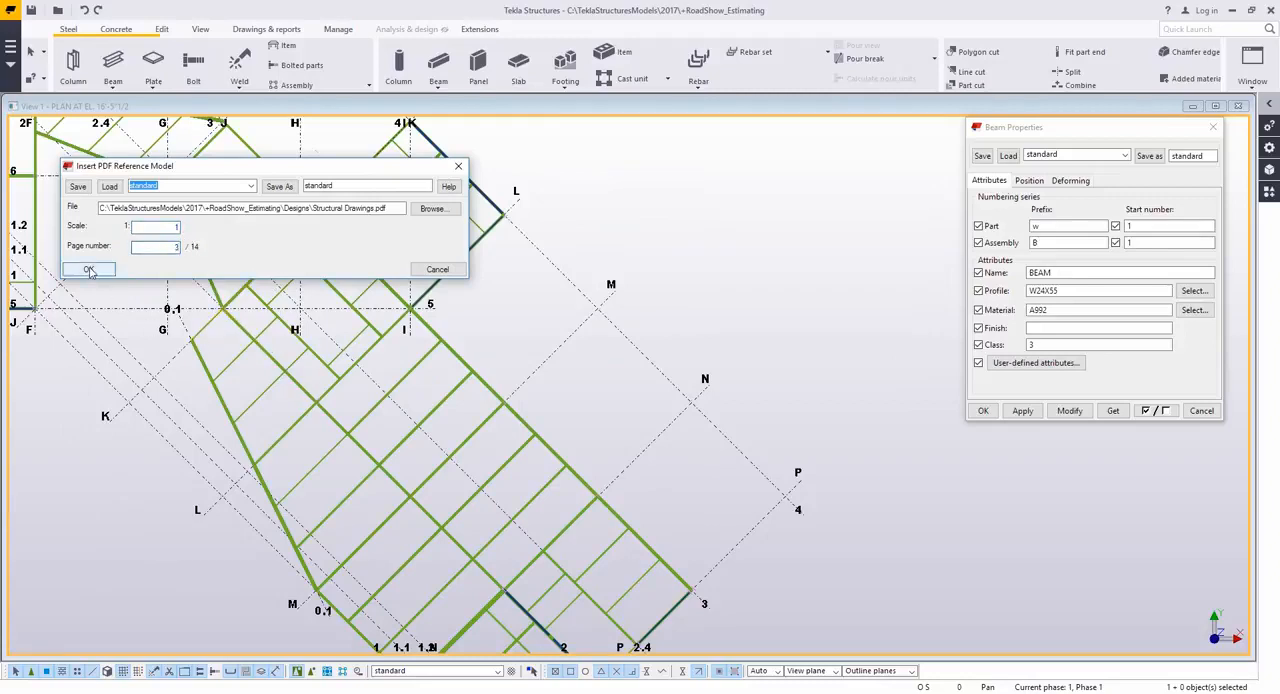
pyautogui.click(88, 269)
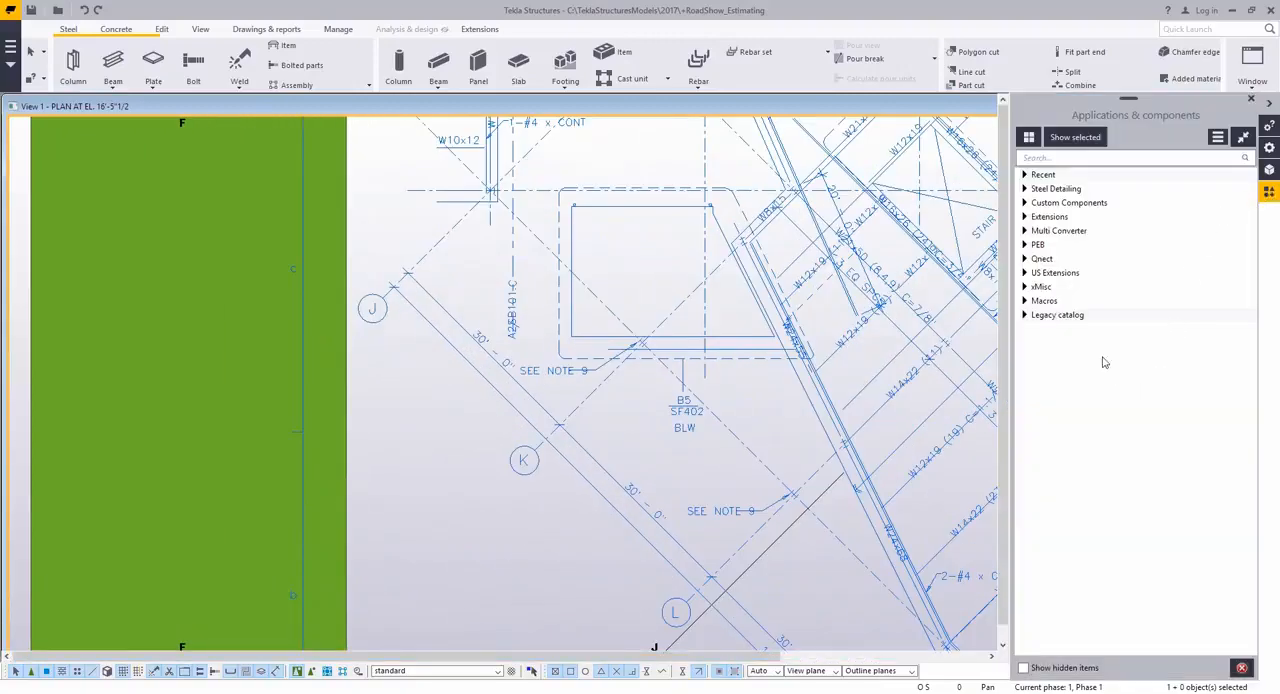
# Run ReferenceModelScale from US Extensions with an actual length of 30'-0.
pyautogui.click(1055, 272)
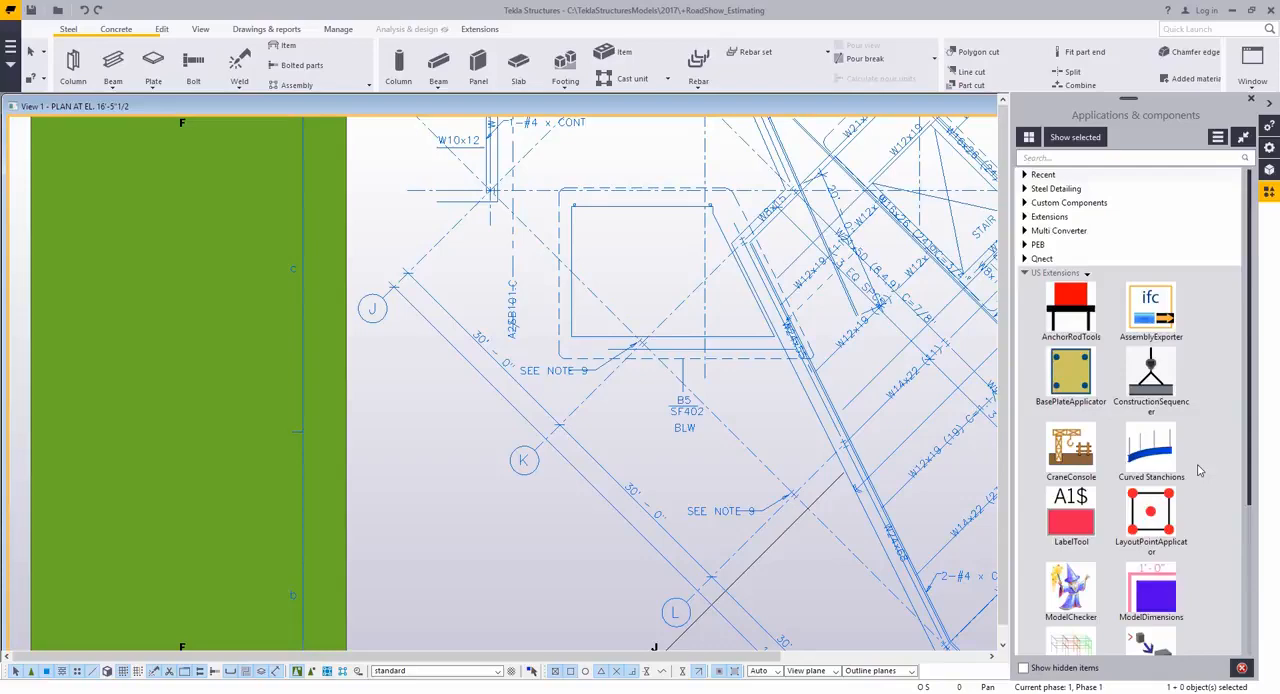
pyautogui.scroll(-3)
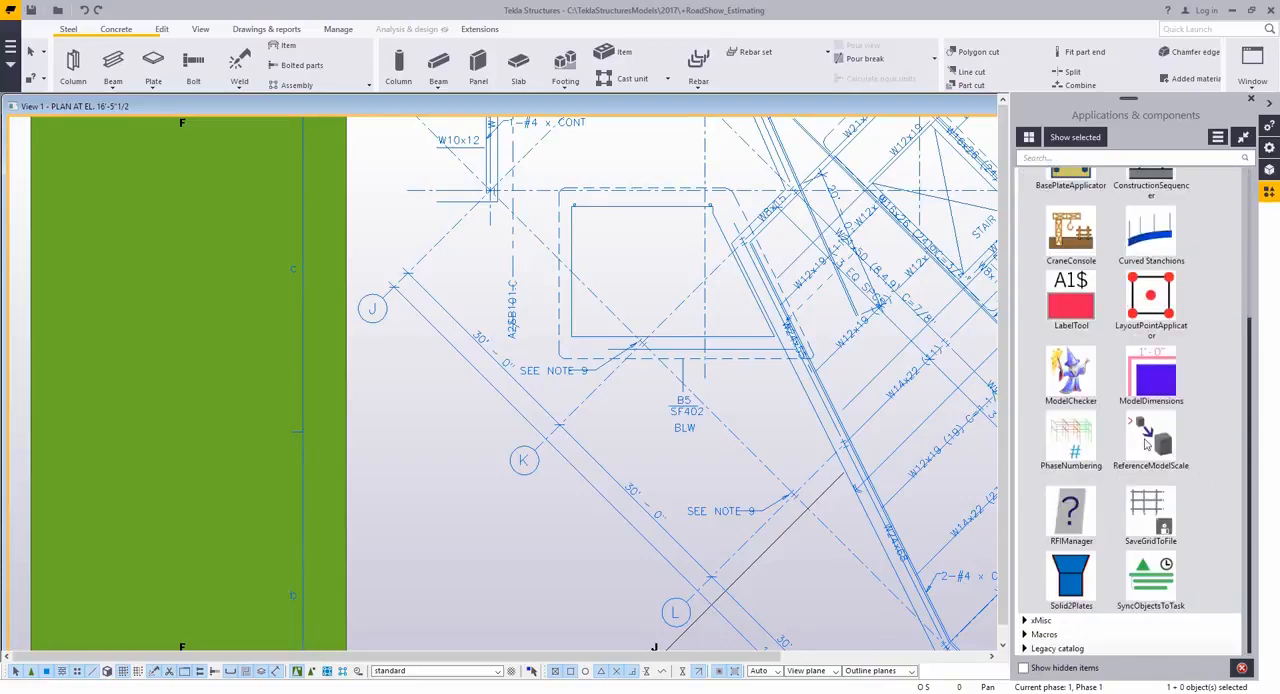
pyautogui.moveTo(553, 490)
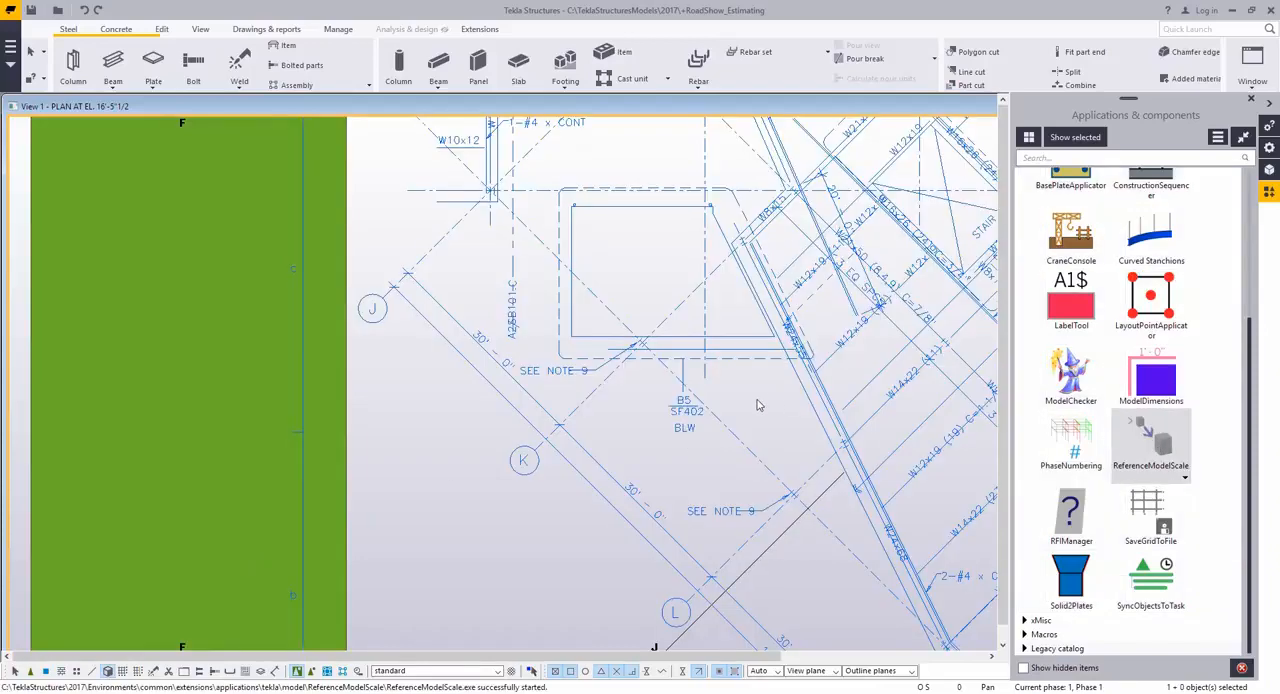
pyautogui.click(1150, 445)
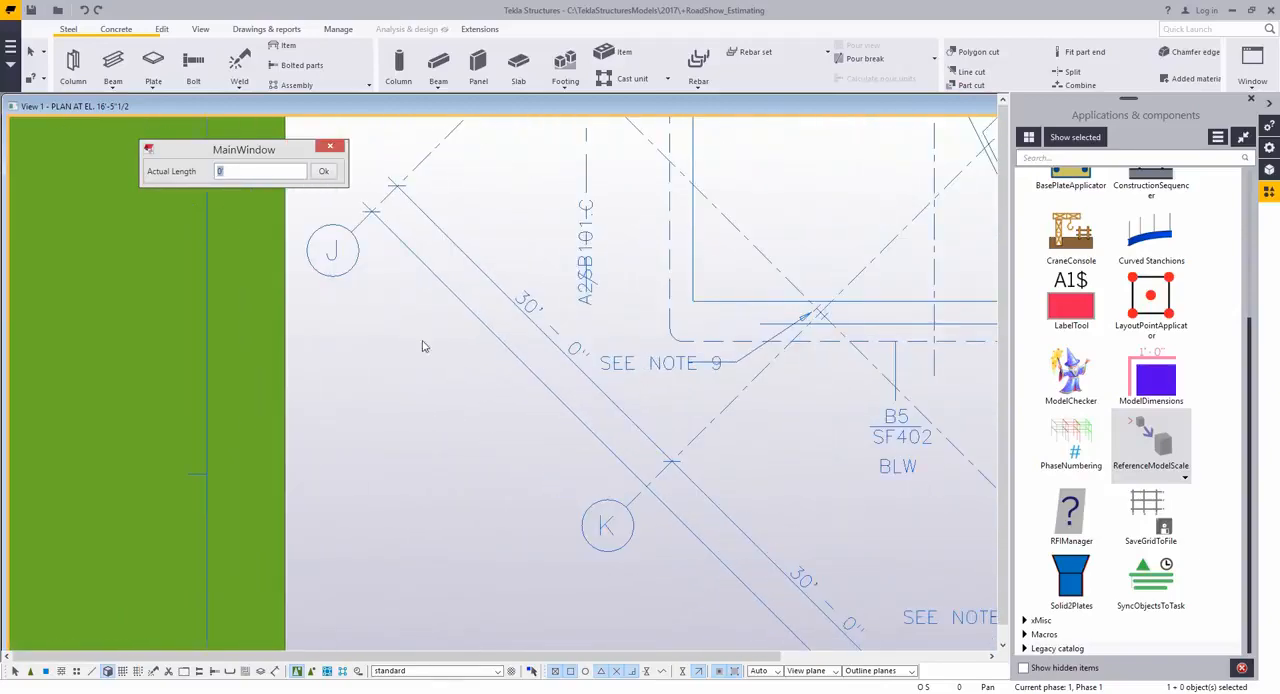
pyautogui.write('3')
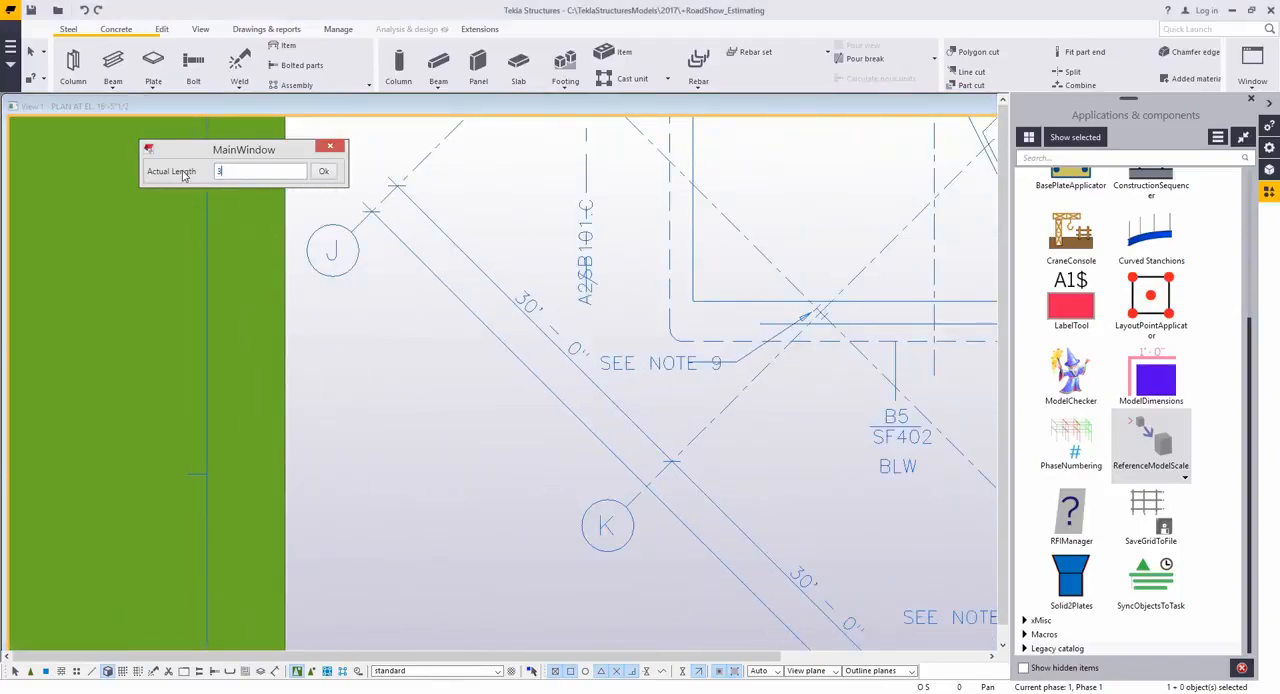
pyautogui.write("30'-0")
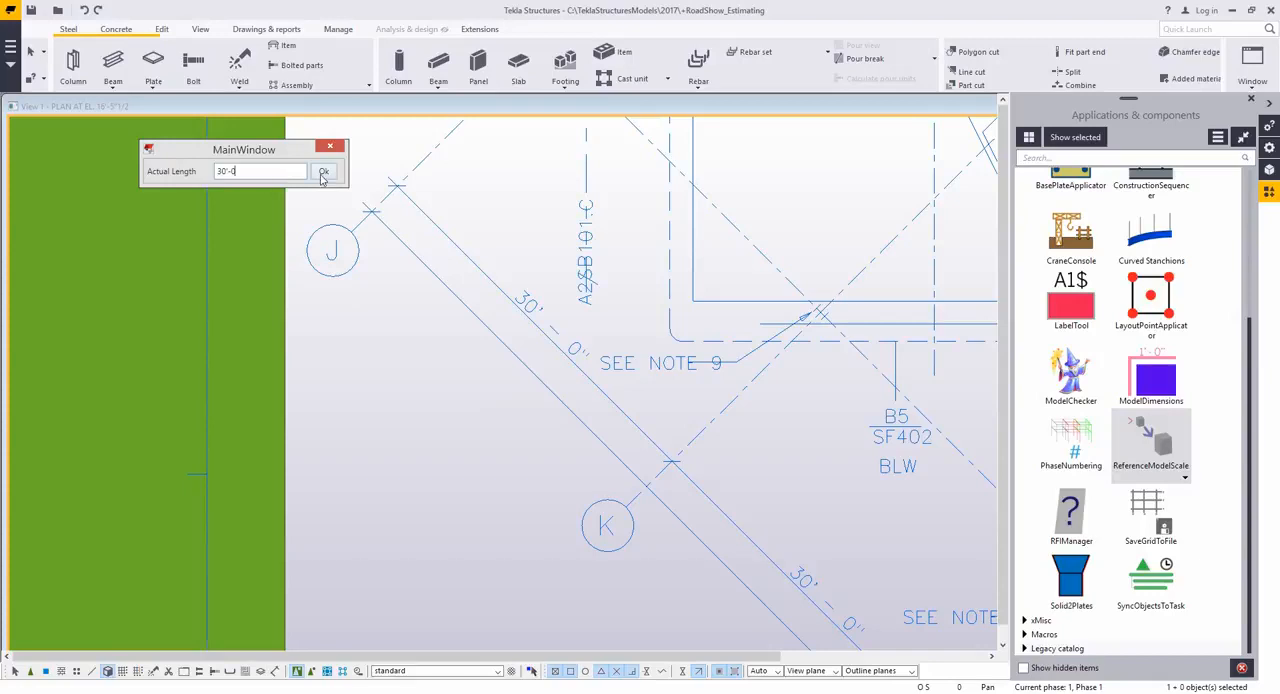
pyautogui.click(323, 171)
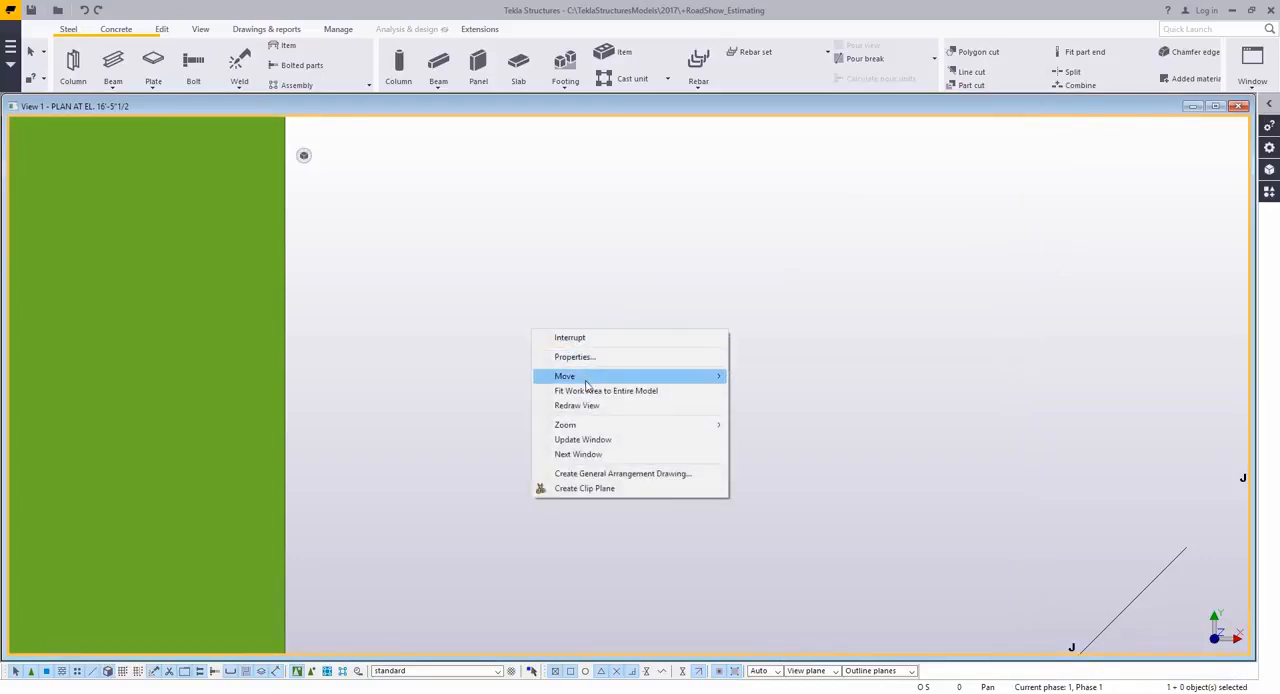
pyautogui.click(606, 390)
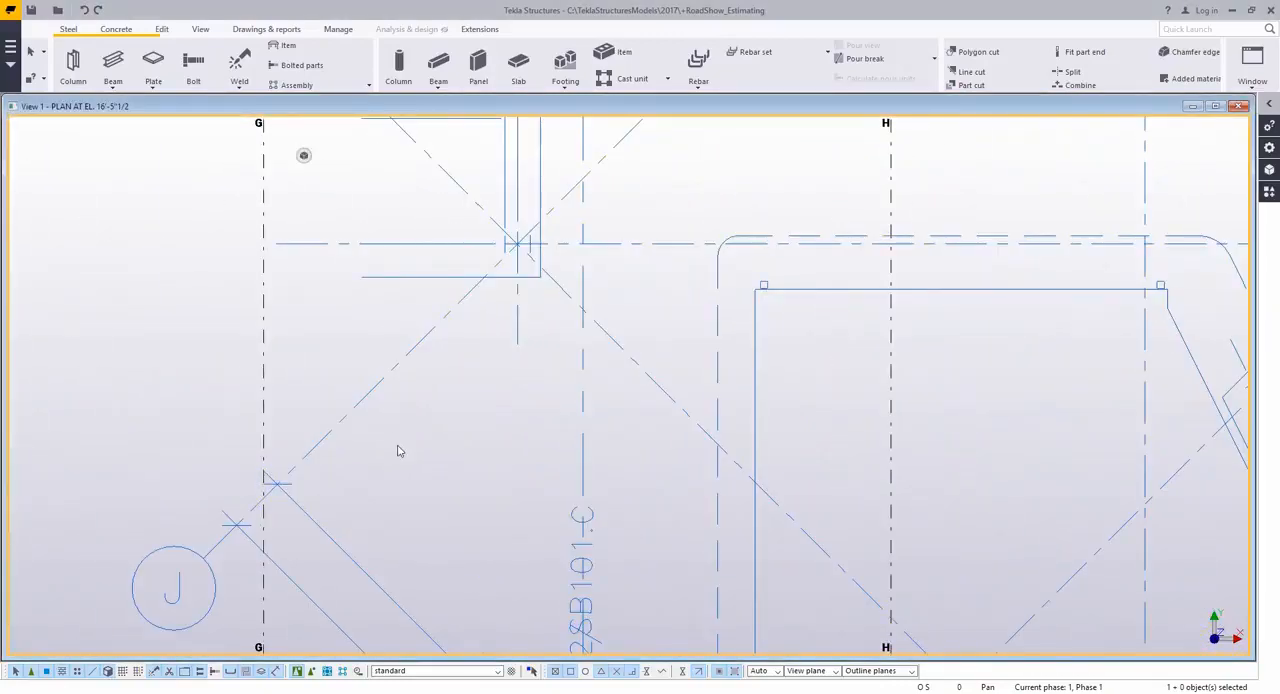
# Move the PDF reference onto the model grid near lines F and 5, expanding the work area.
pyautogui.rightClick(397, 450)
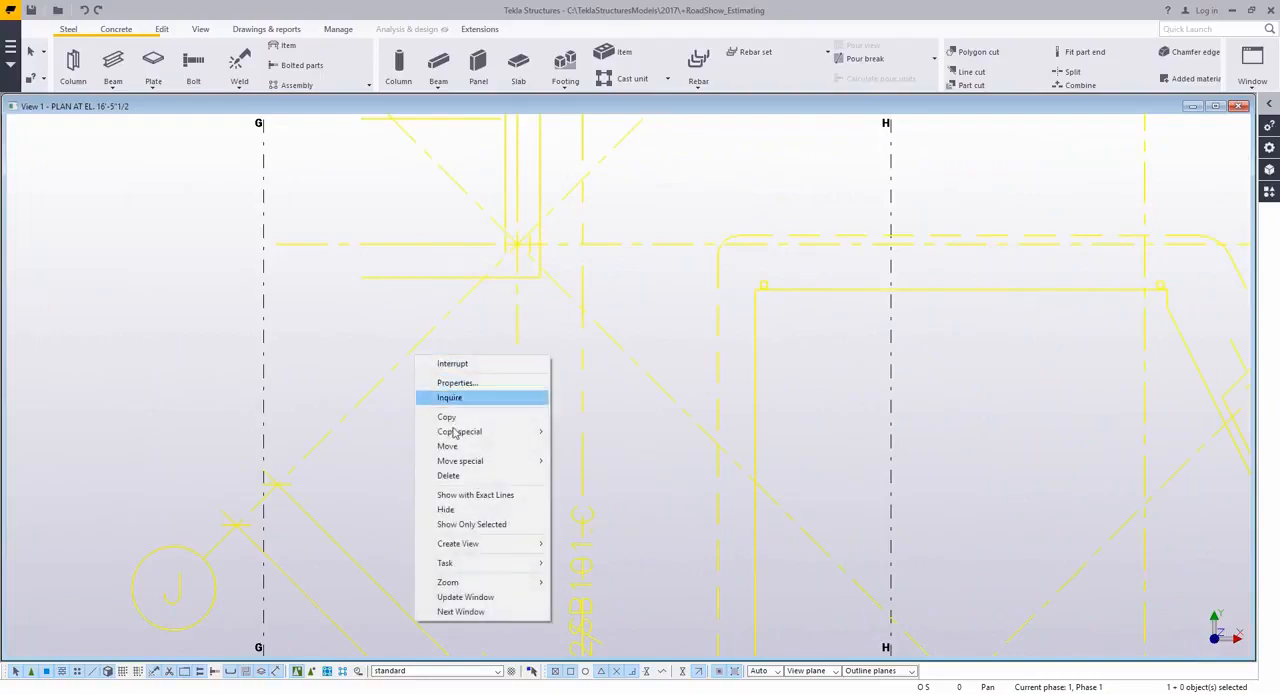
pyautogui.click(447, 446)
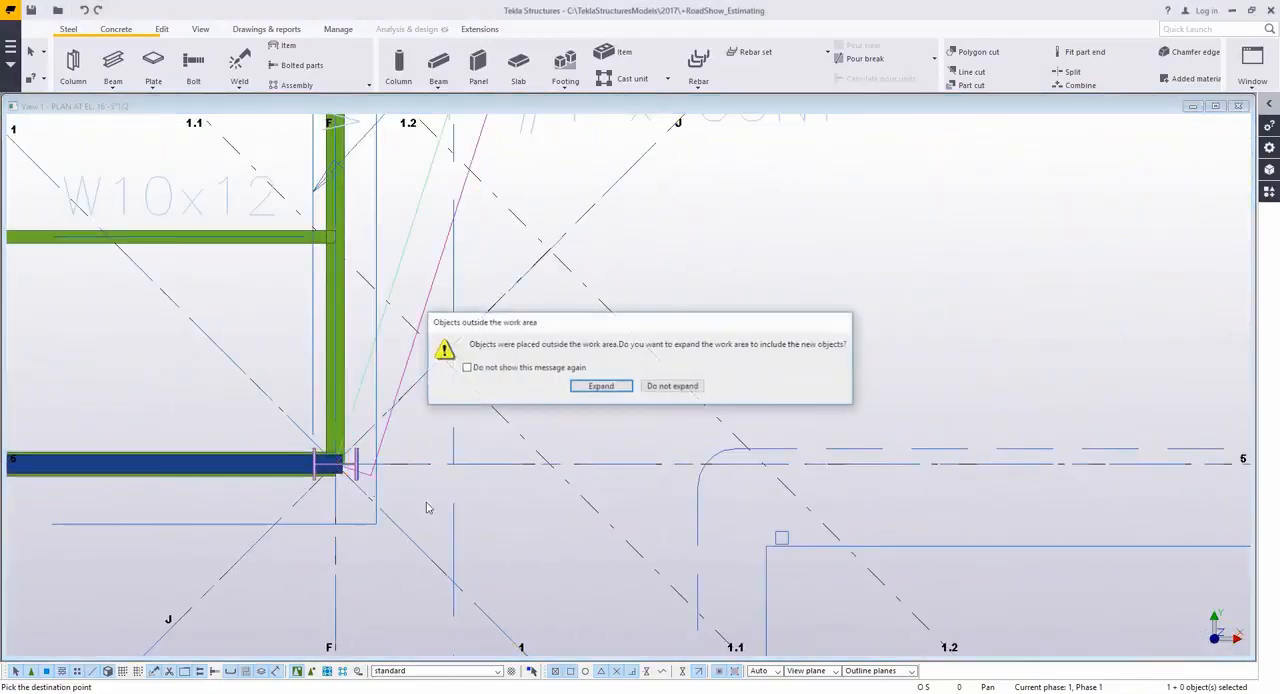
pyautogui.click(671, 386)
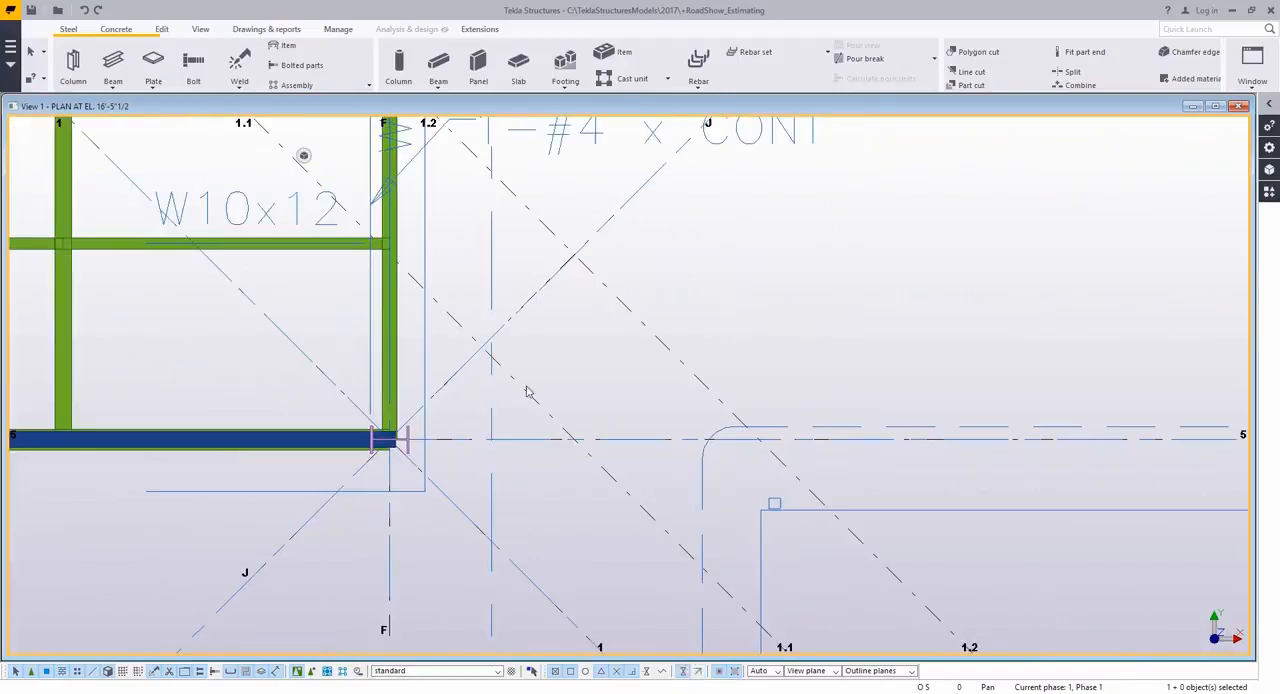
pyautogui.moveTo(503, 375)
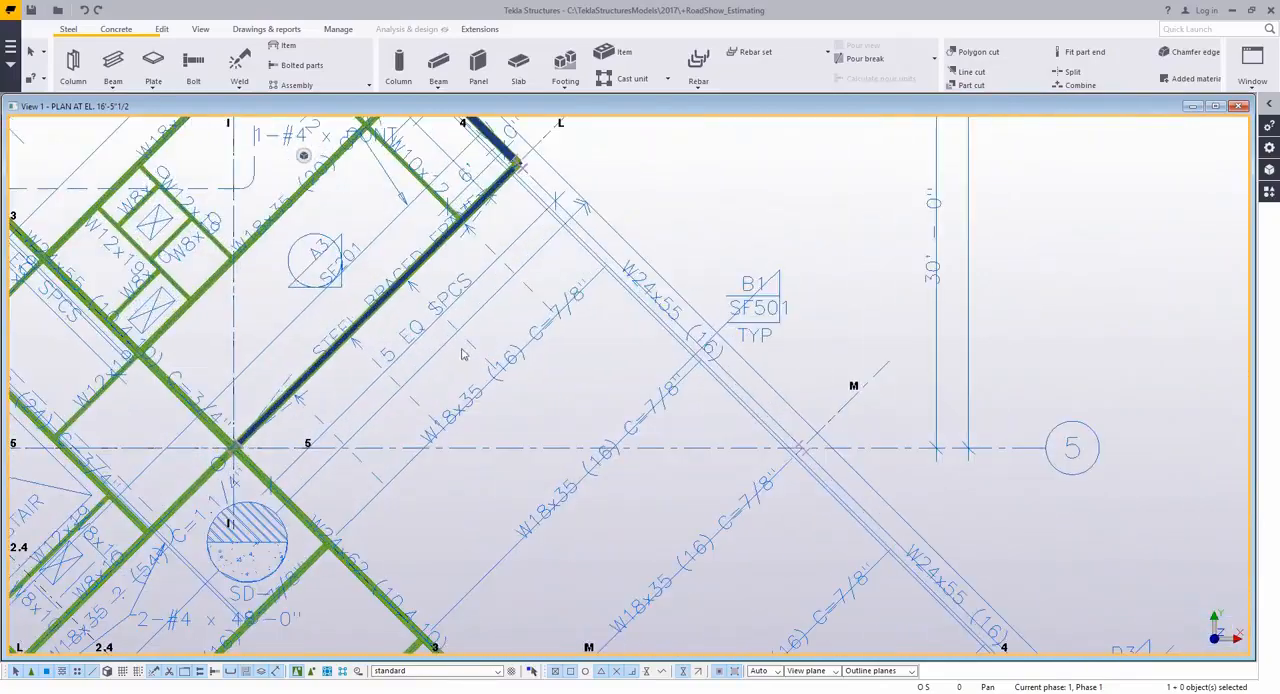
# Trace W18X35 beams, turn on part profile labels, and switch the beam profile to W24X55.
pyautogui.click(113, 65)
pyautogui.write('W')
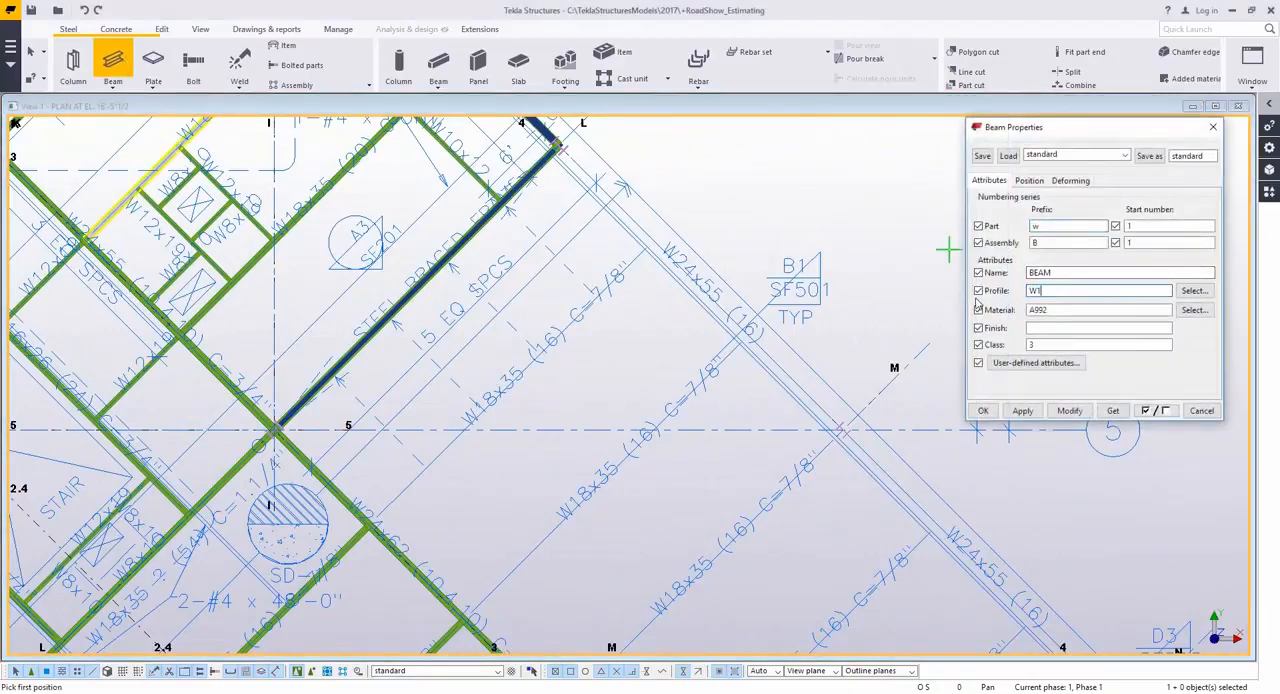
pyautogui.write('18X35')
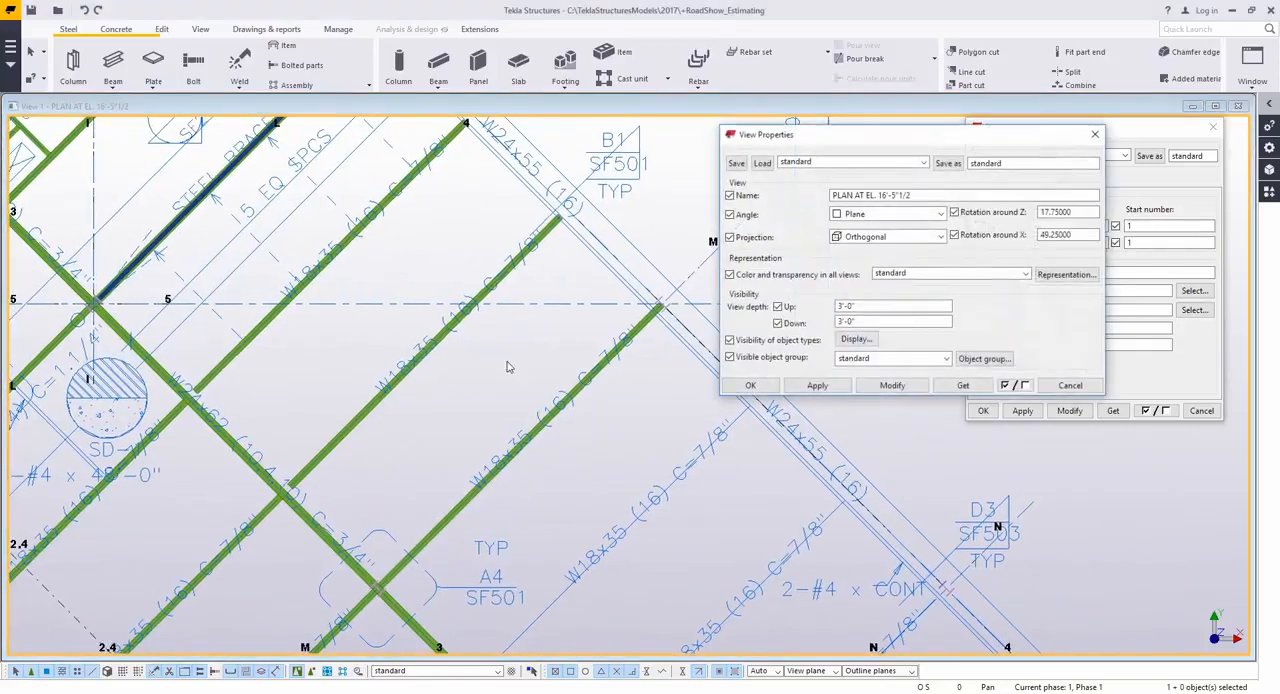
pyautogui.click(855, 338)
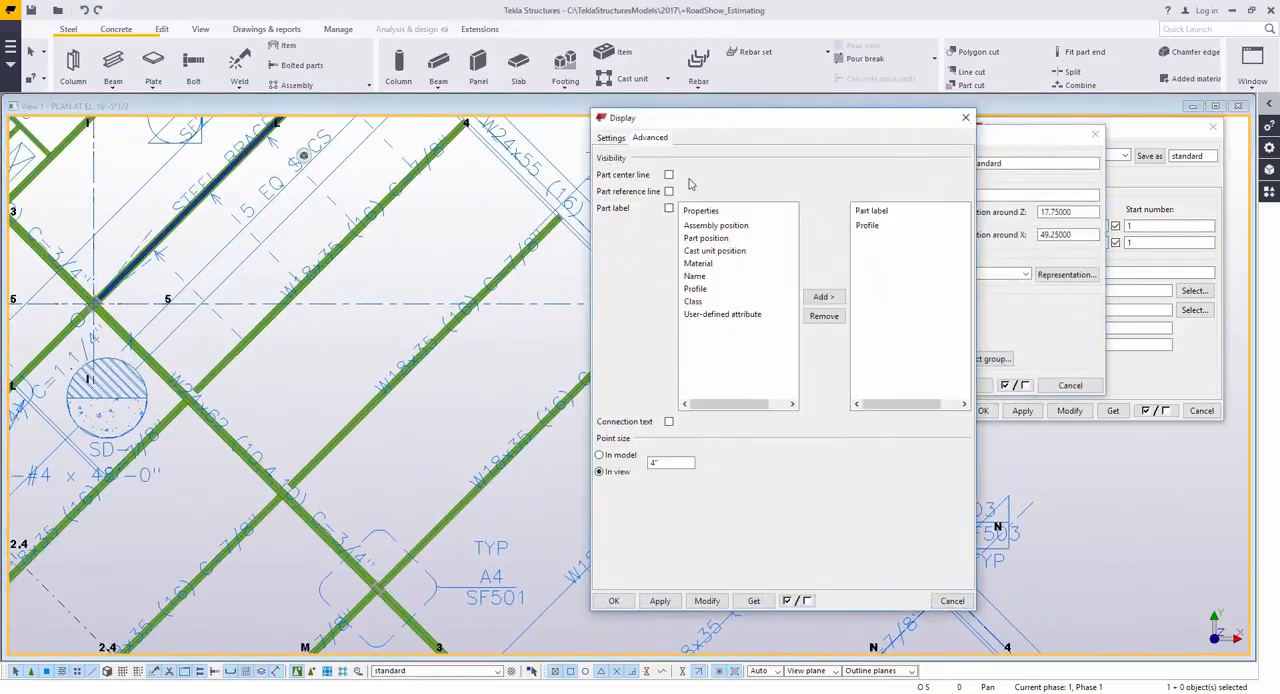
pyautogui.click(668, 207)
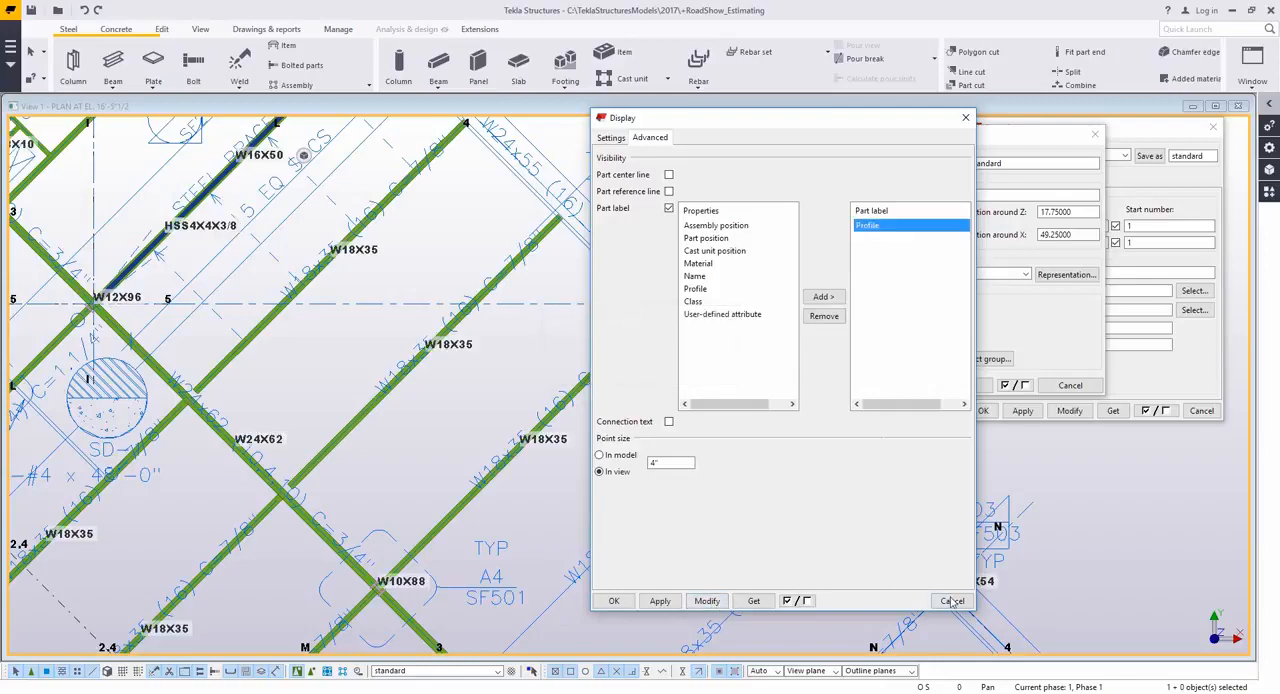
pyautogui.click(951, 600)
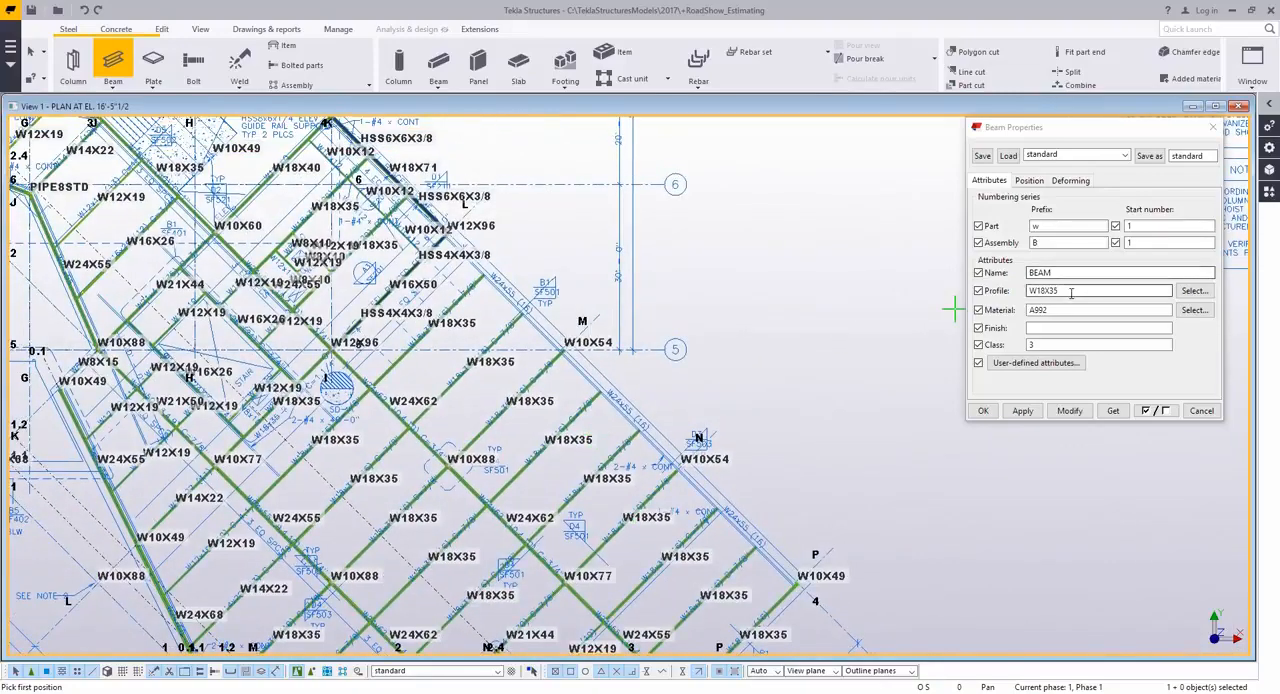
pyautogui.write('W24X55')
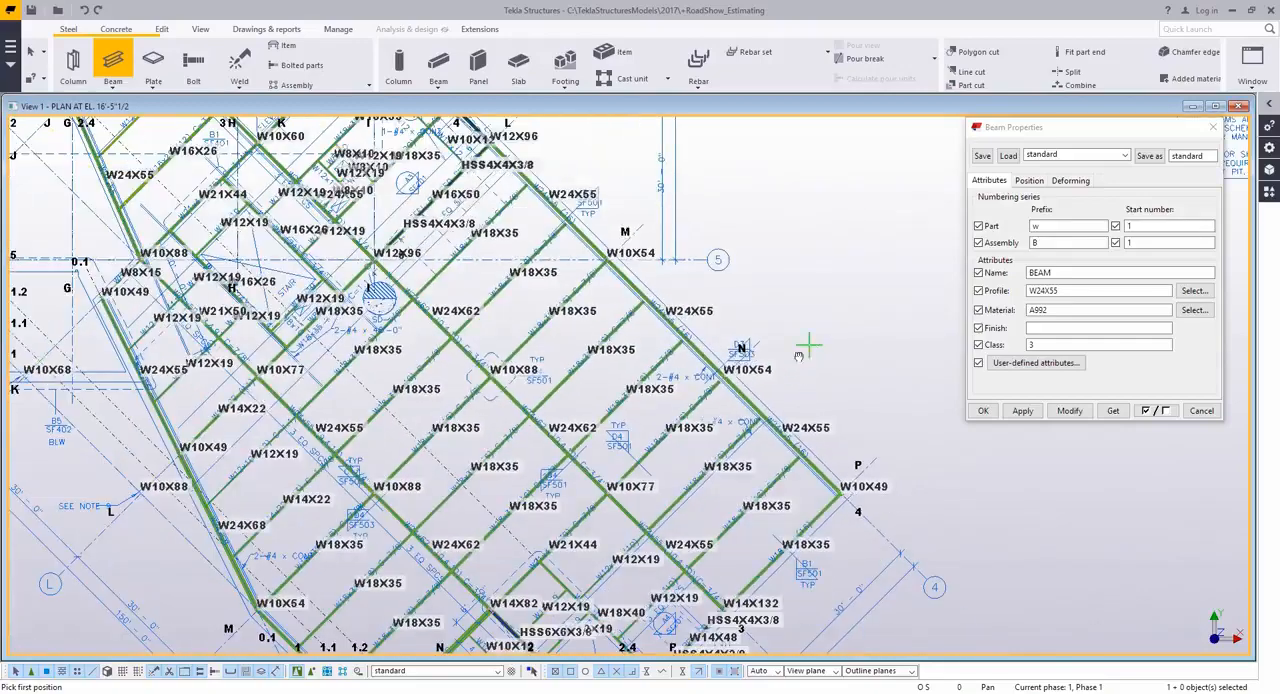
pyautogui.scroll(-3)
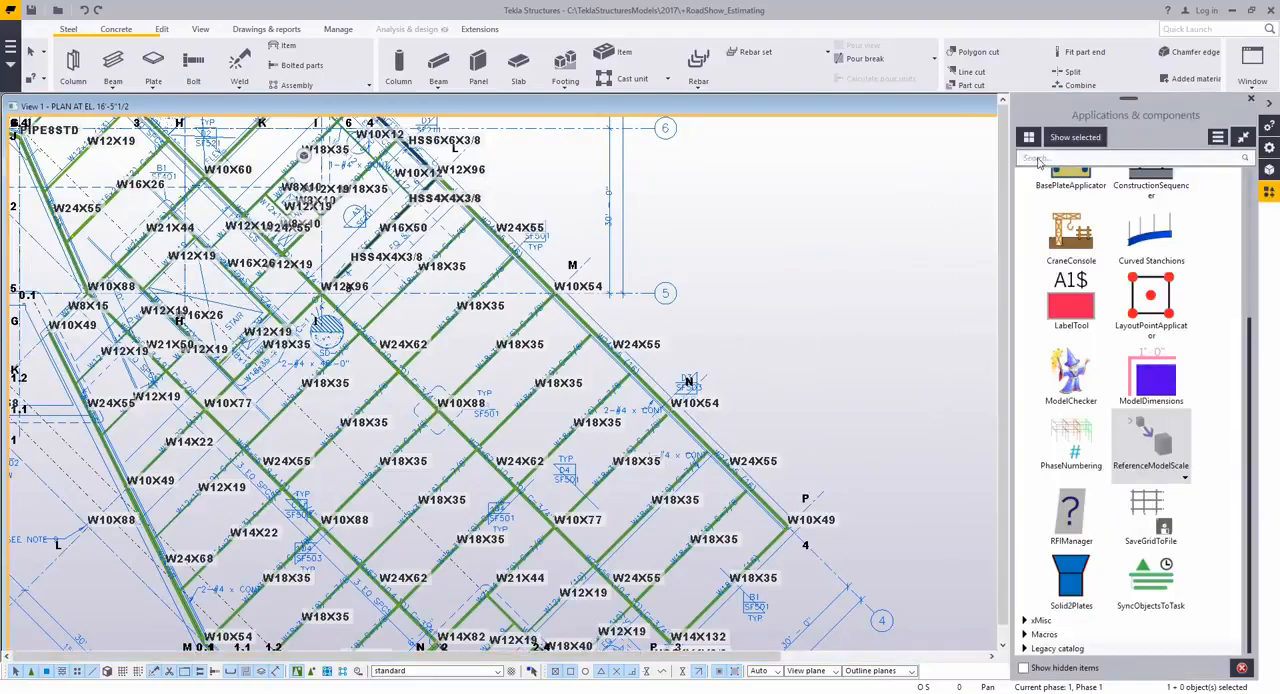
# Search the catalog for 'extend' and pick the extend-beams-to-vertical-plane tool.
pyautogui.write('extend')
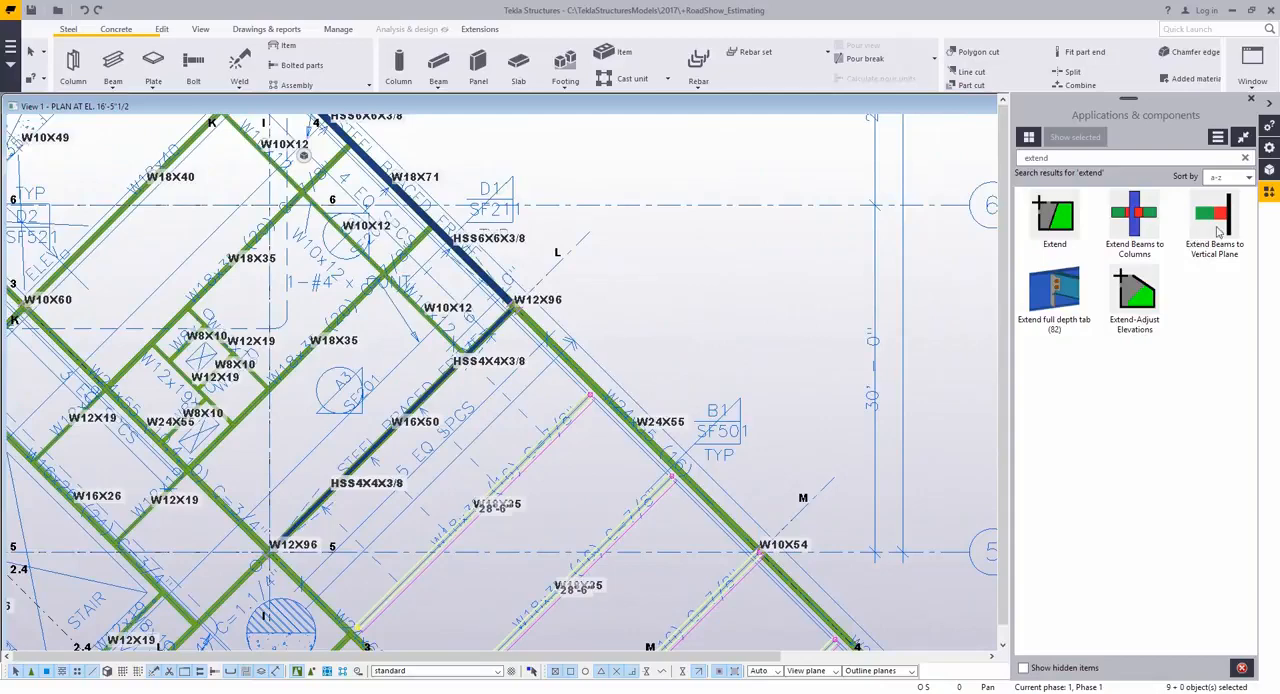
pyautogui.click(1214, 215)
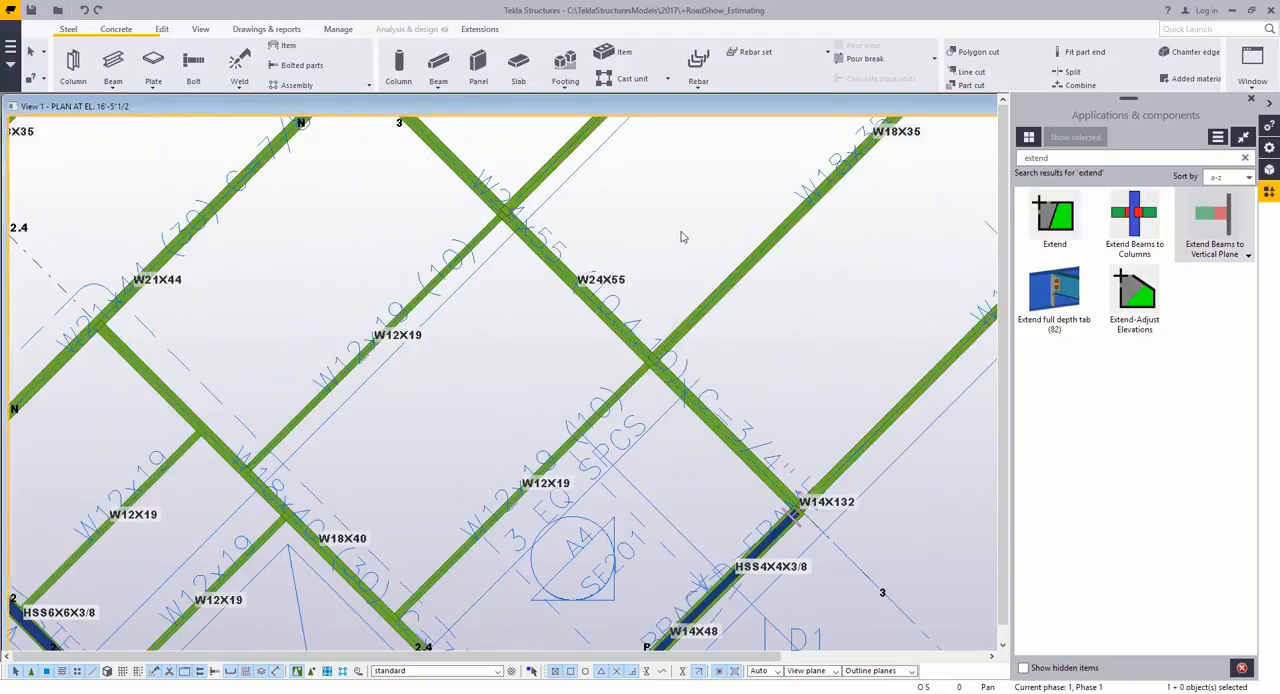
pyautogui.scroll(-3)
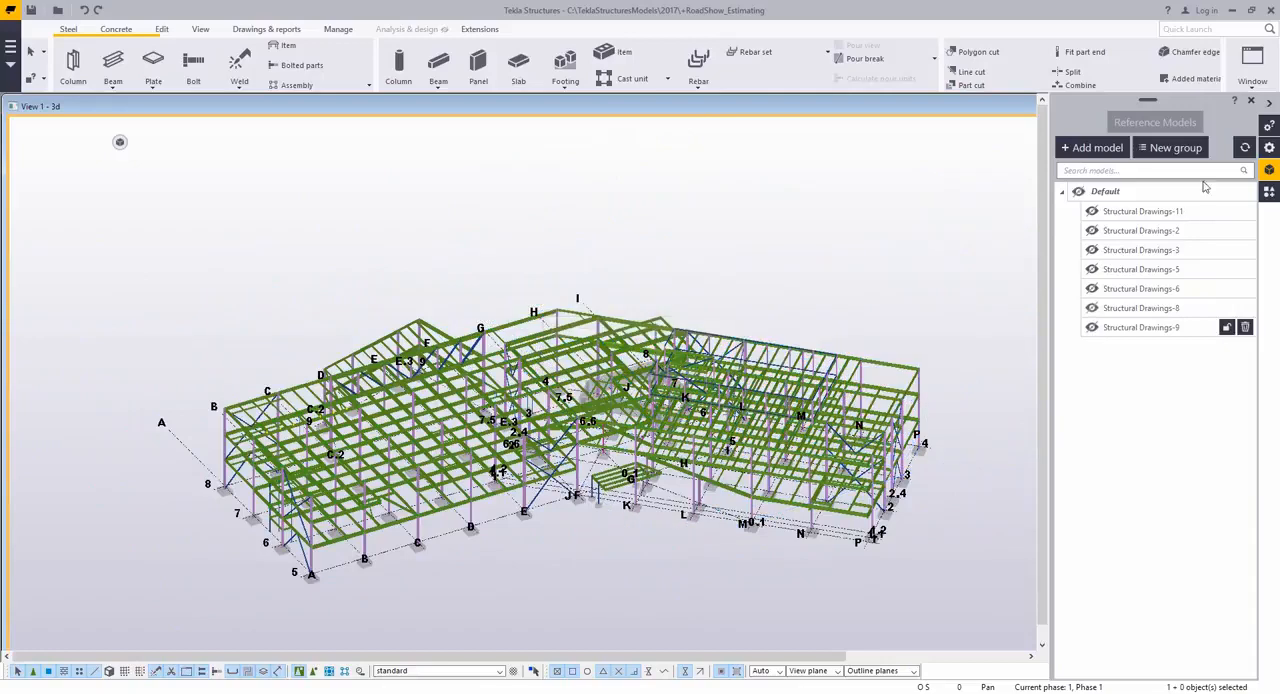
# Make ELEVATION ON GRID 8 visible through the named view list.
pyautogui.click(200, 28)
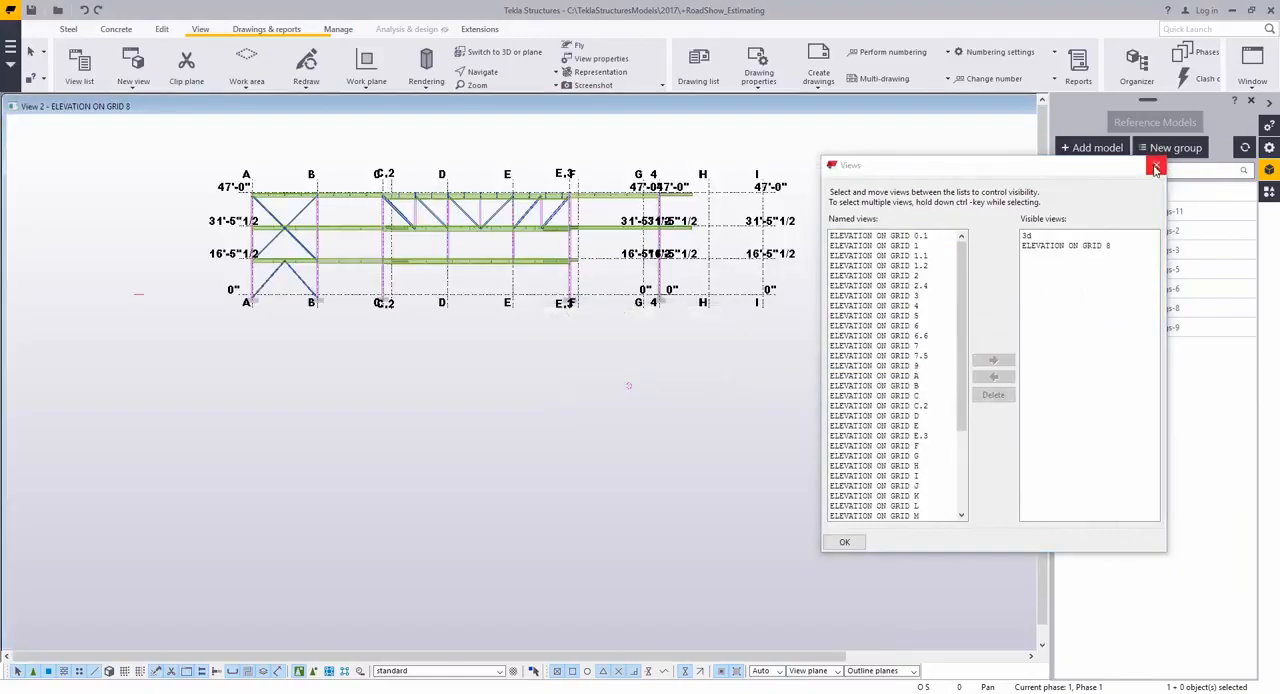
pyautogui.click(1156, 166)
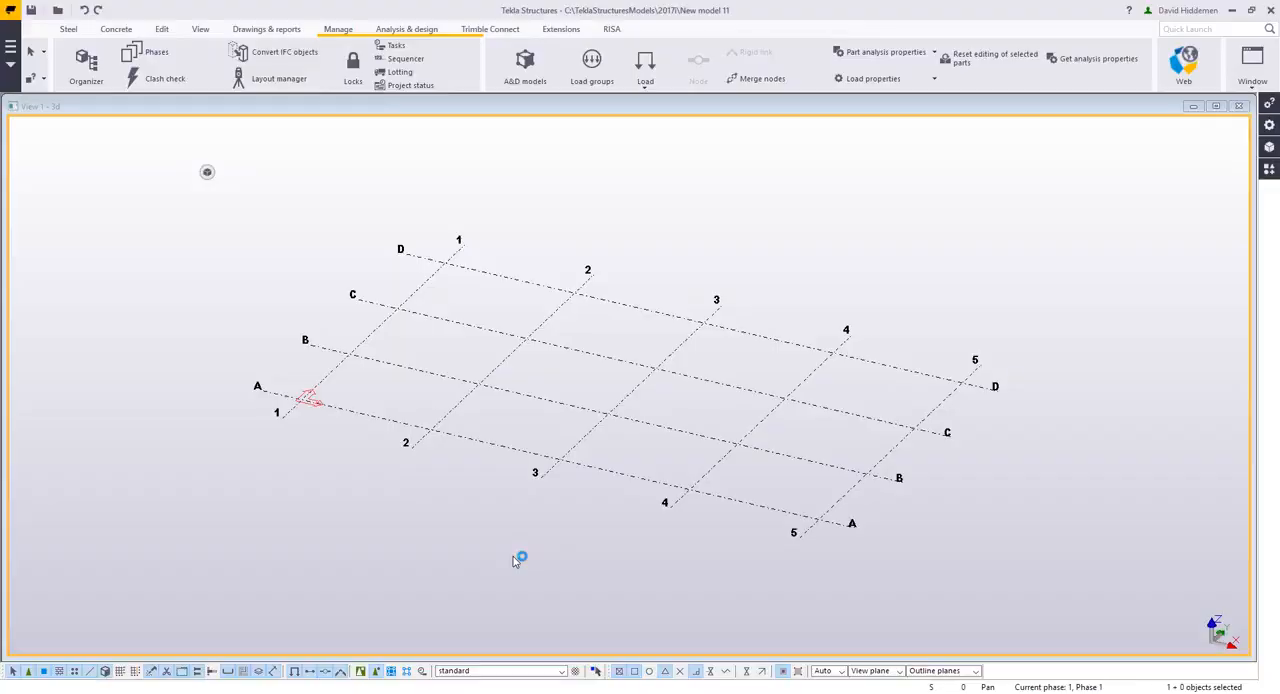
pyautogui.moveTo(537, 581)
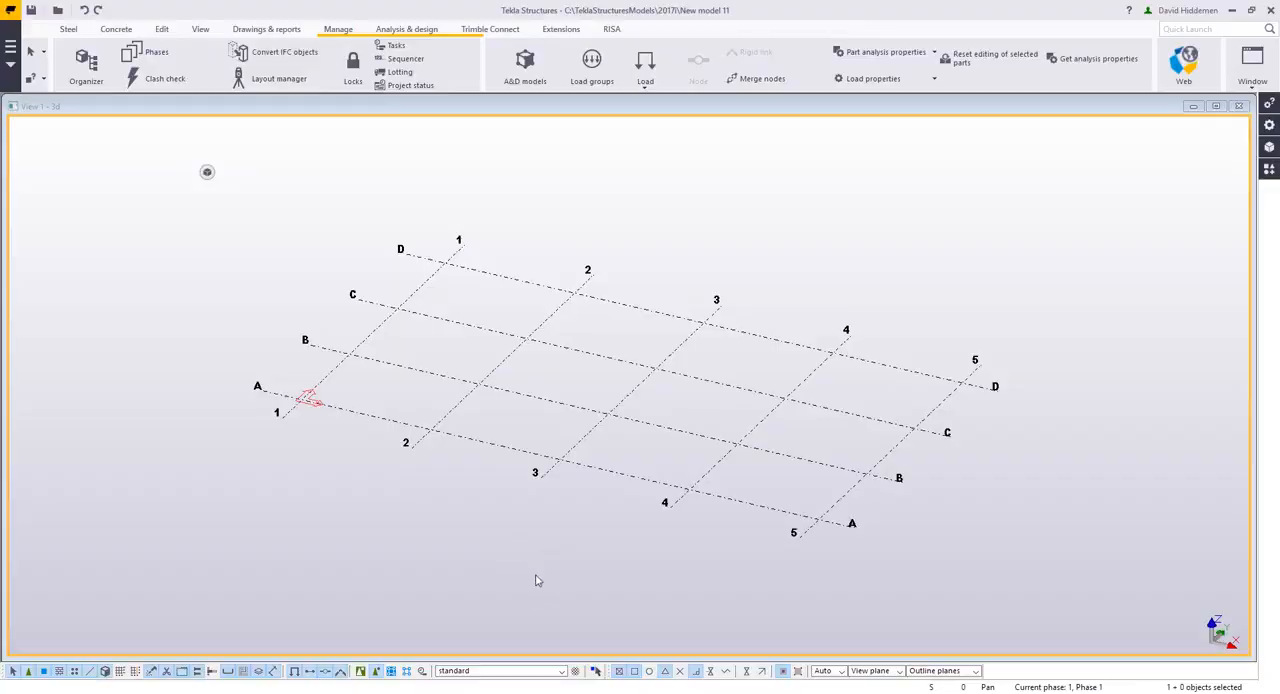
pyautogui.moveTo(559, 528)
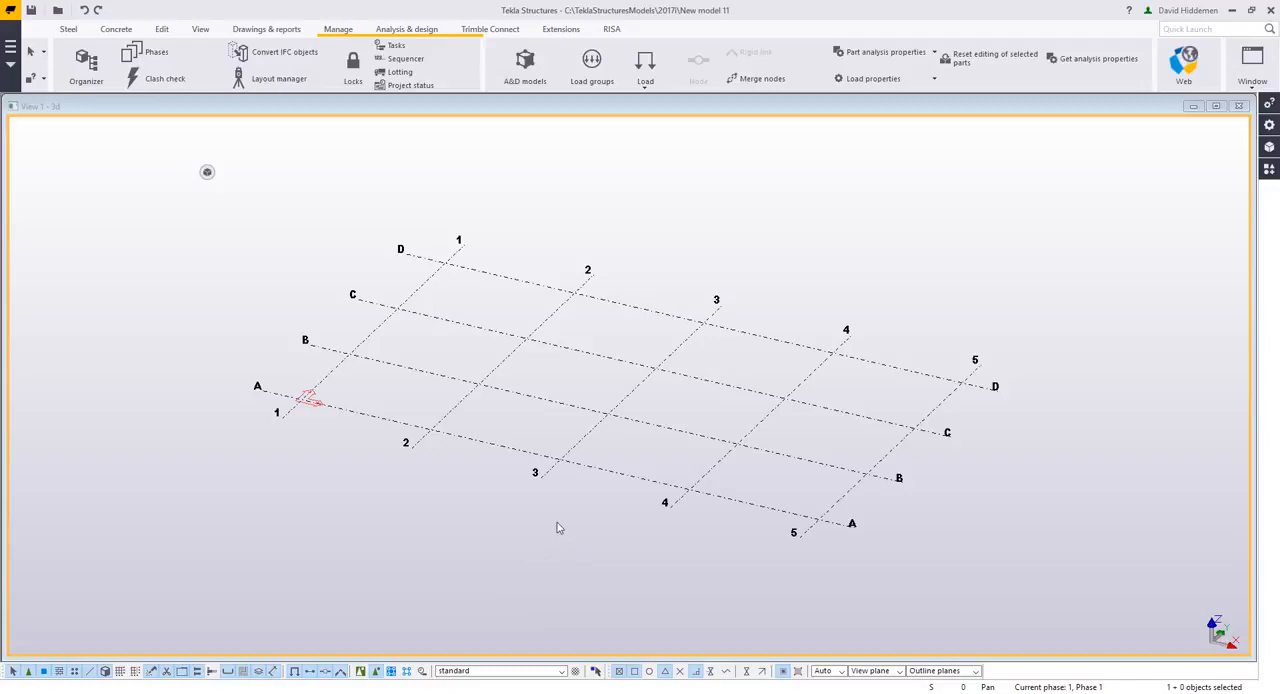
# Add SampleBuilding.ifc as a reference model from the Reference Models pane.
pyautogui.click(1268, 147)
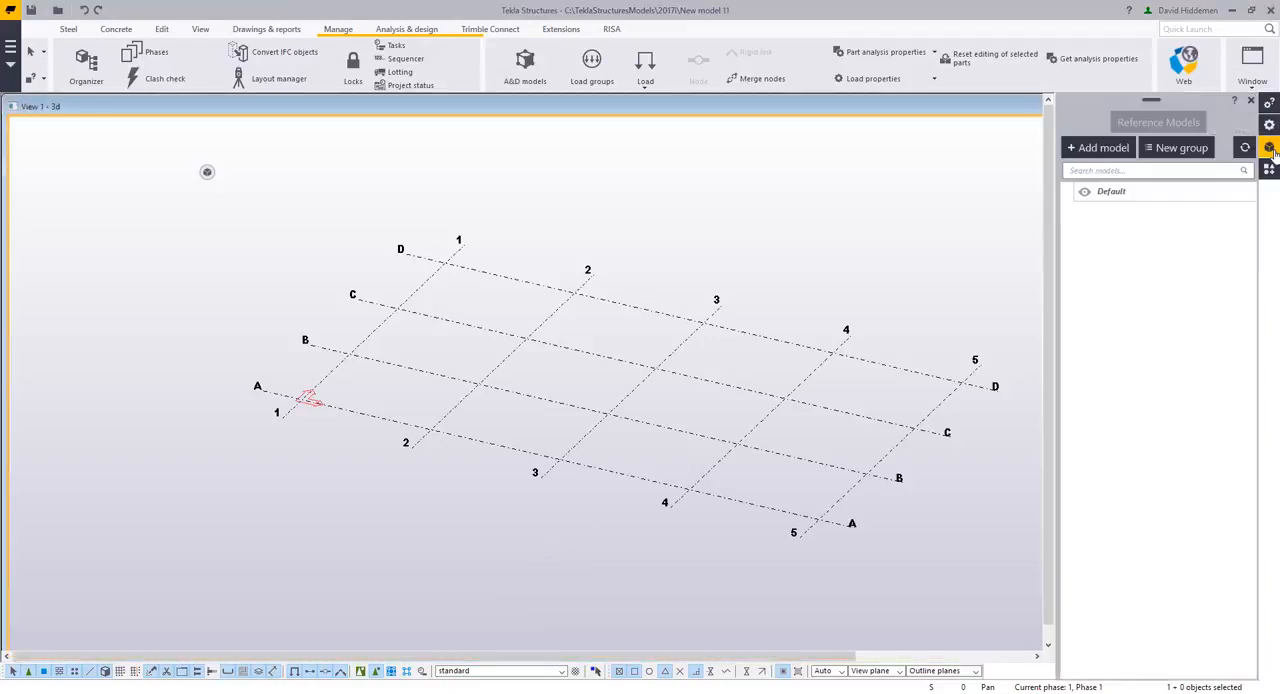
pyautogui.click(1098, 147)
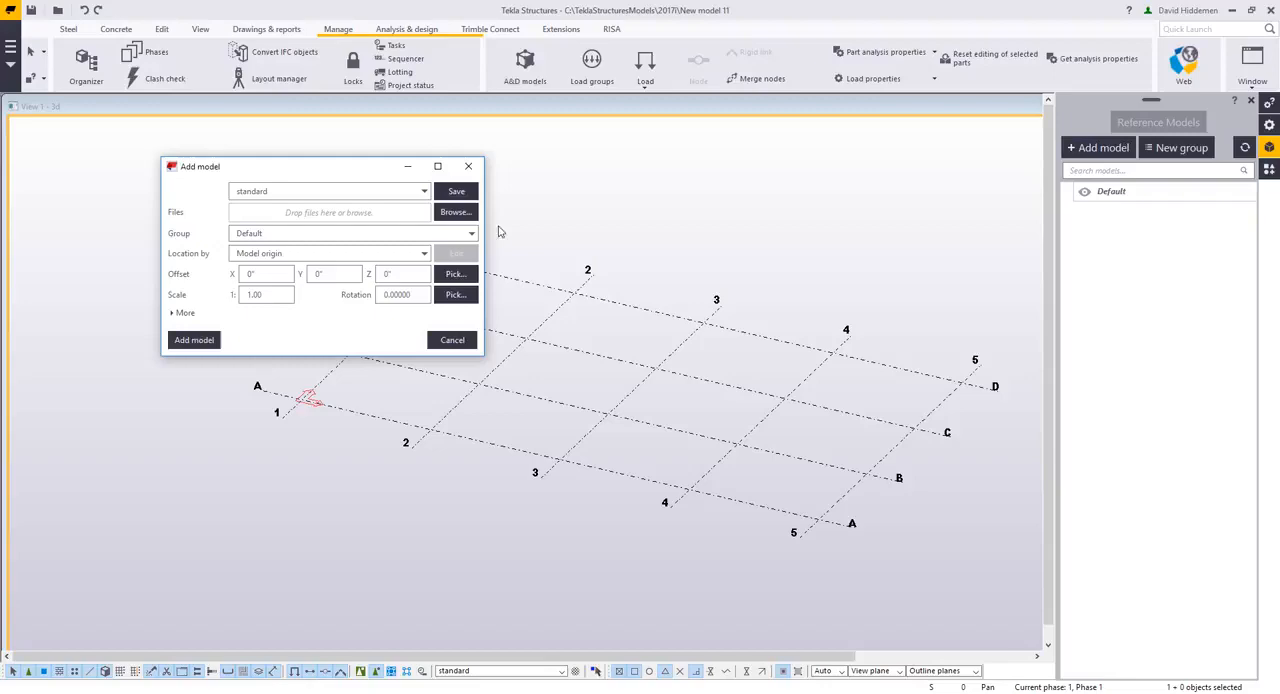
pyautogui.click(456, 212)
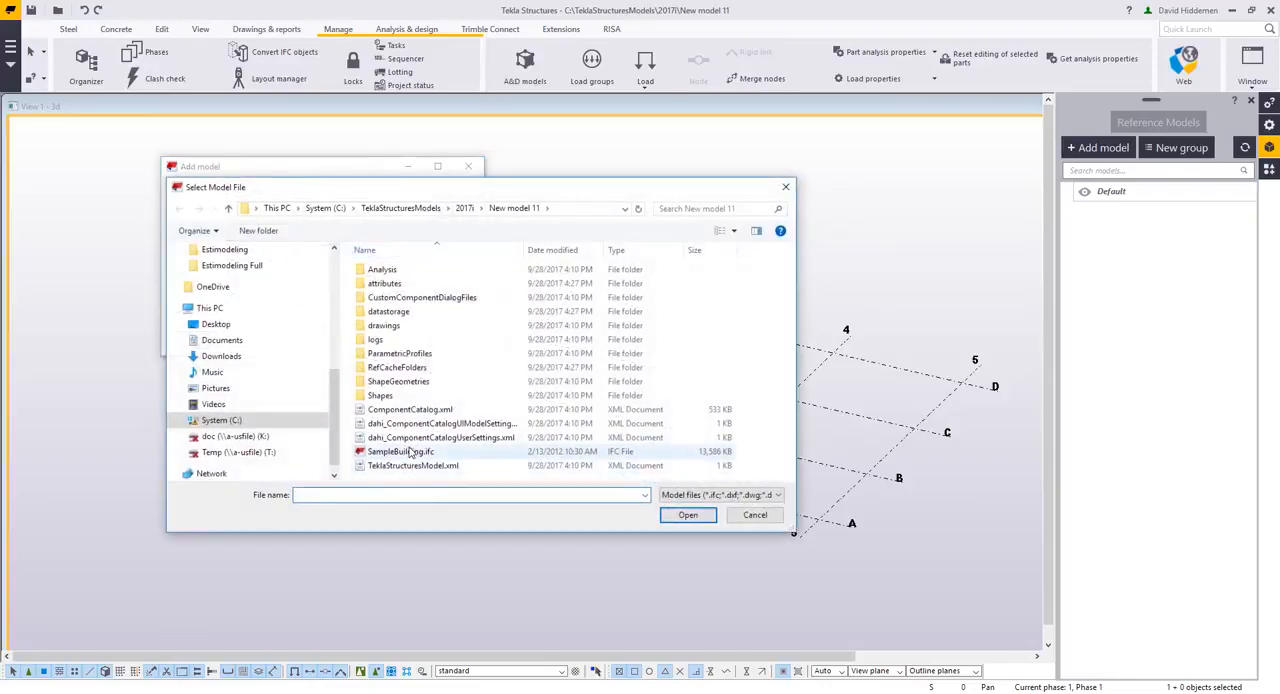
pyautogui.click(687, 514)
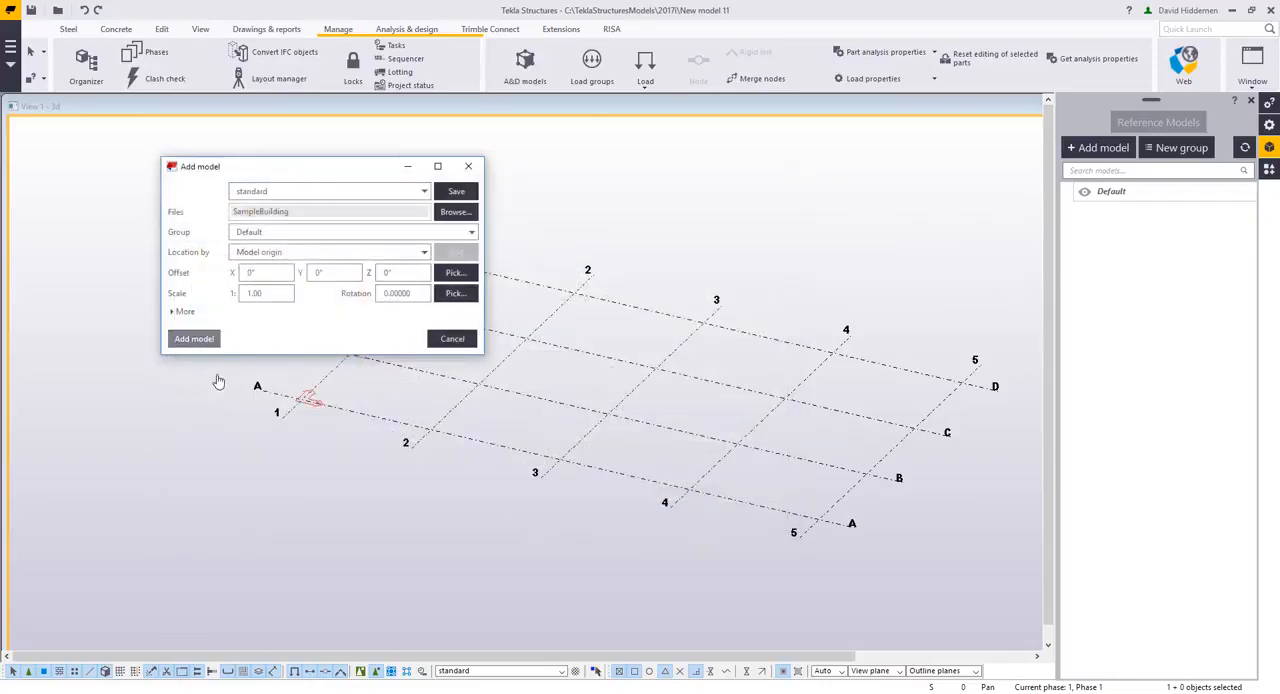
pyautogui.click(194, 338)
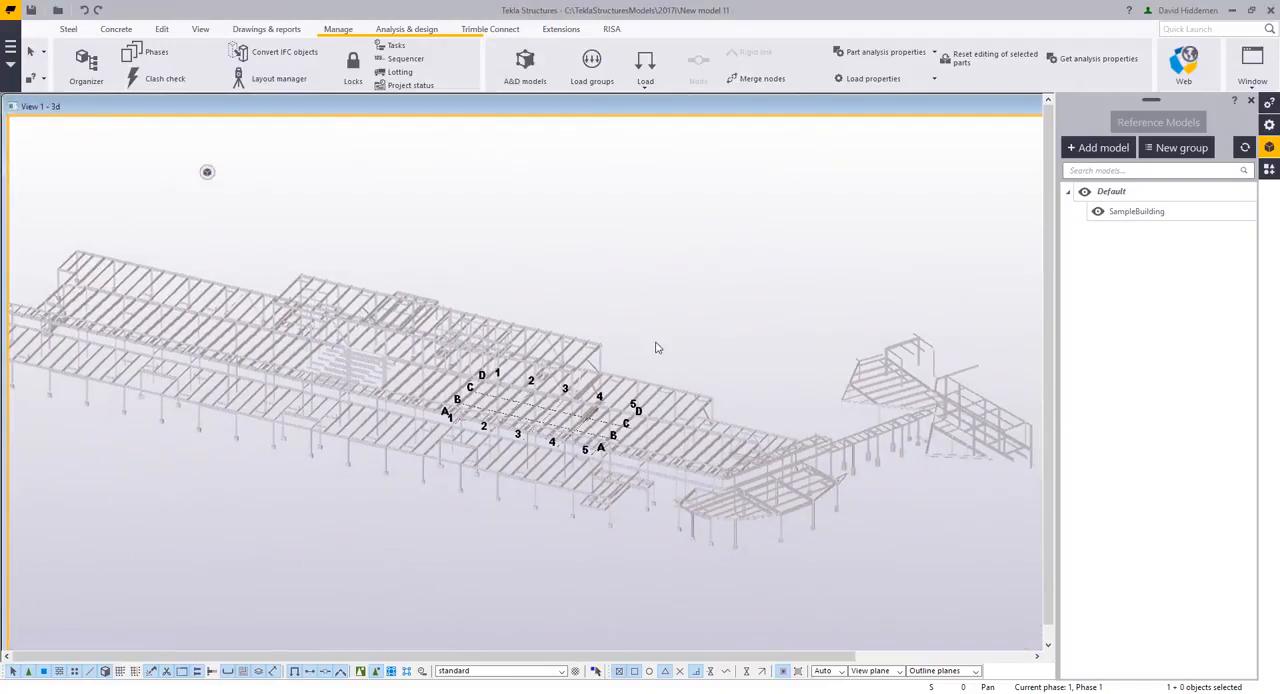
pyautogui.moveTo(726, 390)
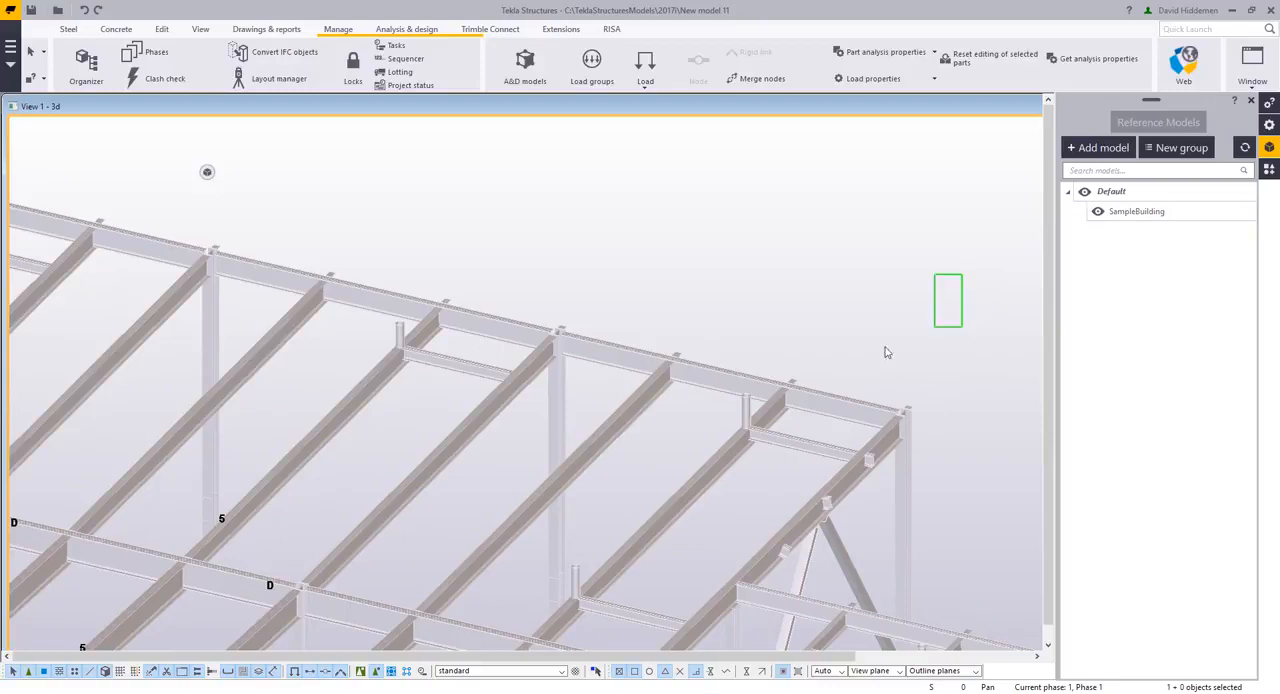
# Convert the selected roof framing members to native parts and review the 23 results.
pyautogui.click(558, 465)
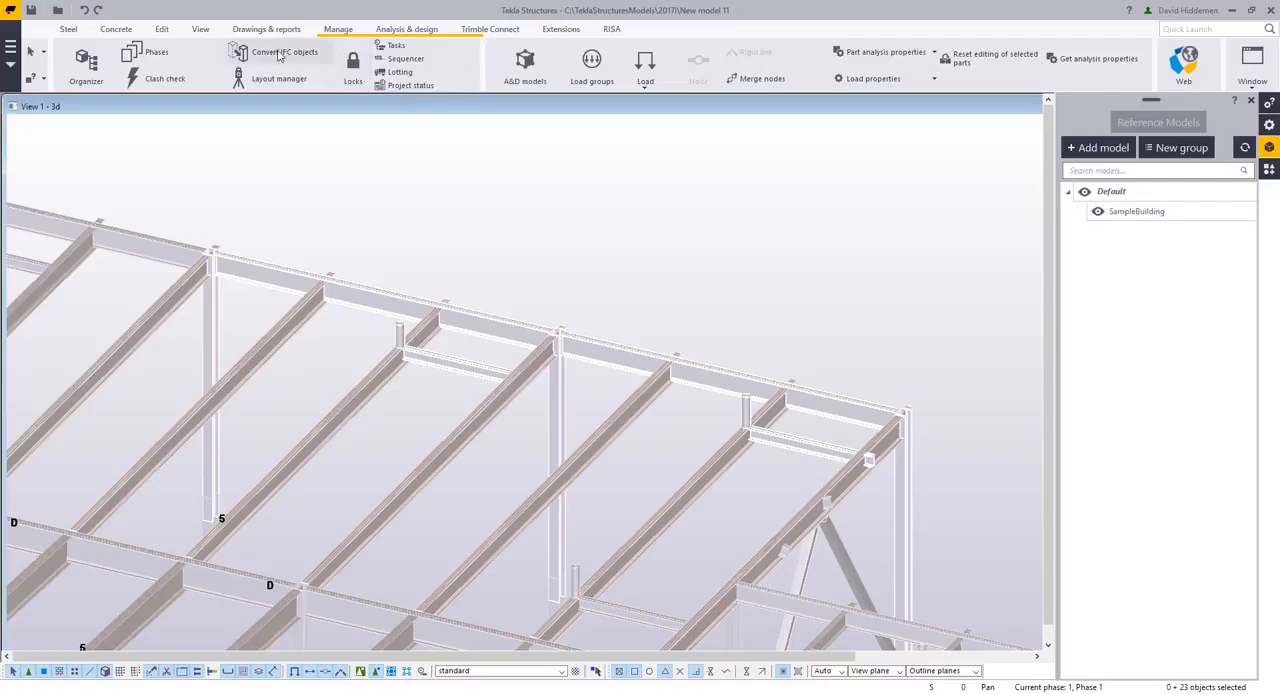
pyautogui.click(284, 51)
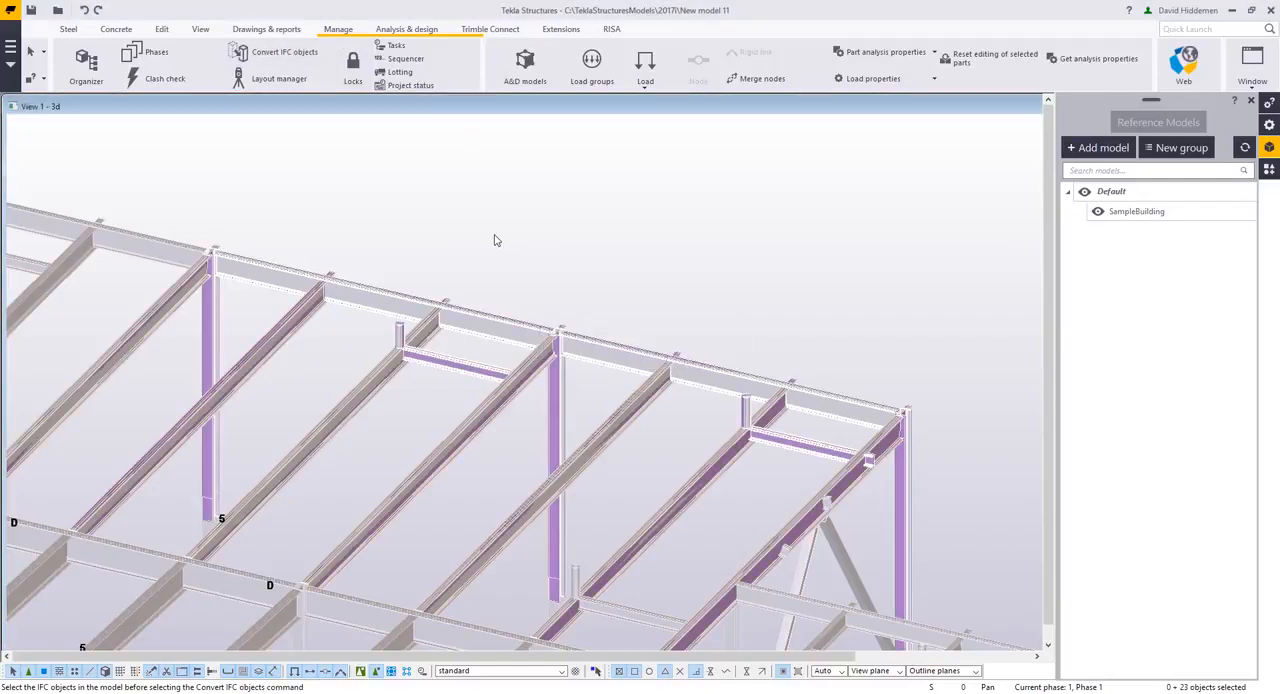
pyautogui.click(285, 52)
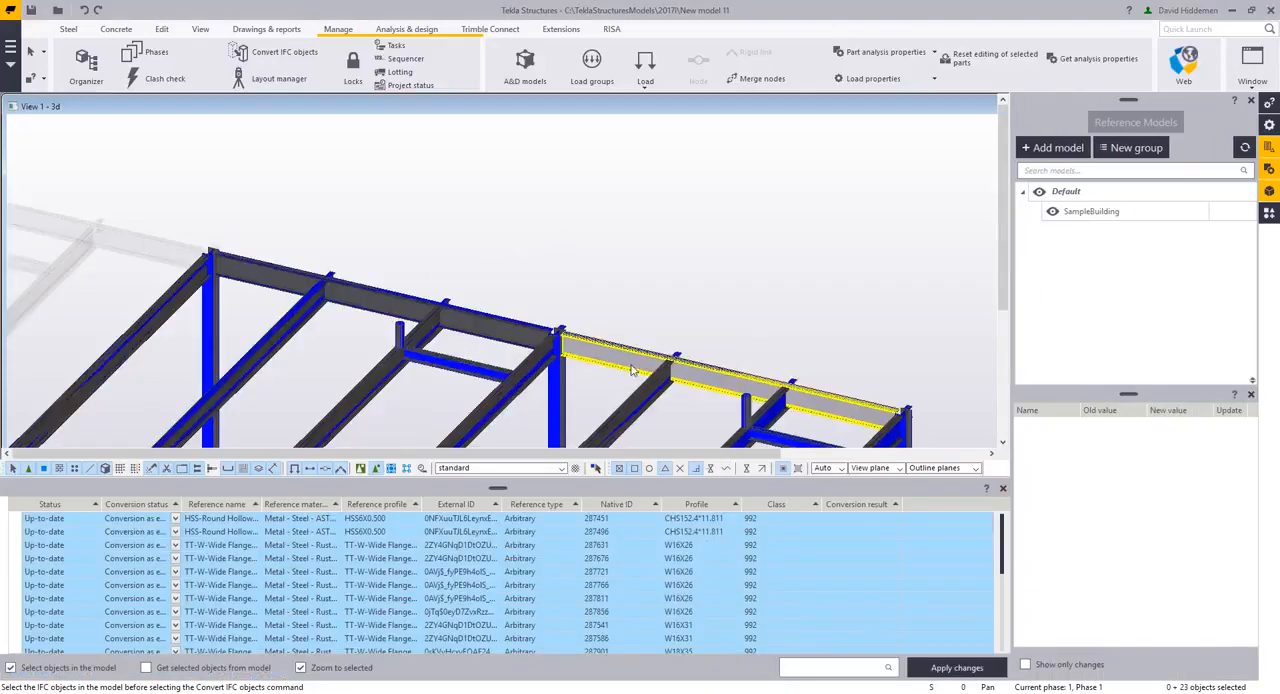
pyautogui.moveTo(628, 368)
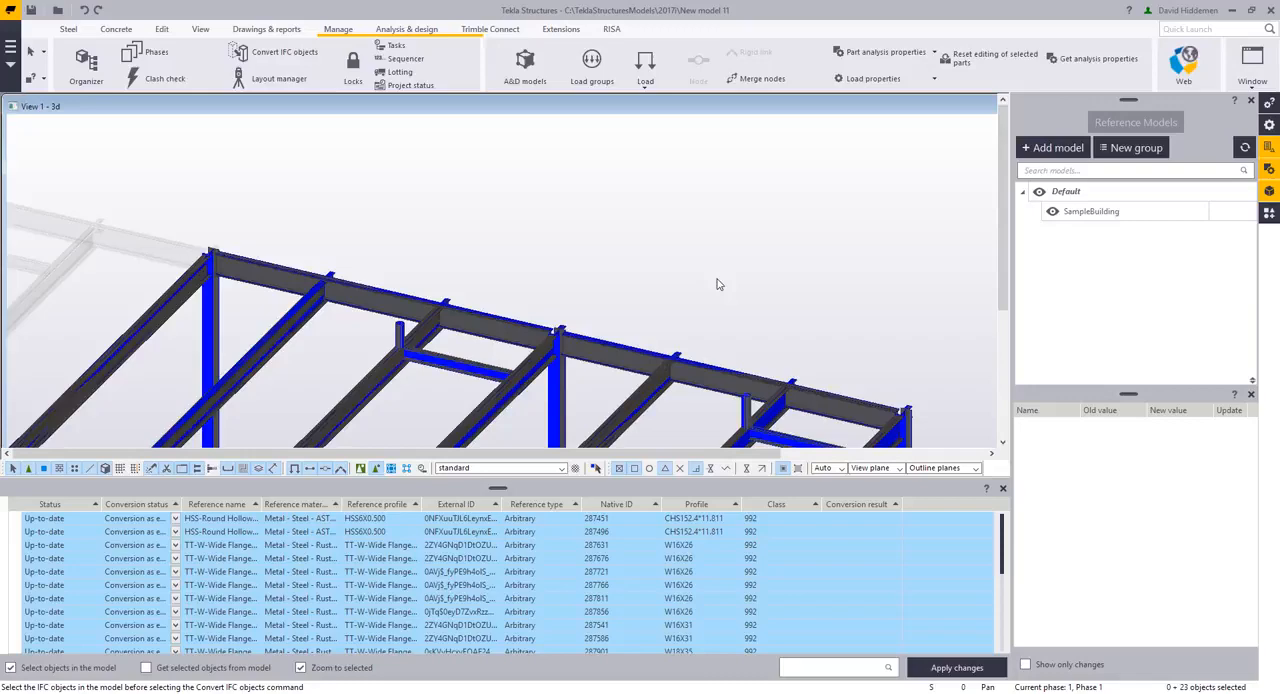
pyautogui.moveTo(705, 289)
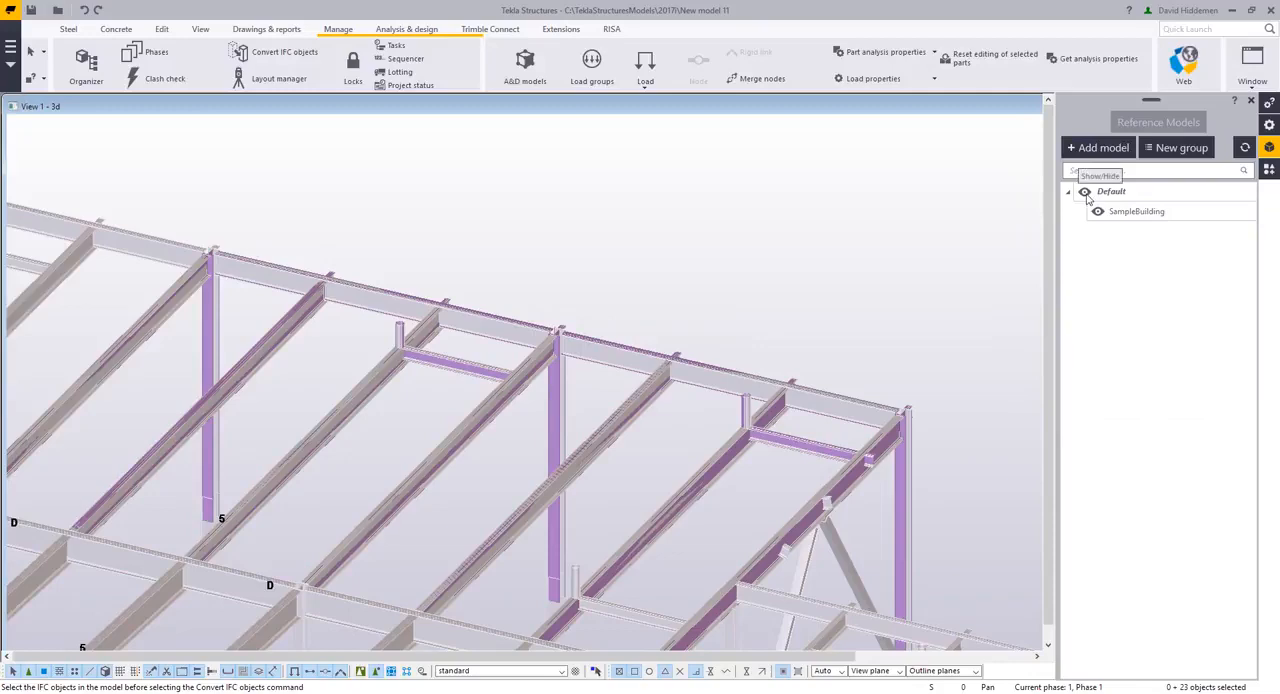
pyautogui.doubleClick(650, 360)
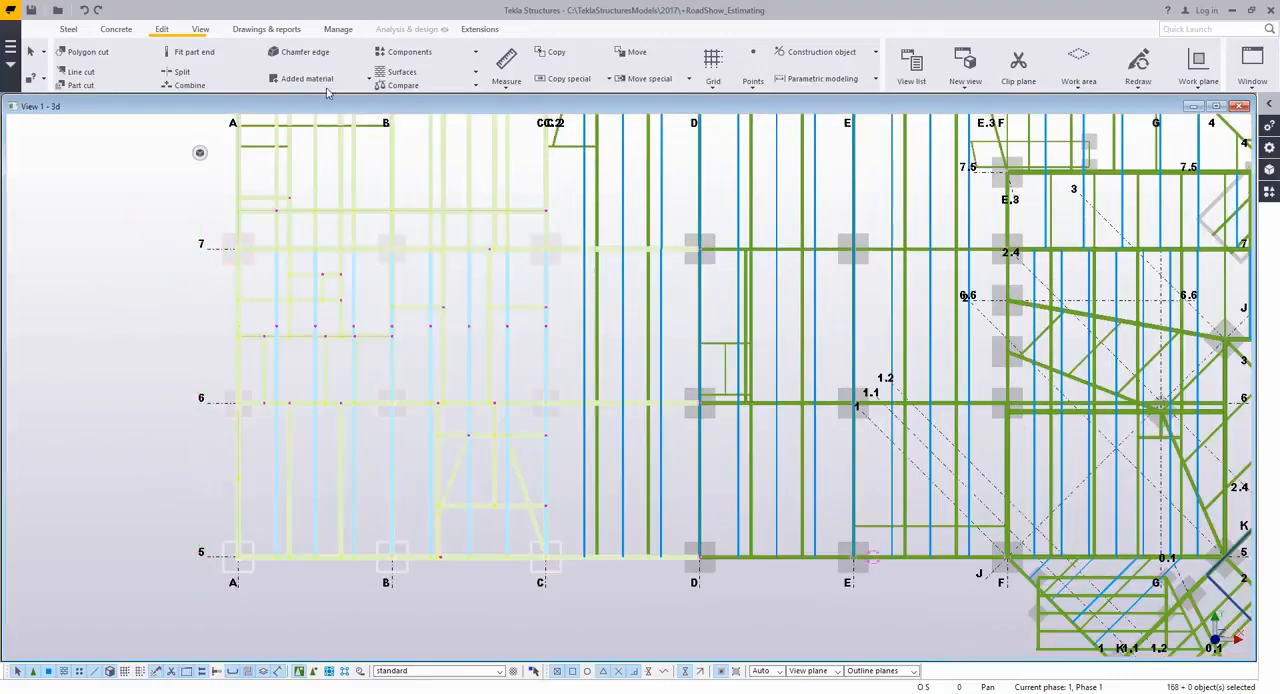
# Create automatic connections for the framing using the Shear Tabs rule group.
pyautogui.click(409, 51)
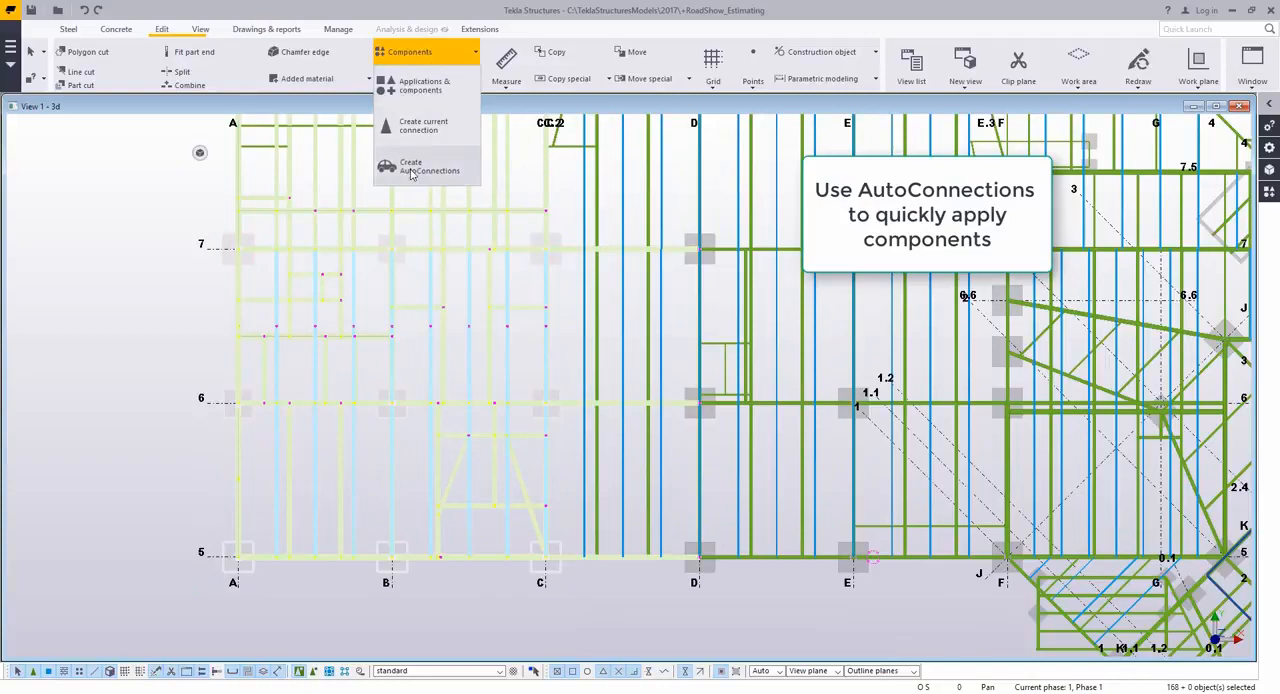
pyautogui.click(429, 166)
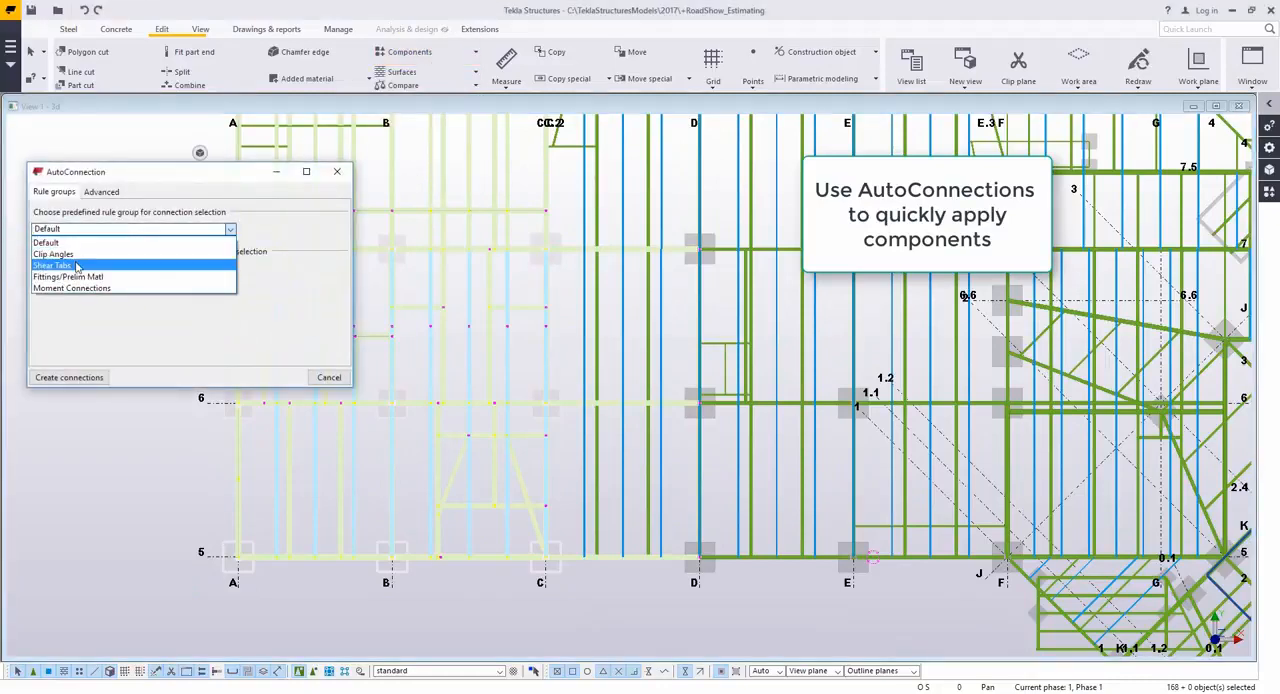
pyautogui.click(55, 265)
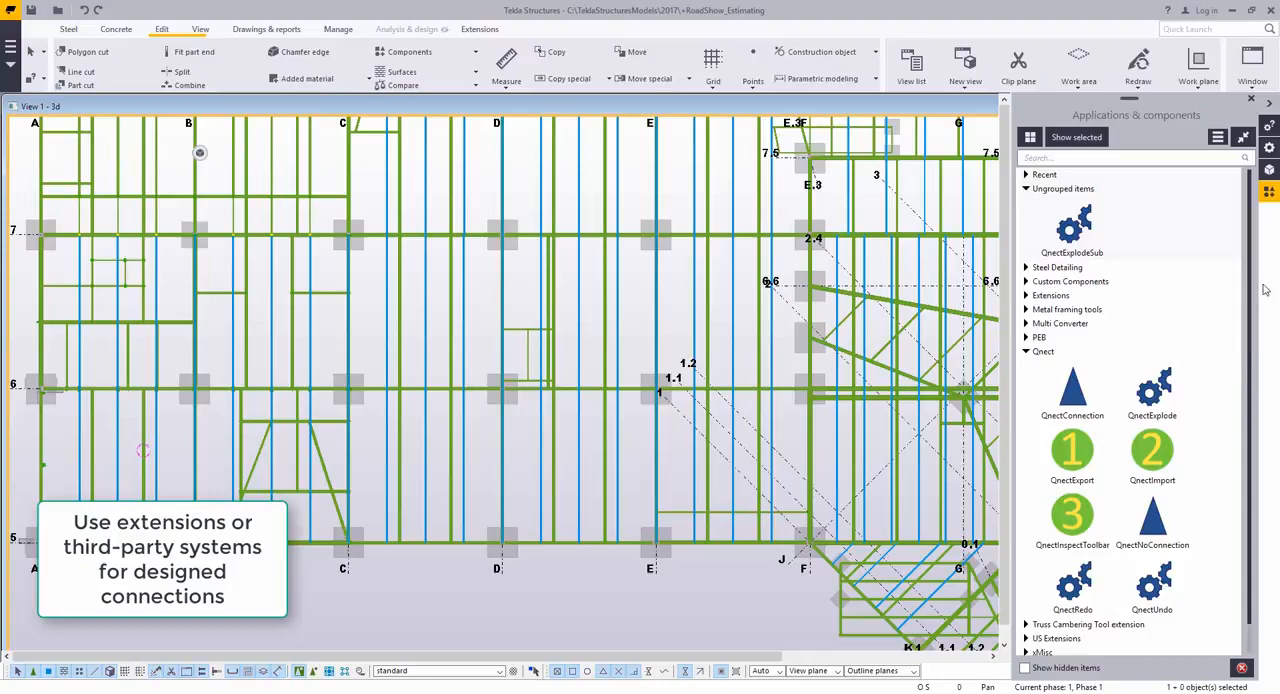
# Export the selected framing via QnectExport as session 'Campus 1' and confirm the upload.
pyautogui.click(1072, 451)
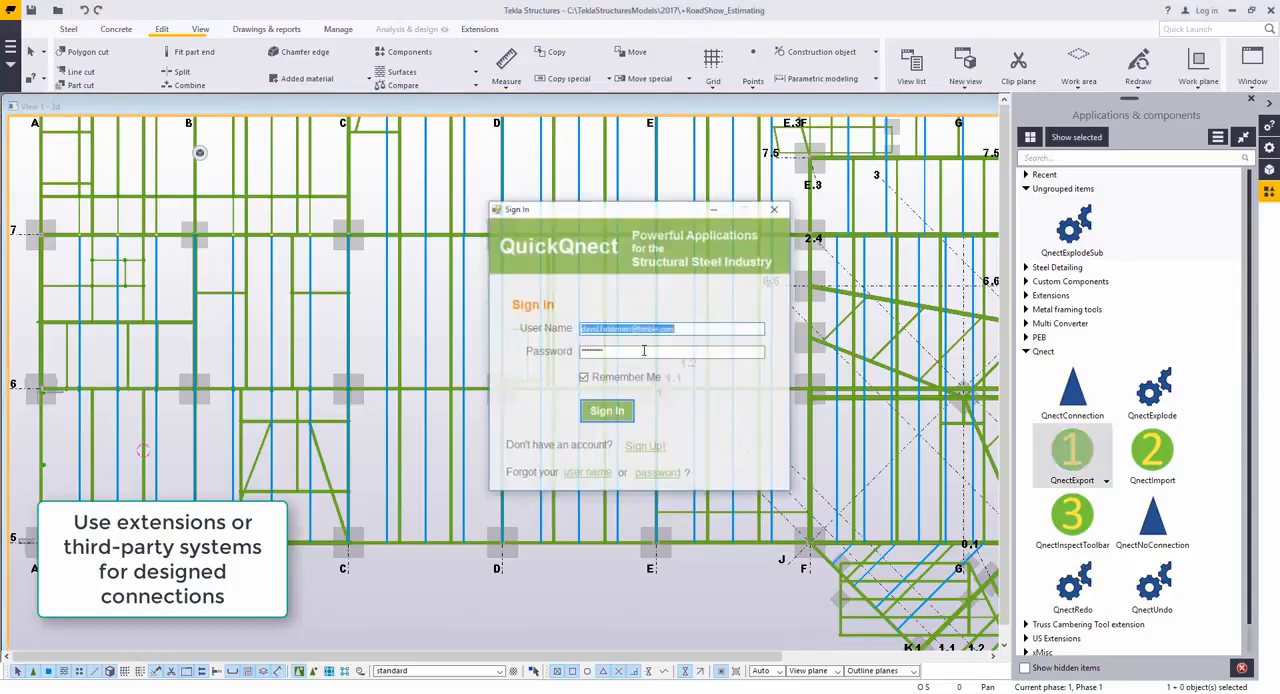
pyautogui.click(607, 410)
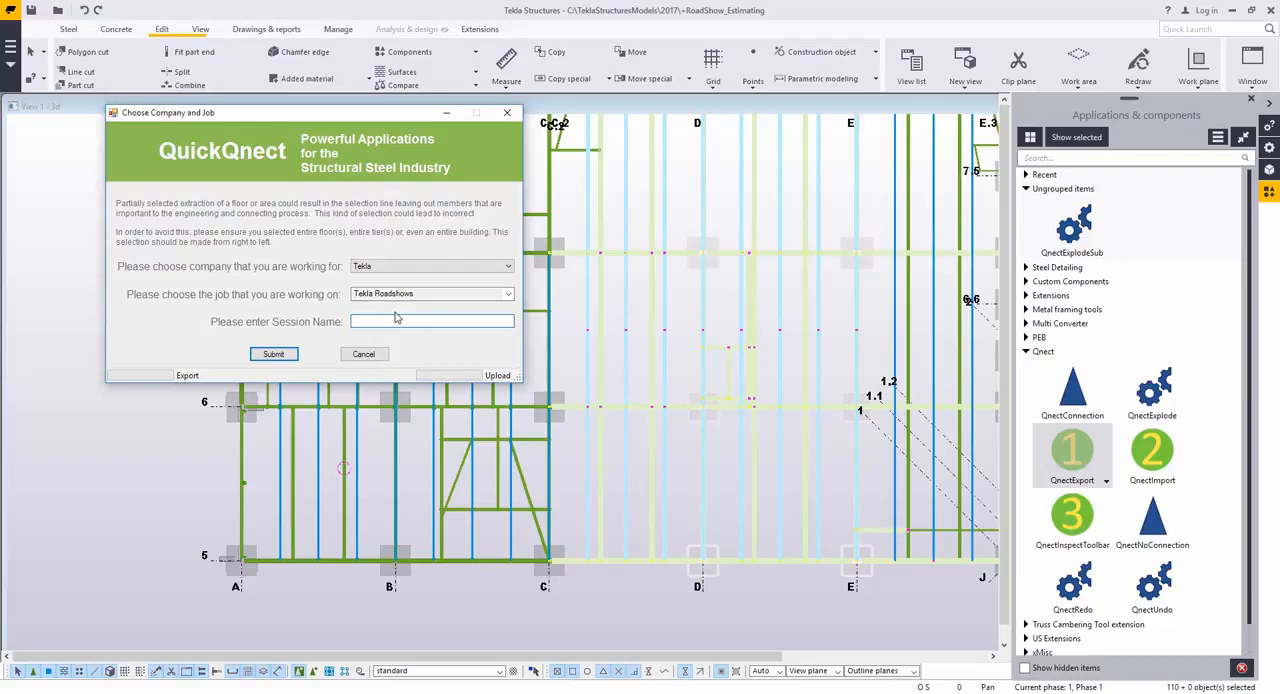
pyautogui.write('Campus 1')
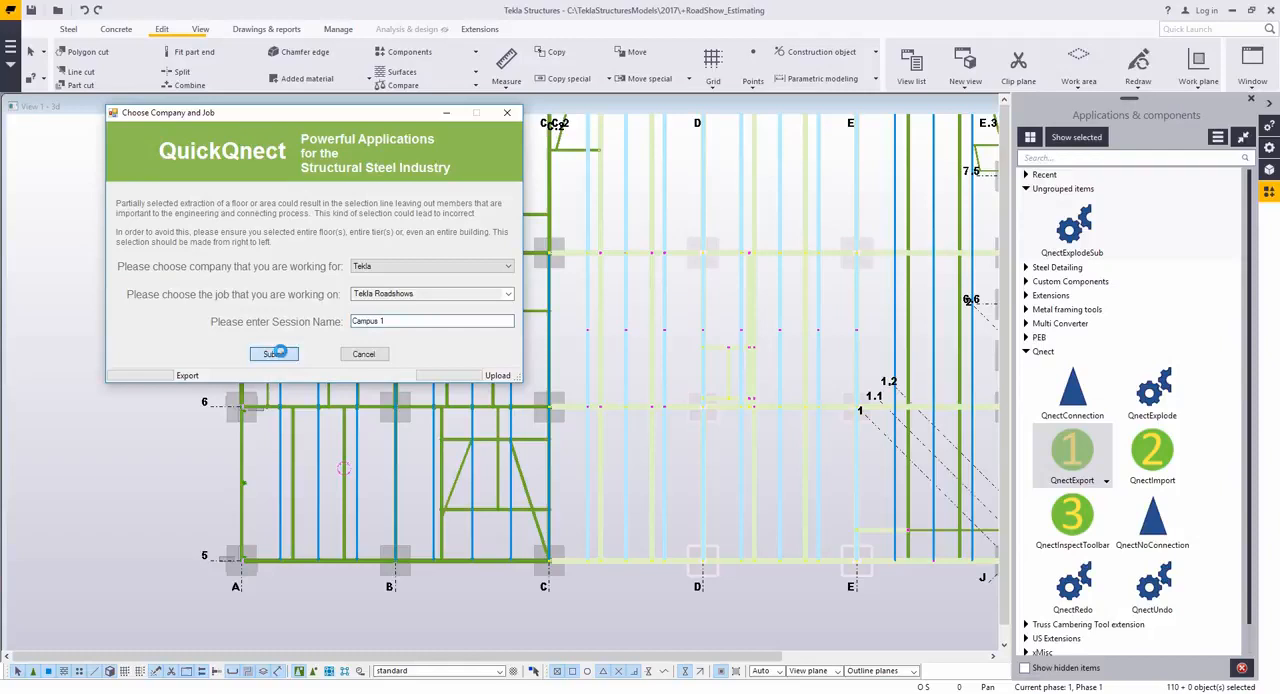
pyautogui.click(273, 353)
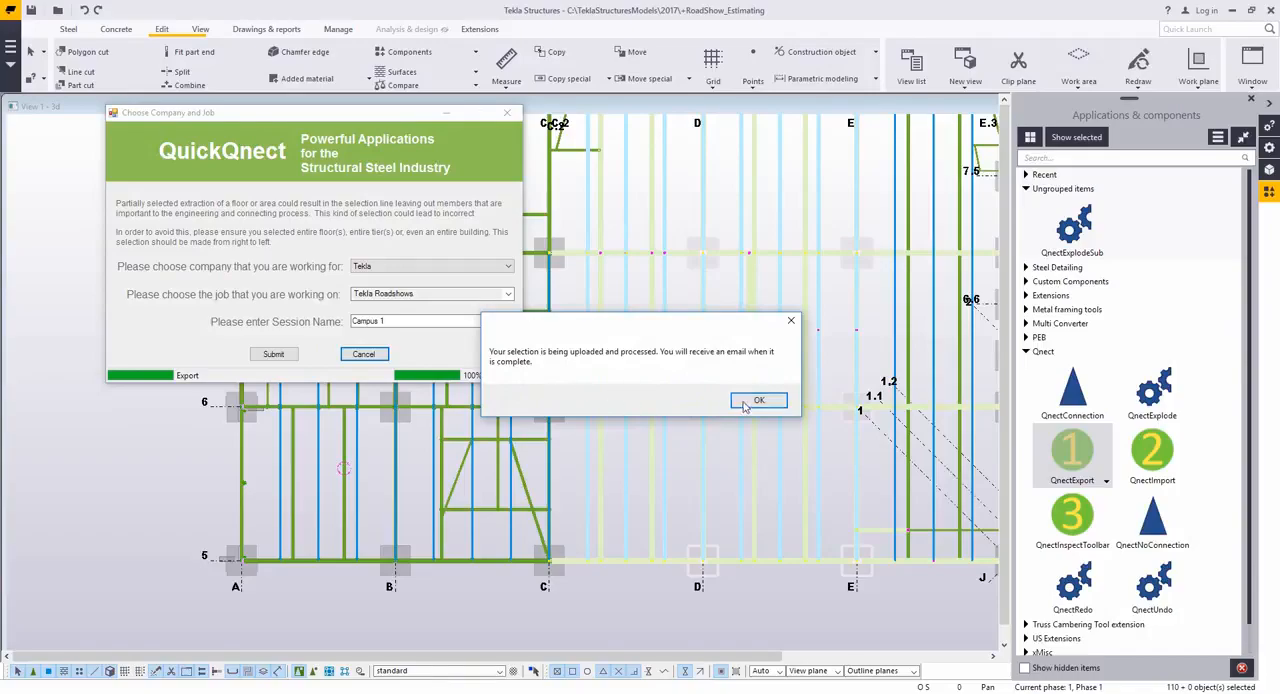
pyautogui.click(758, 400)
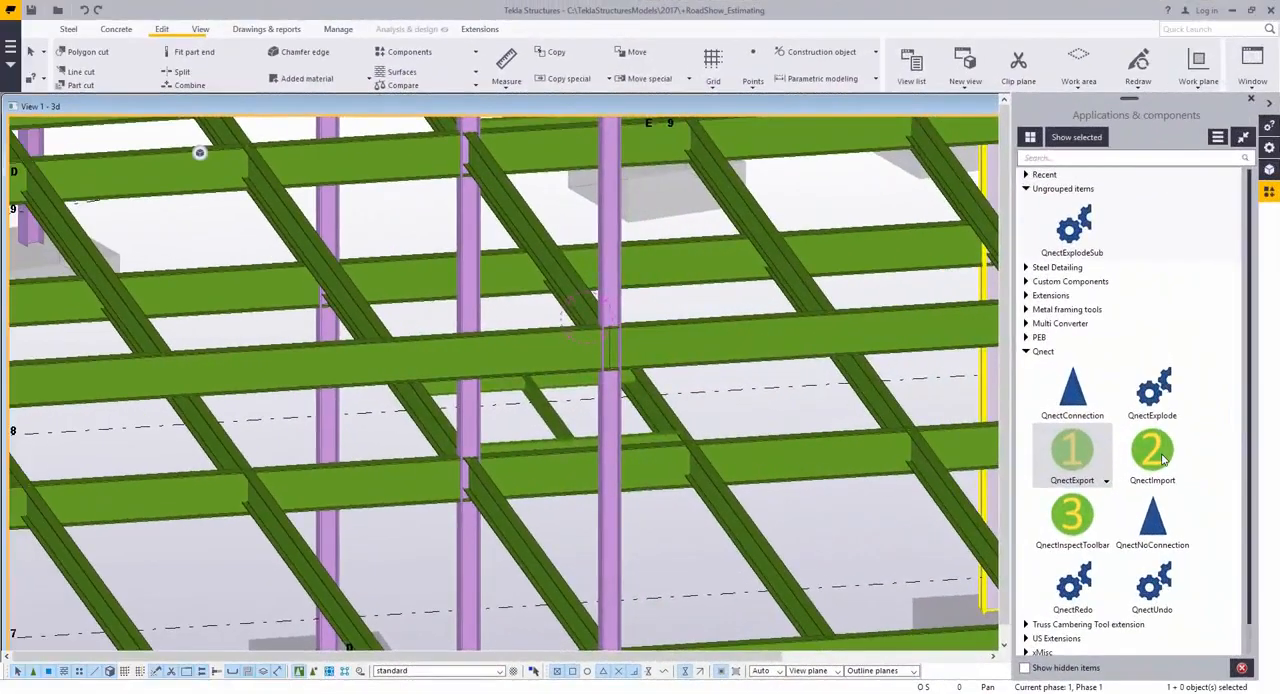
# Submit a QnectImport request for session 'Campus 1' after signing in.
pyautogui.click(1152, 455)
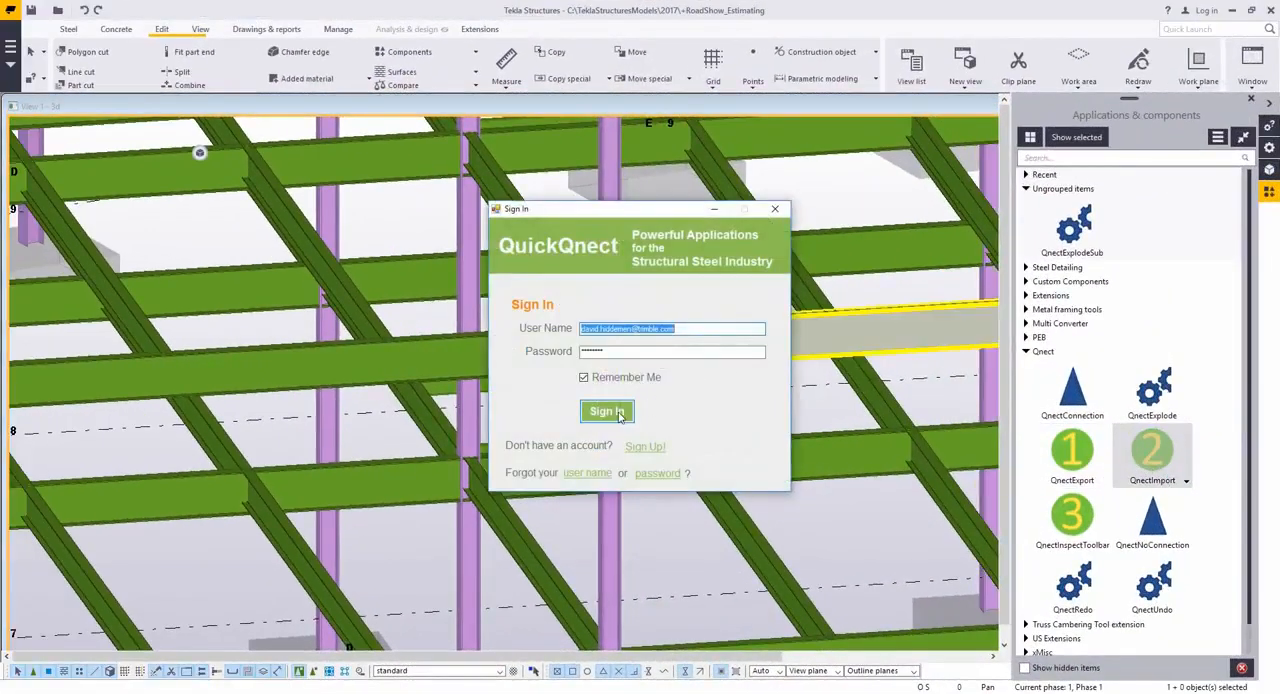
pyautogui.click(607, 411)
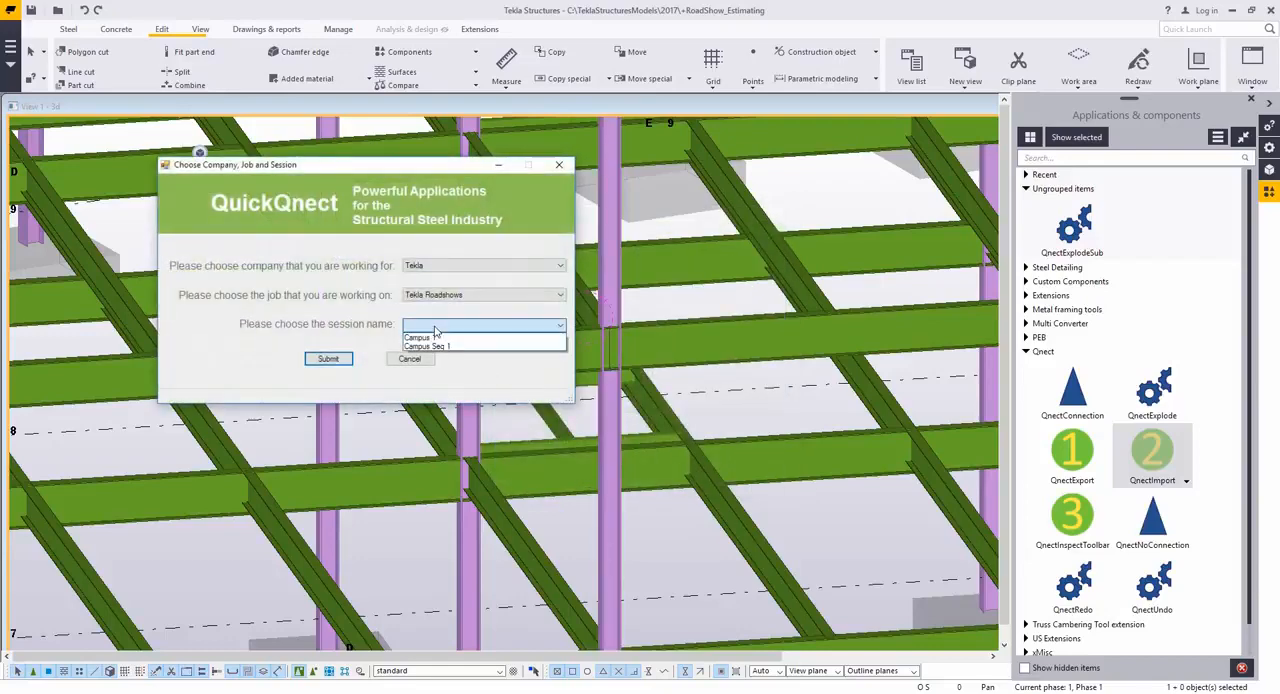
pyautogui.click(420, 325)
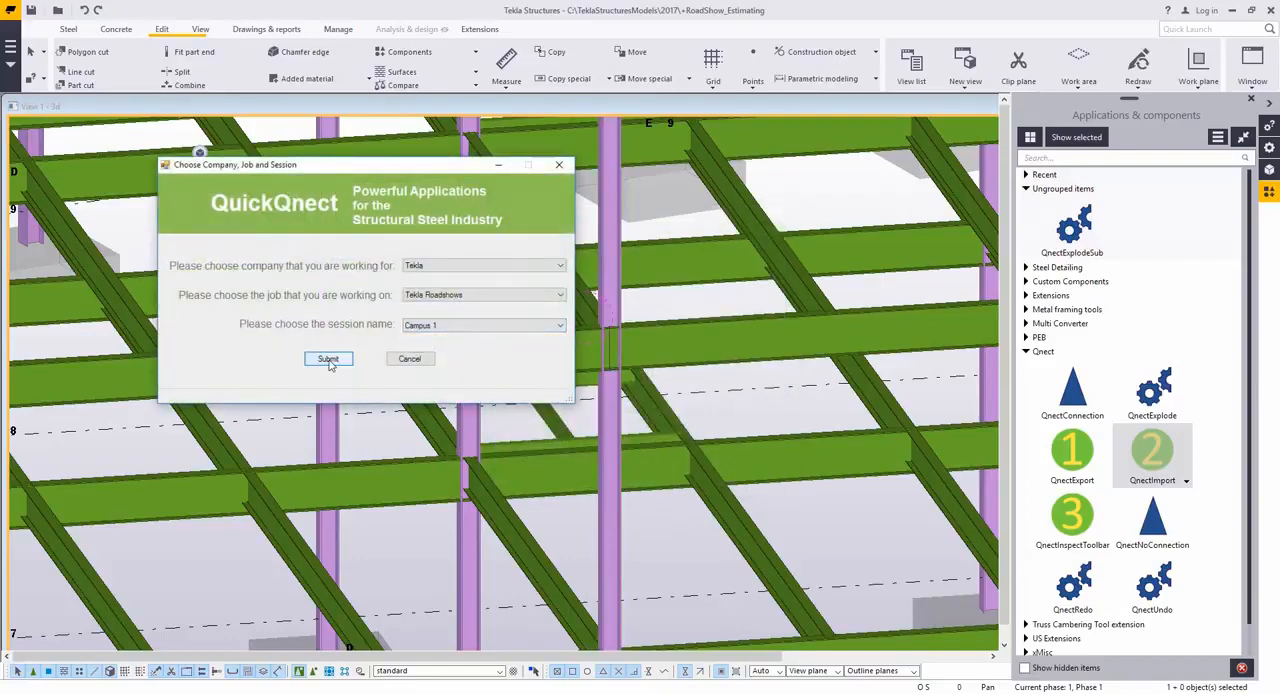
pyautogui.click(328, 358)
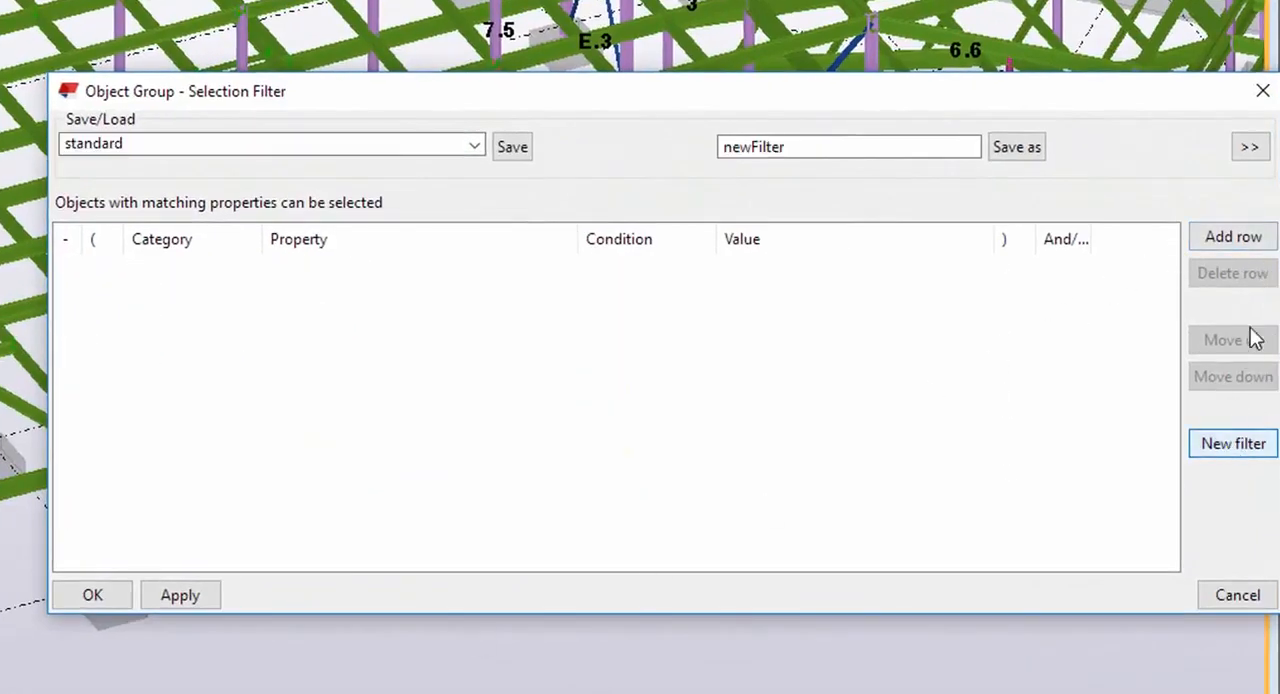
# Add a selection filter row CUSTOM.HAS_PARTCUTS equals 1, then apply and confirm it.
pyautogui.click(1232, 237)
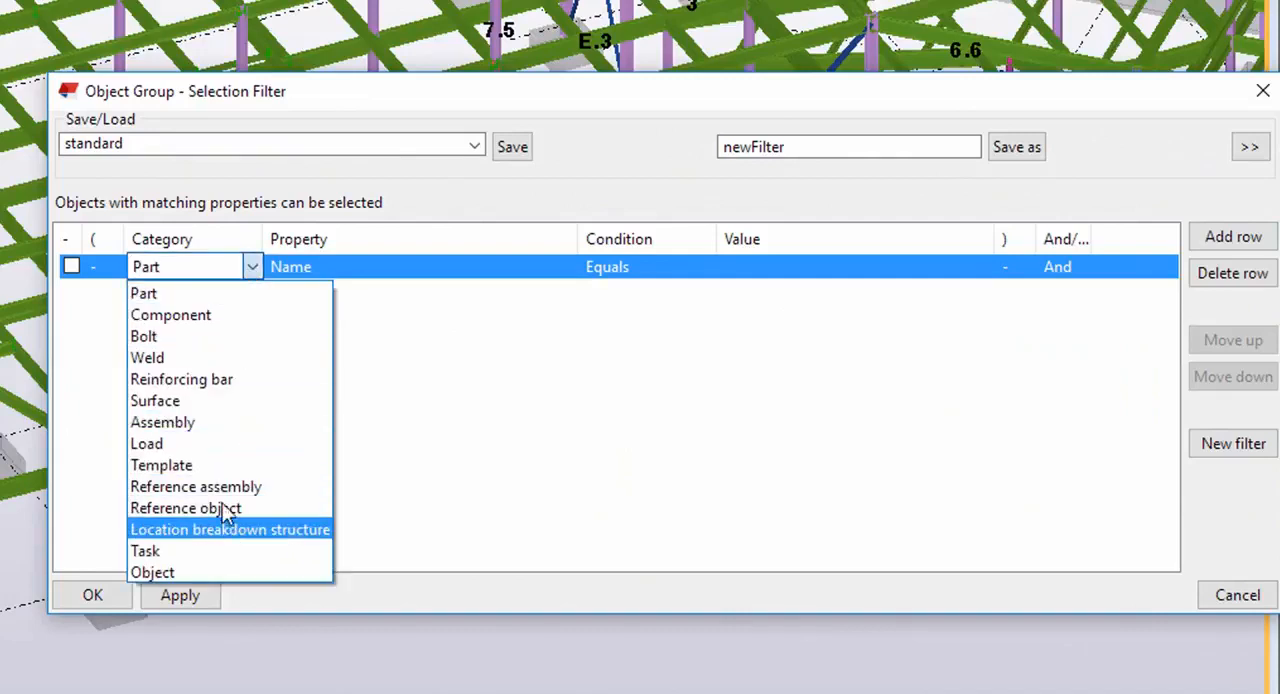
pyautogui.click(161, 464)
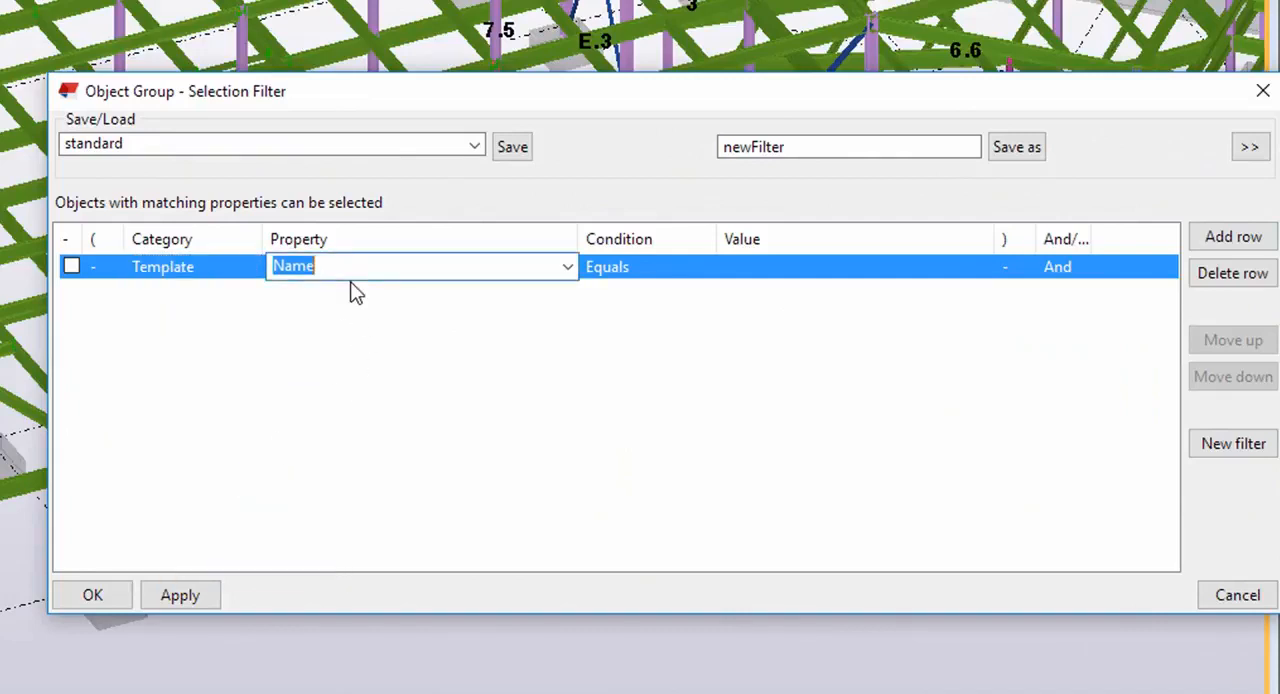
pyautogui.write('CUSTOM.HAS')
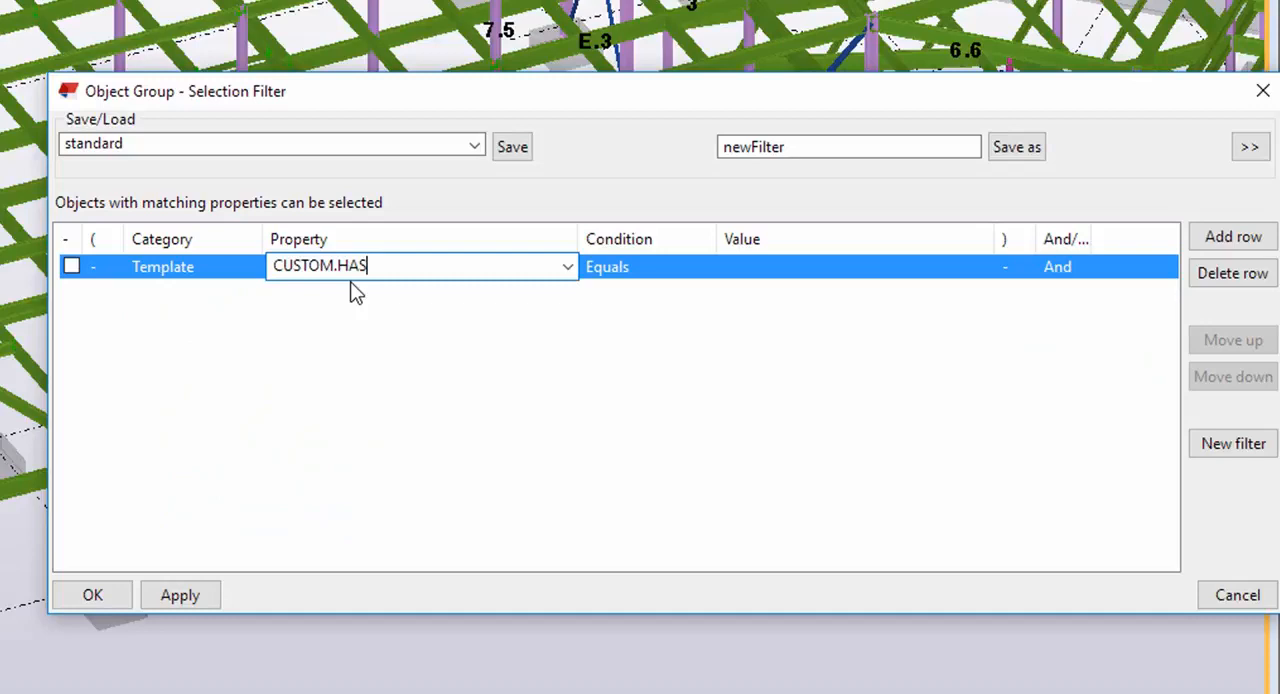
pyautogui.write('_PART')
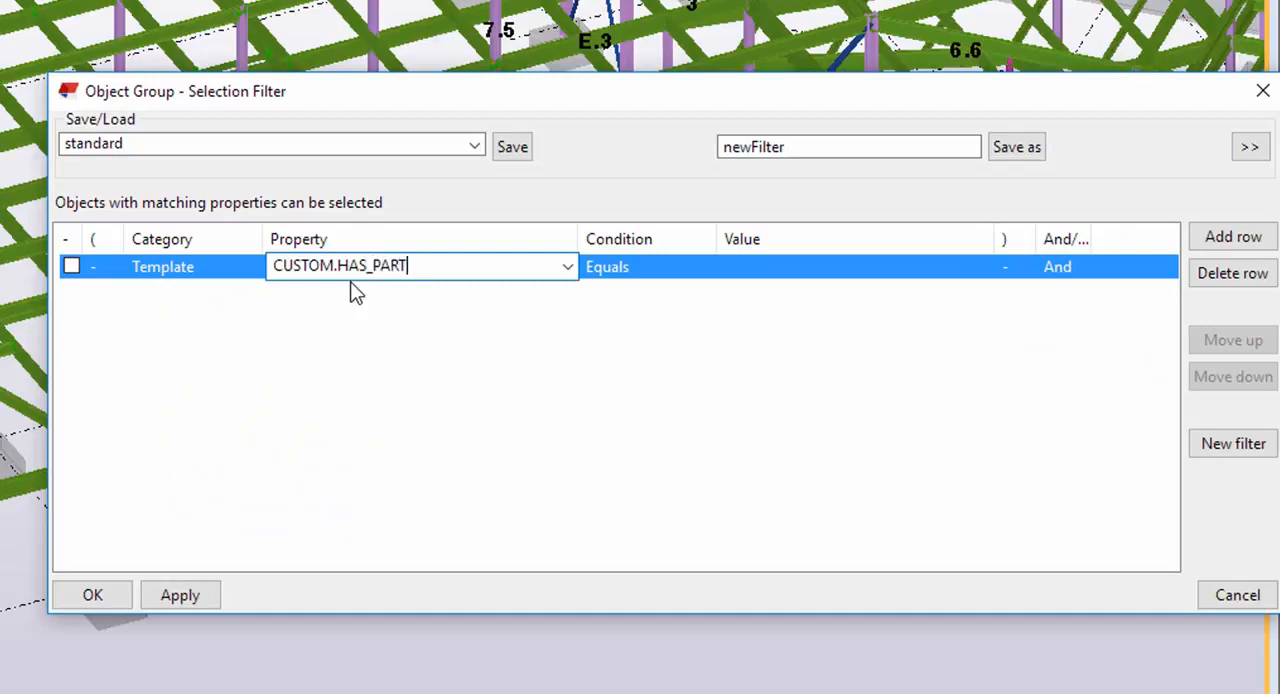
pyautogui.write('CUTS')
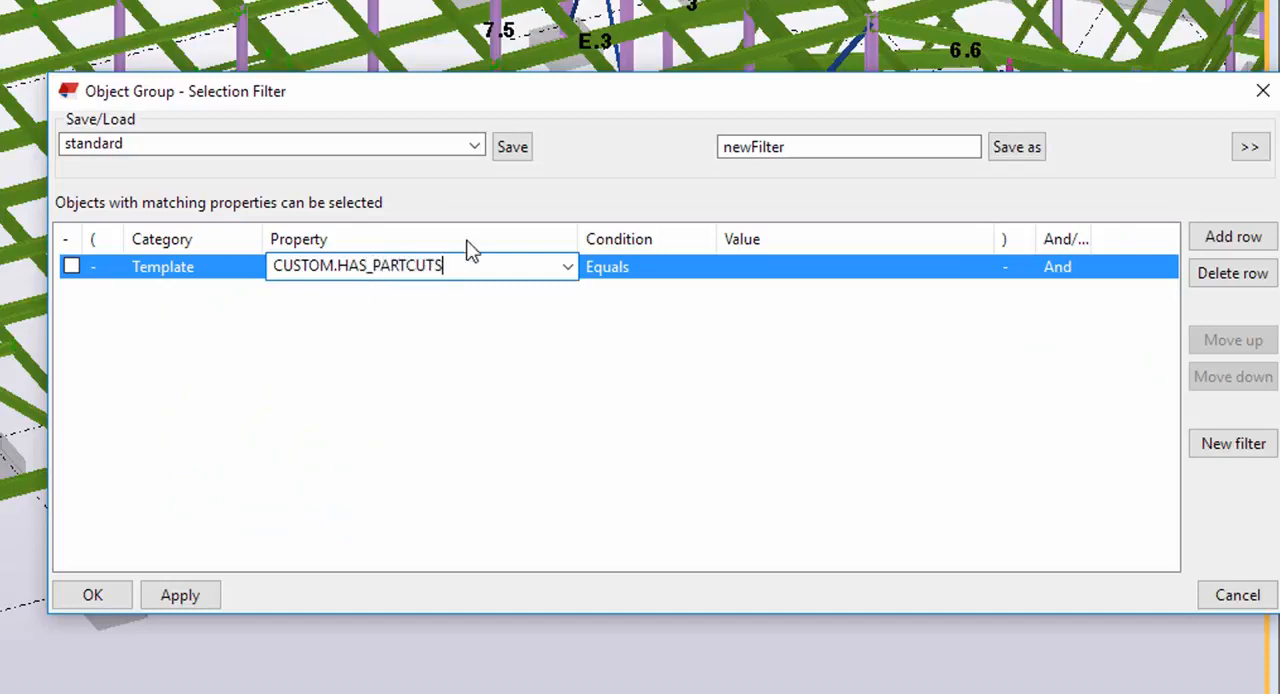
pyautogui.write('1')
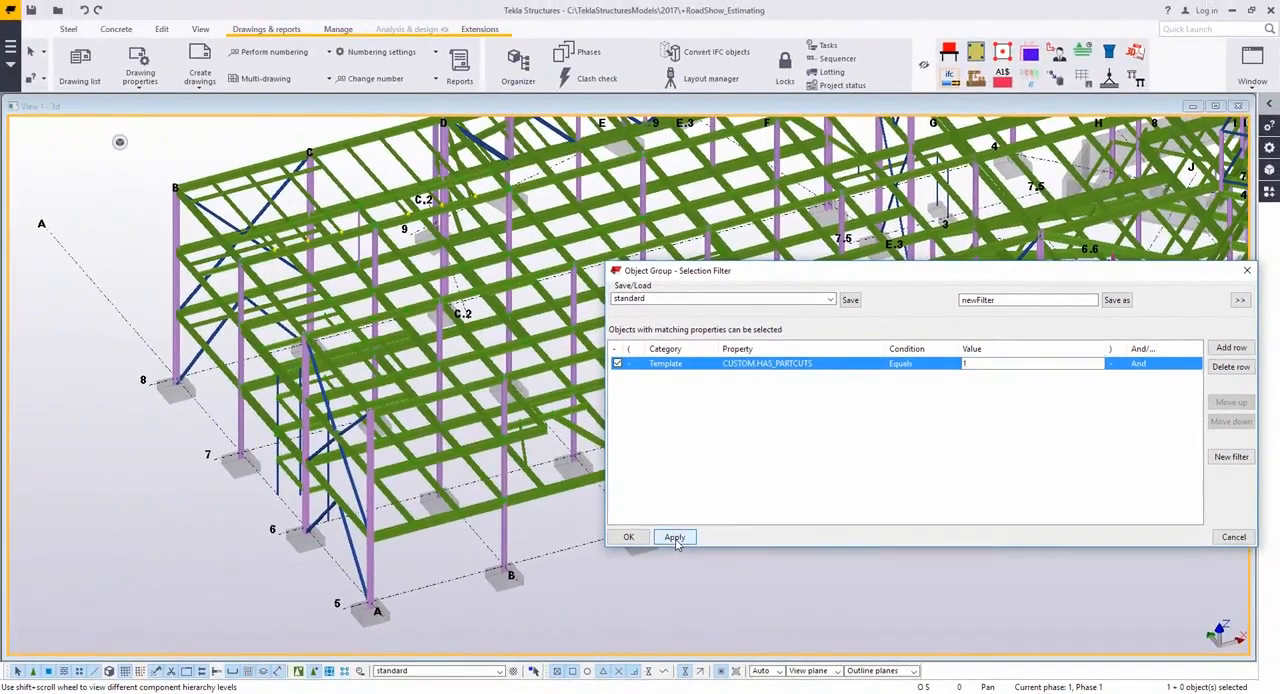
pyautogui.click(674, 537)
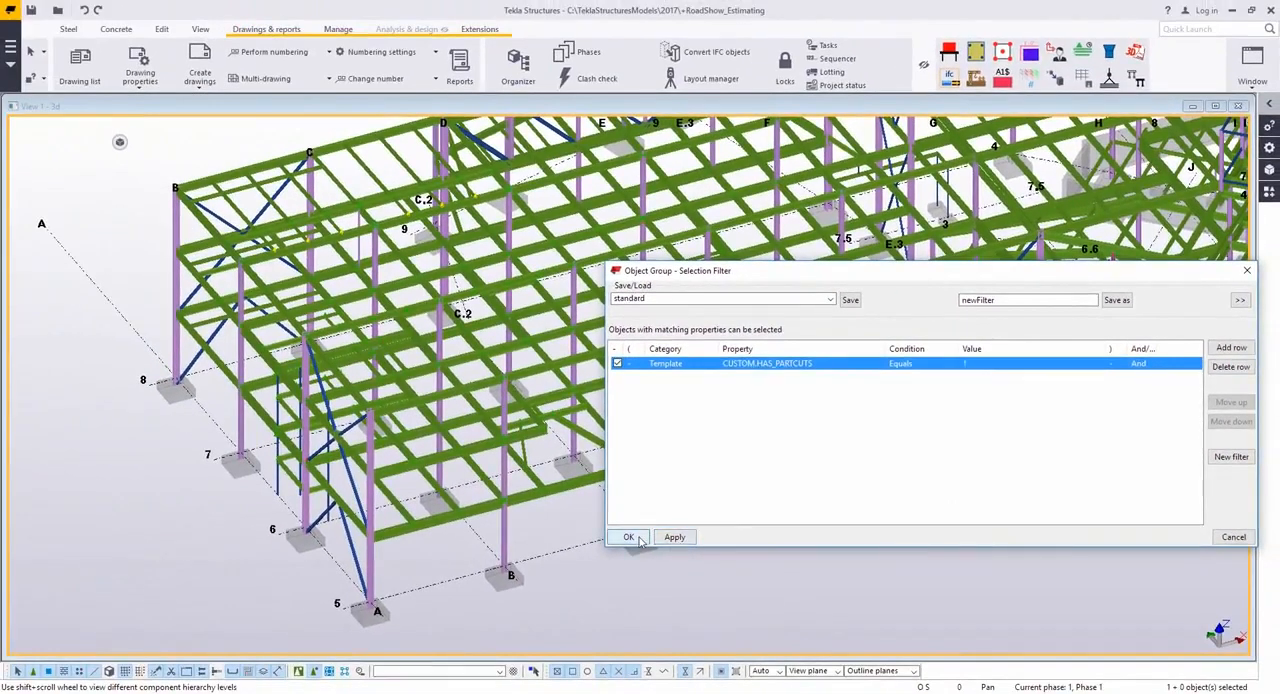
pyautogui.click(628, 537)
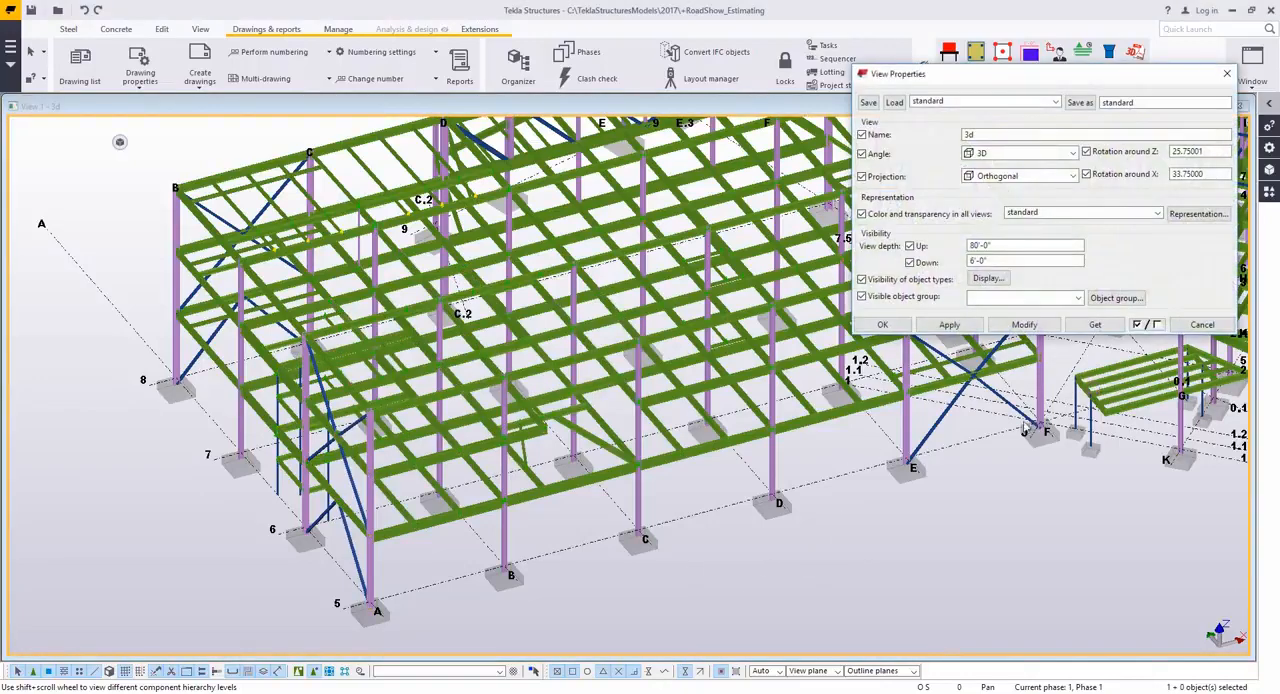
# Load the +ShopProcess representation to colour the model by cuts, holes and welds.
pyautogui.click(1197, 214)
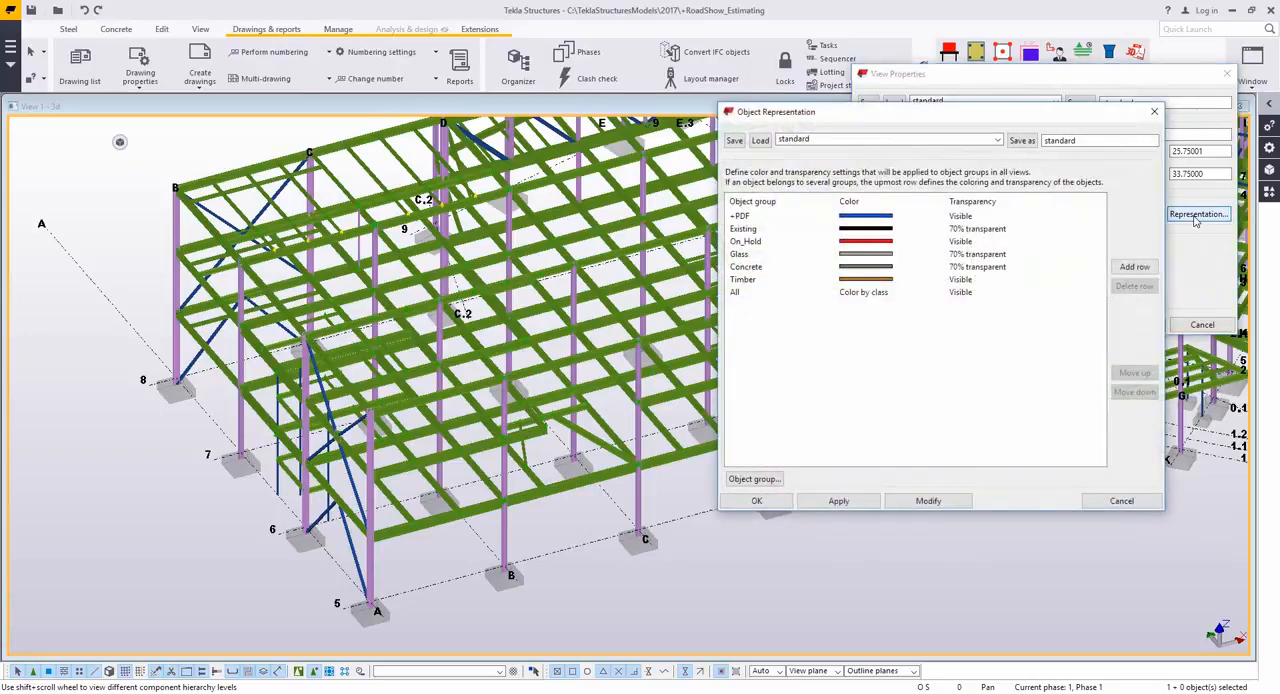
pyautogui.click(996, 139)
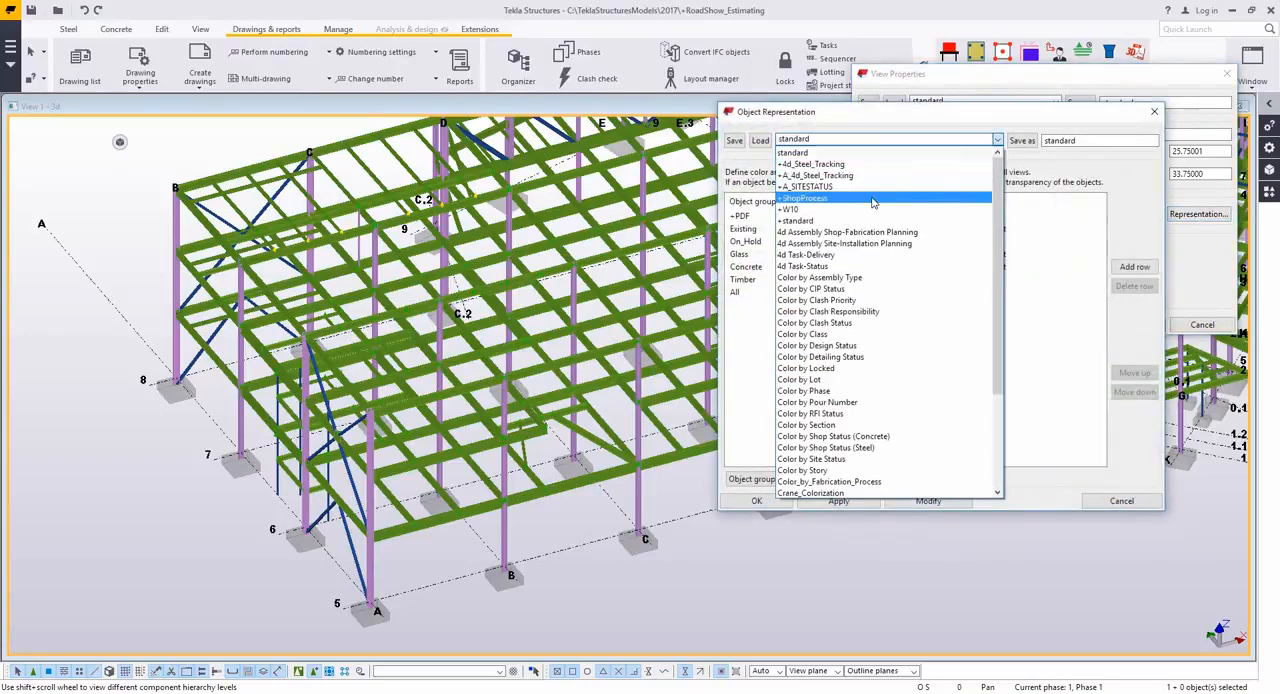
pyautogui.click(803, 197)
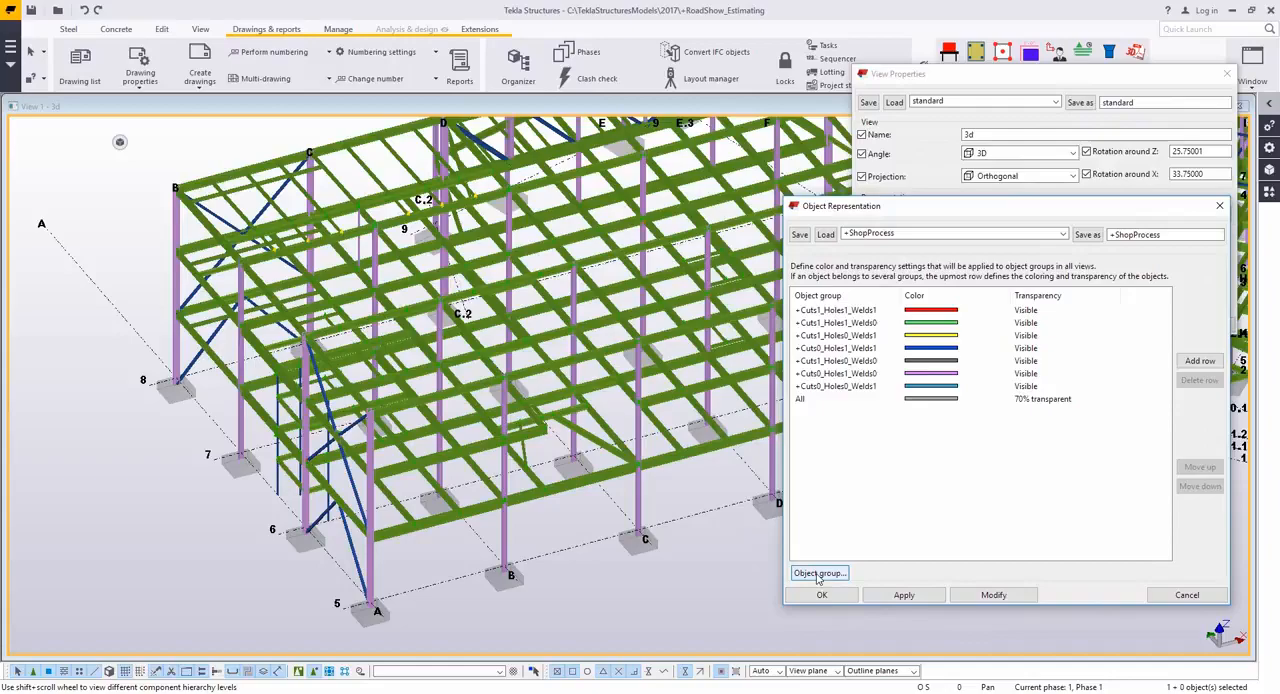
# Inspect the cuts, holes and welds object groups, then close the view settings.
pyautogui.click(820, 572)
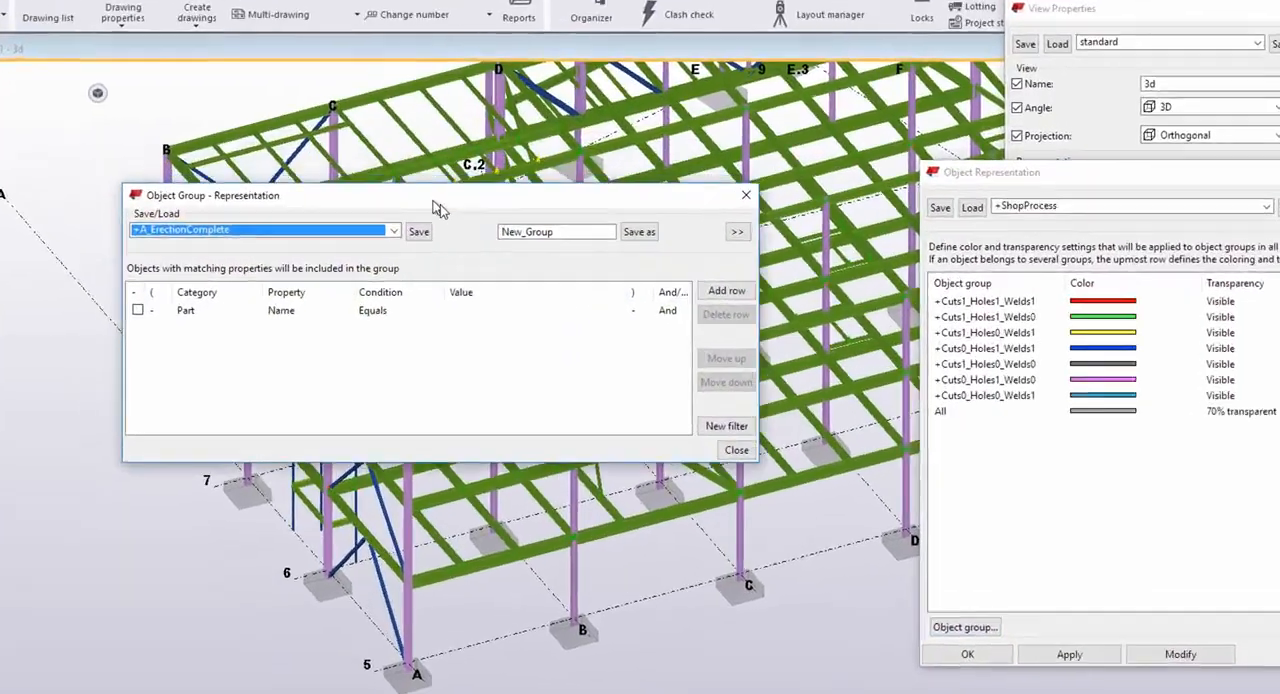
pyautogui.click(391, 230)
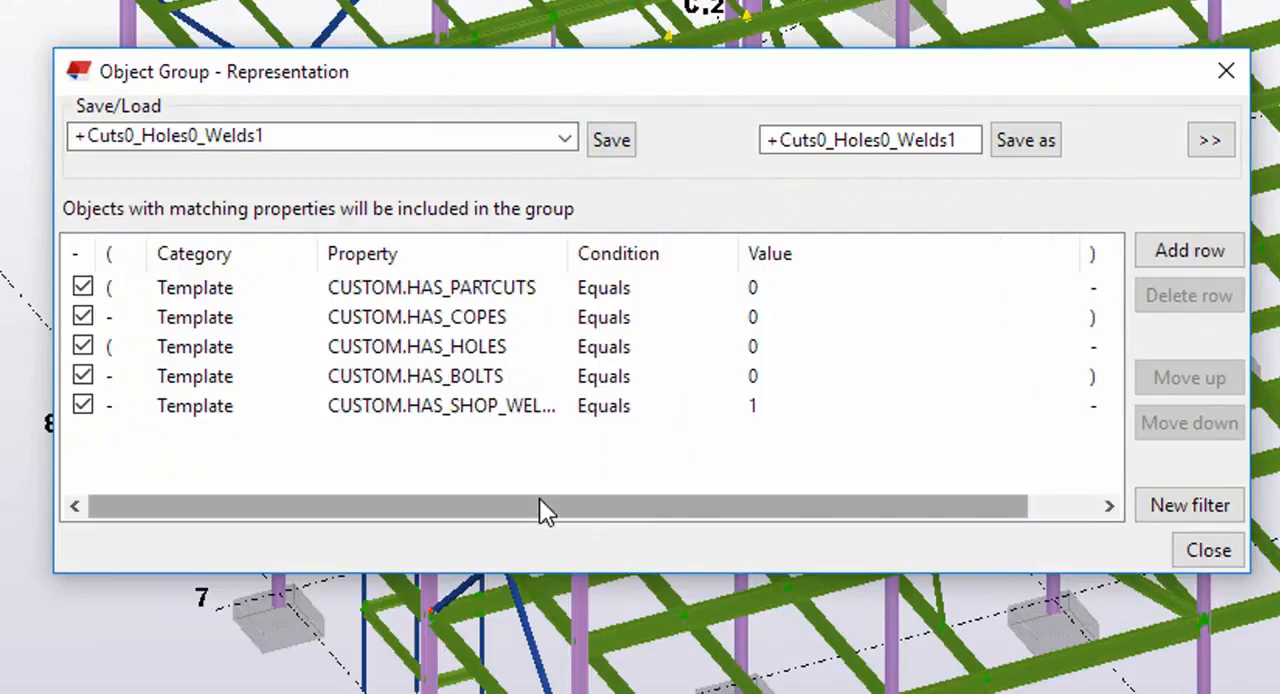
pyautogui.click(563, 135)
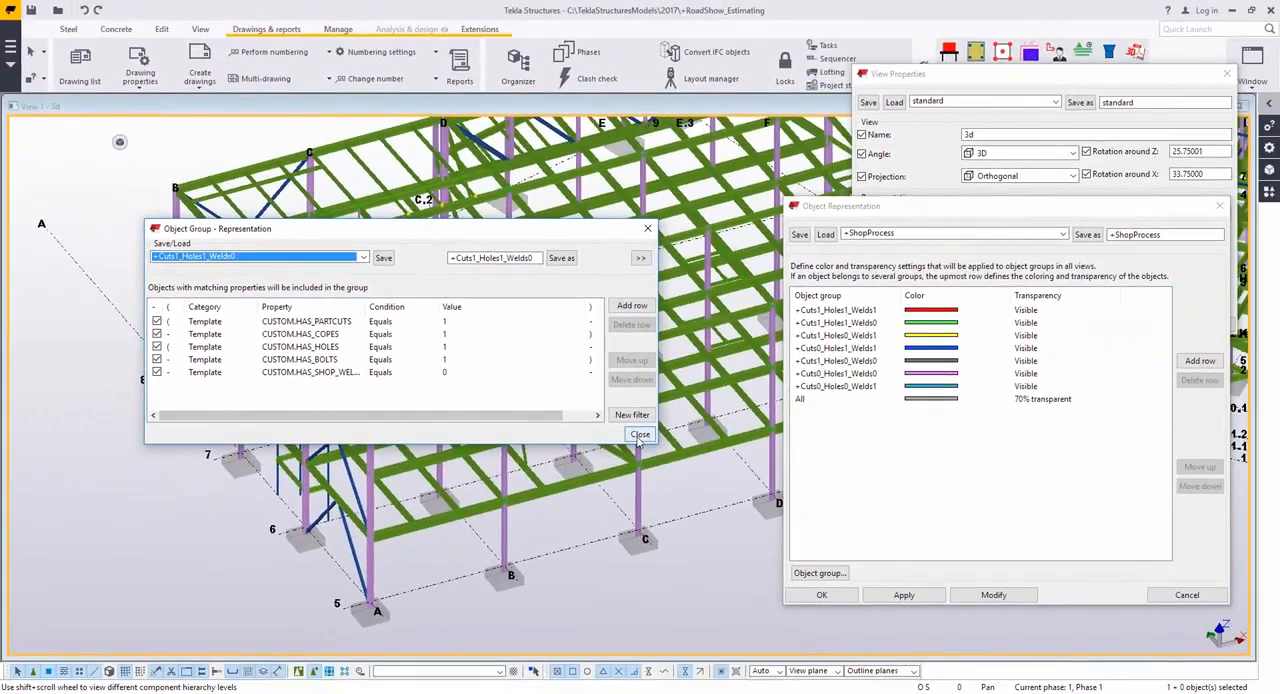
pyautogui.click(640, 434)
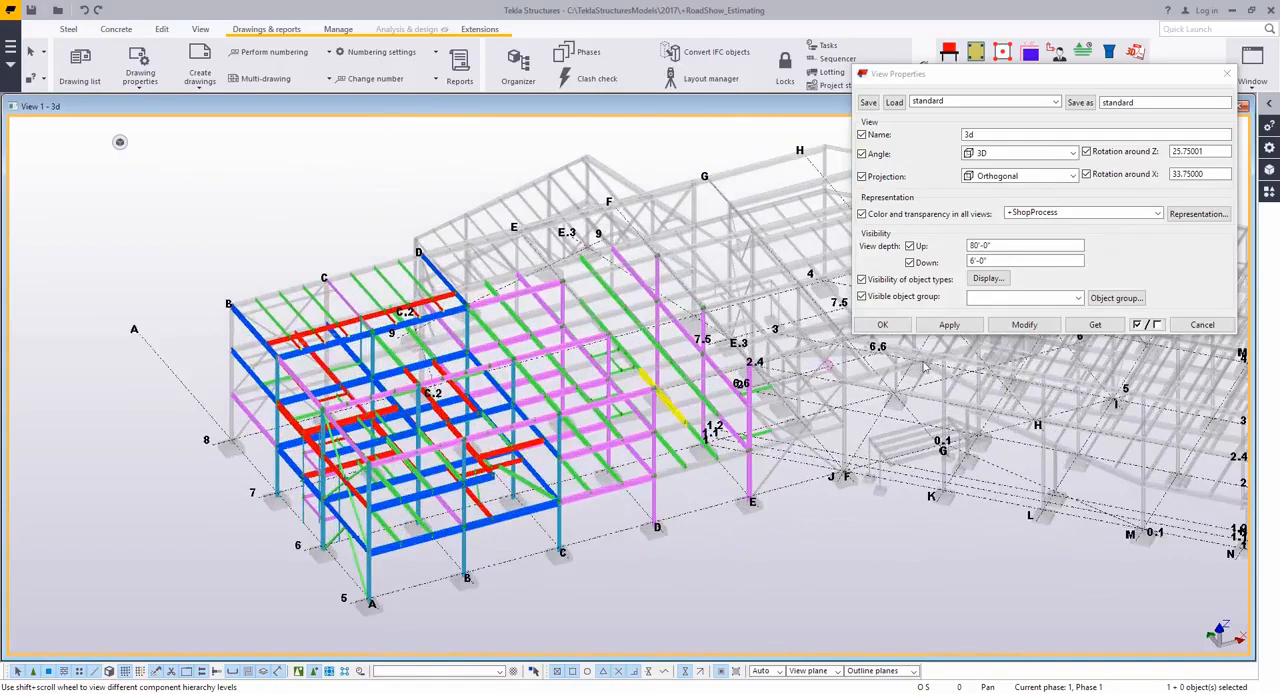
pyautogui.click(1198, 213)
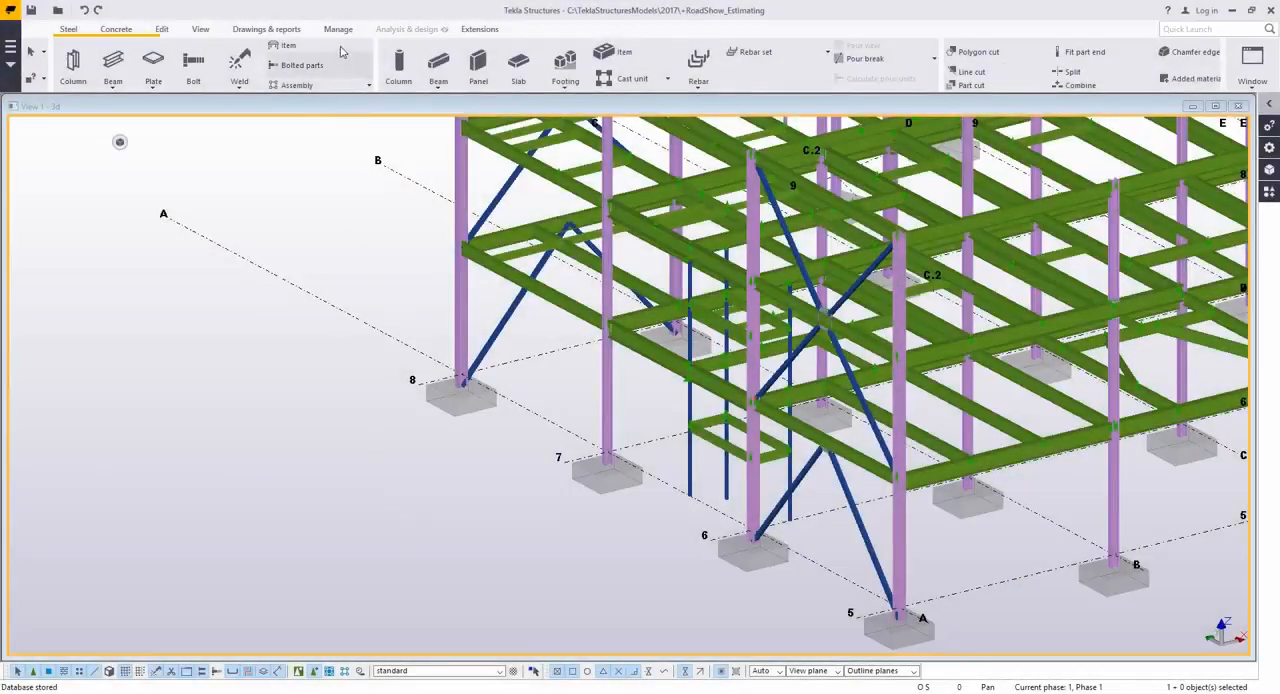
# Synchronize the Organizer and list the 862 steel assemblies as +Material Takeoff grouped by Profile.
pyautogui.click(338, 28)
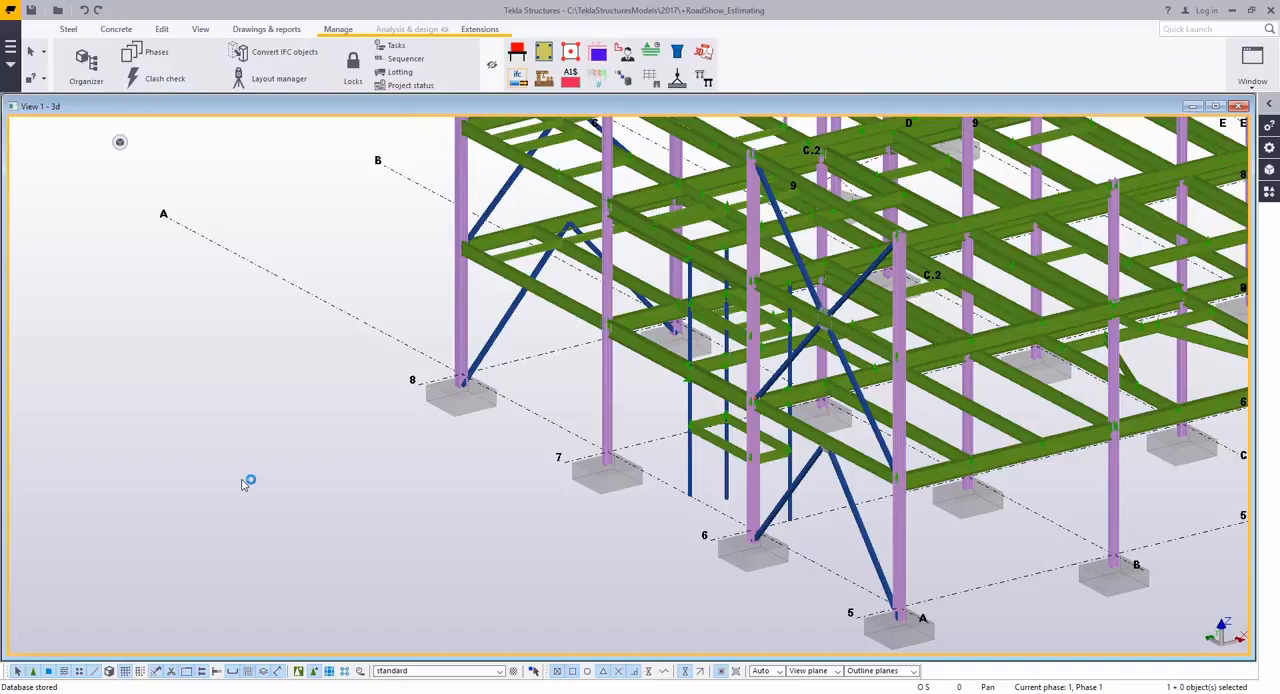
pyautogui.moveTo(363, 492)
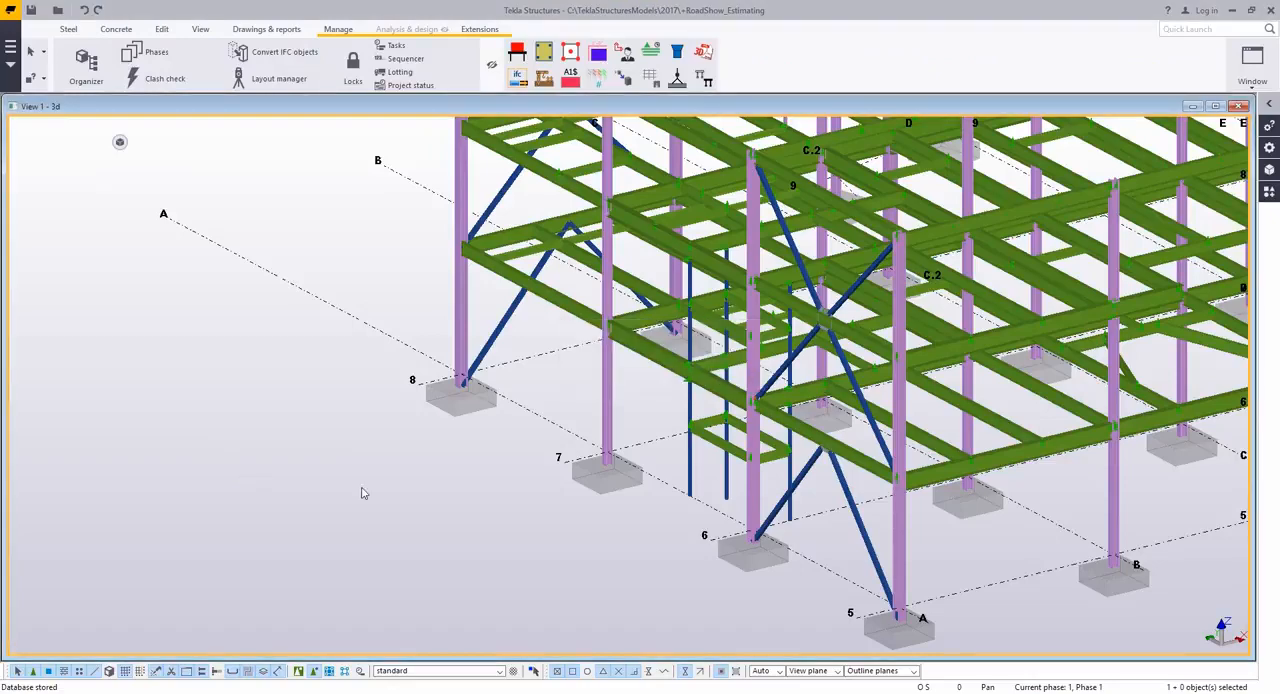
pyautogui.click(86, 65)
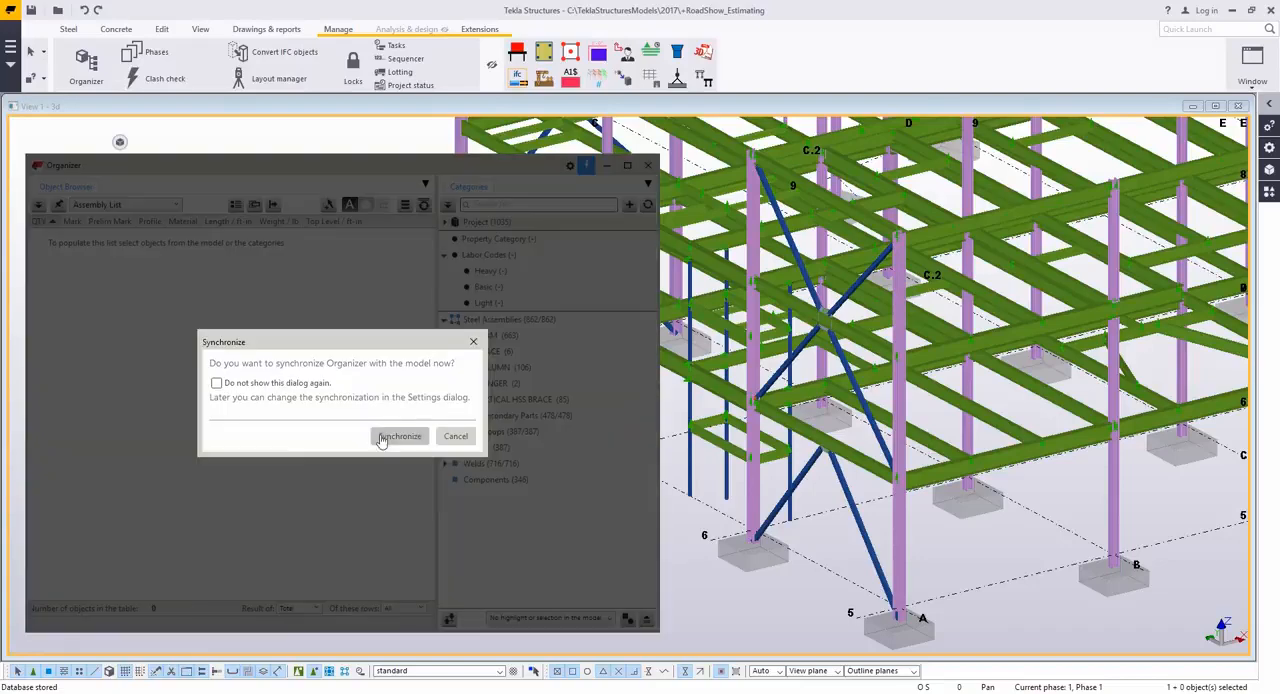
pyautogui.click(399, 436)
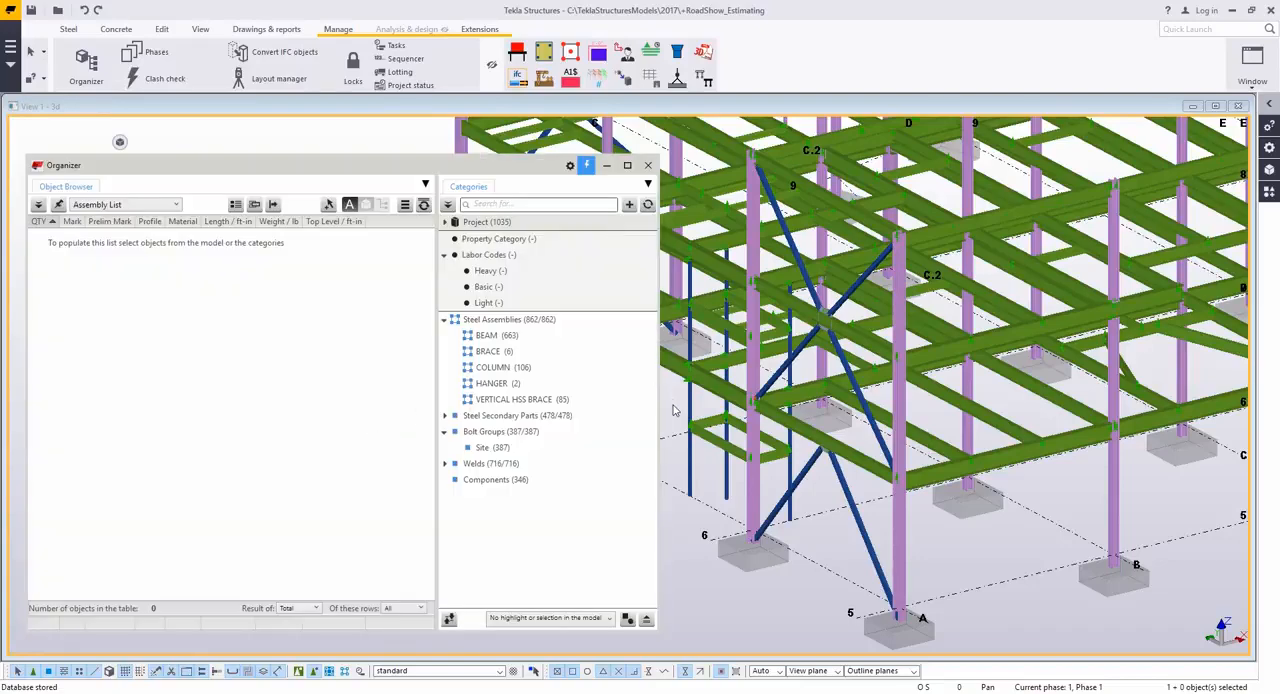
pyautogui.click(586, 165)
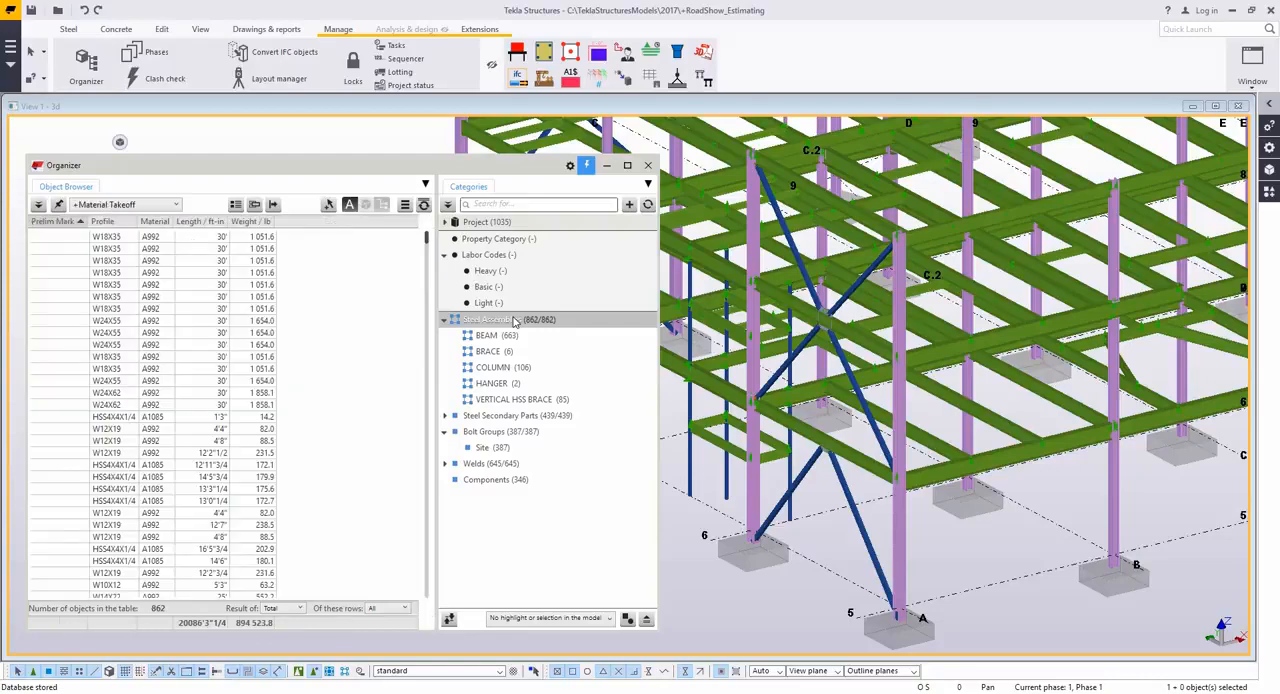
pyautogui.click(505, 319)
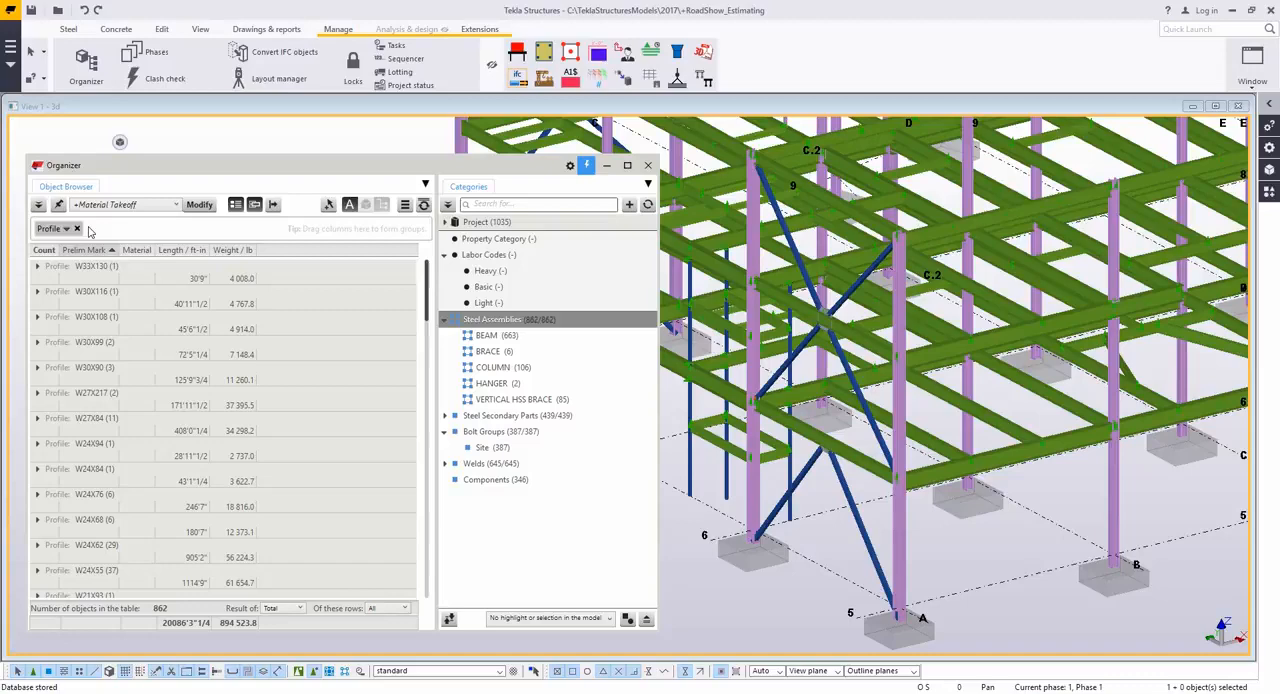
# Export the profile-grouped takeoff to Excel with only summary rows.
pyautogui.click(273, 206)
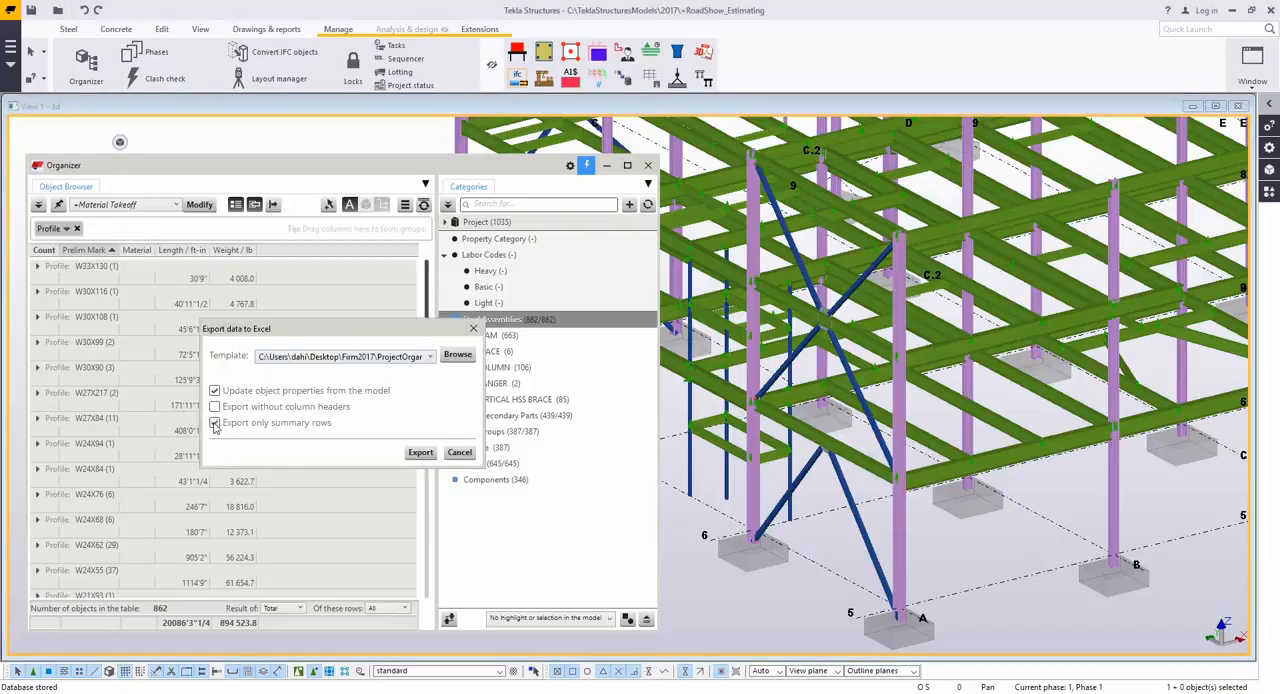
pyautogui.click(214, 422)
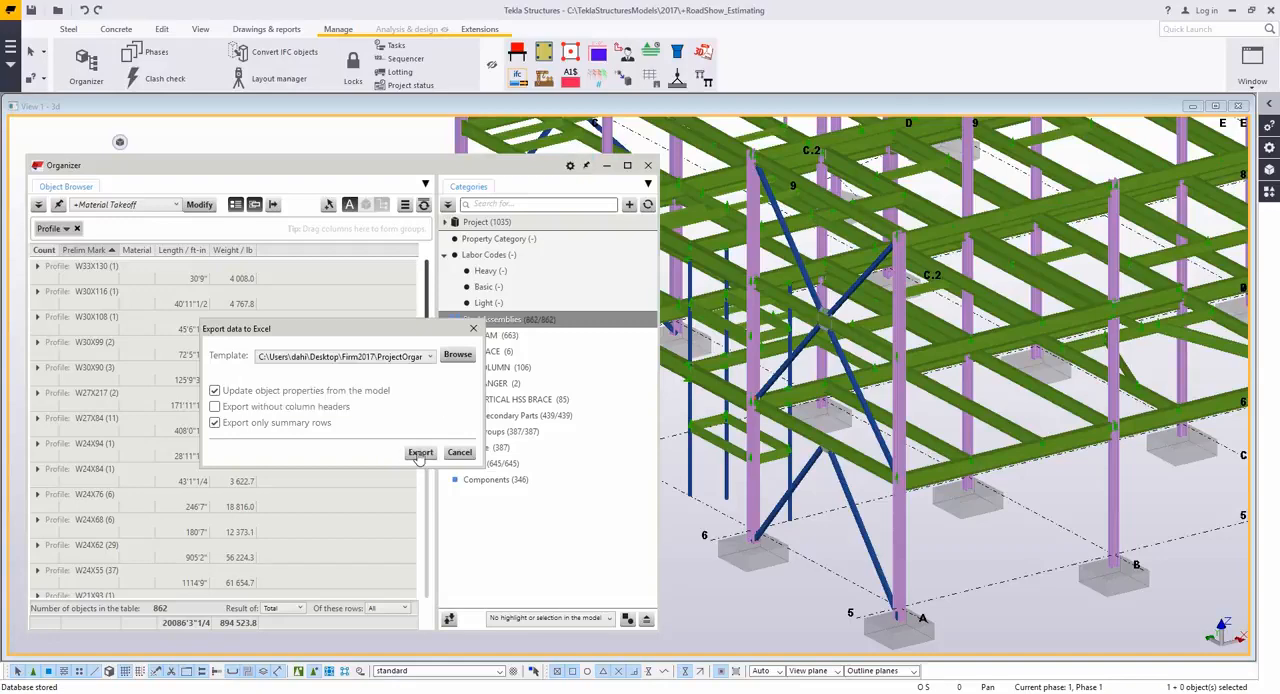
pyautogui.click(420, 452)
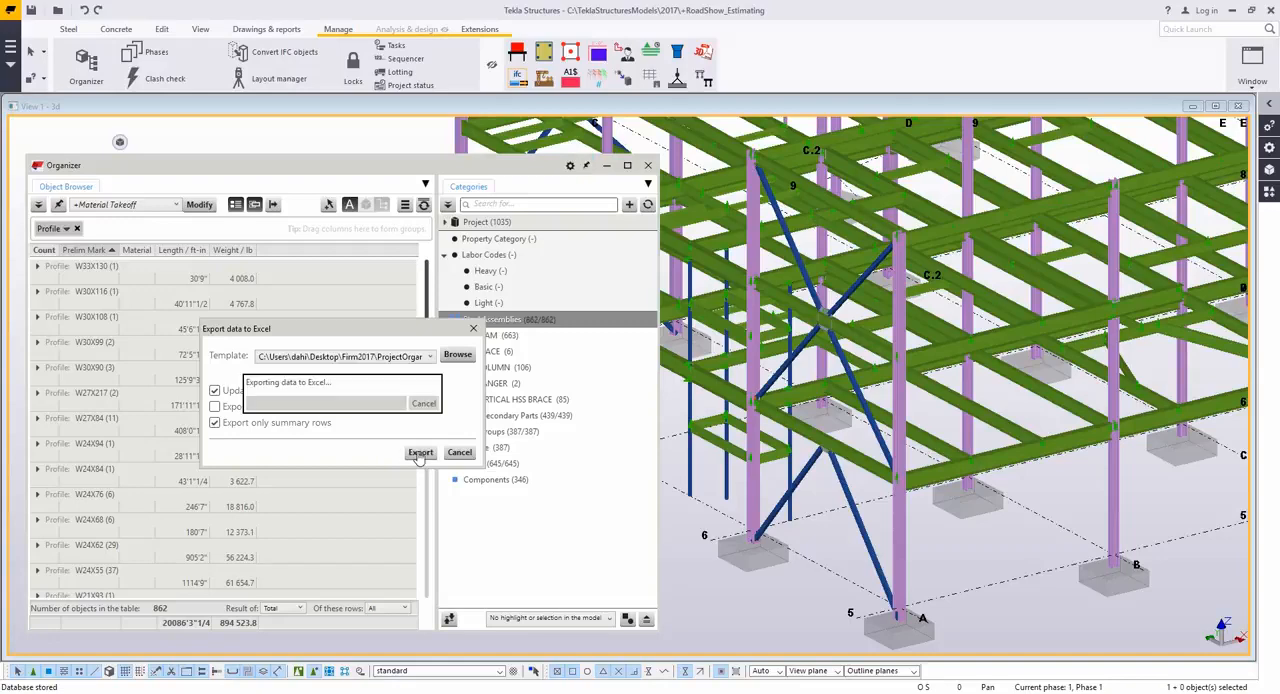
pyautogui.click(420, 452)
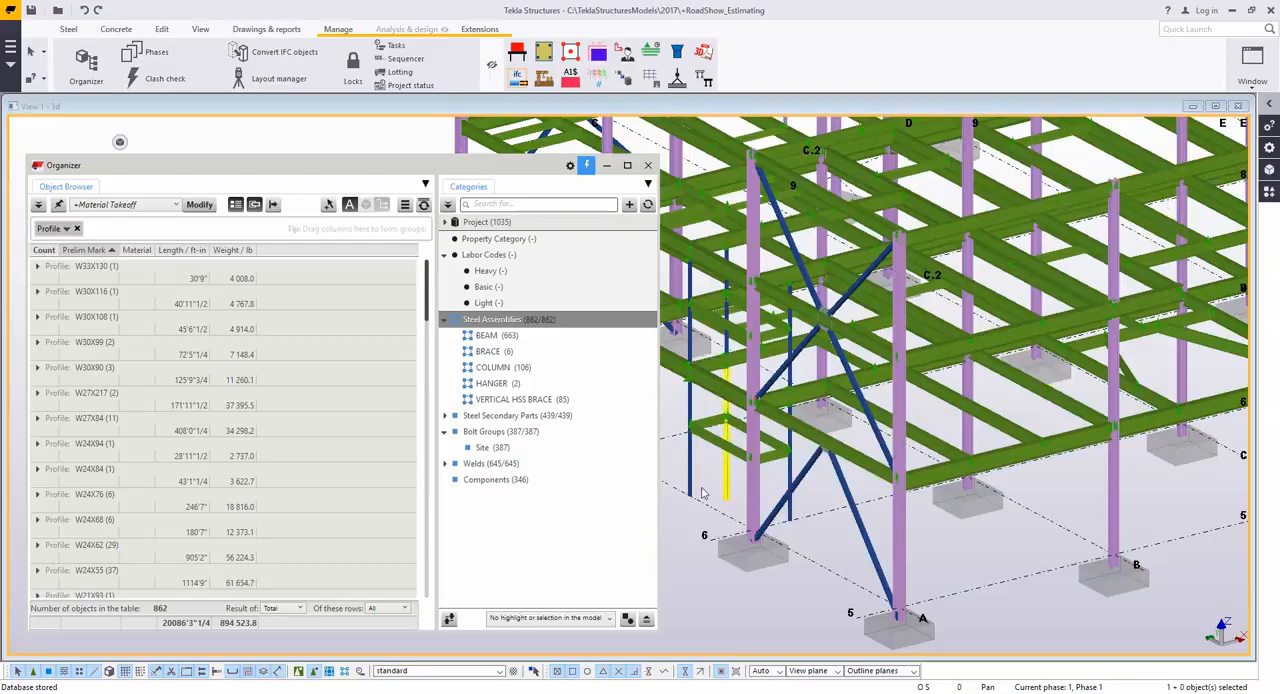
# Review the 387 Site bolt groups listed by grade and length in the +Bolts takeoff.
pyautogui.click(500, 431)
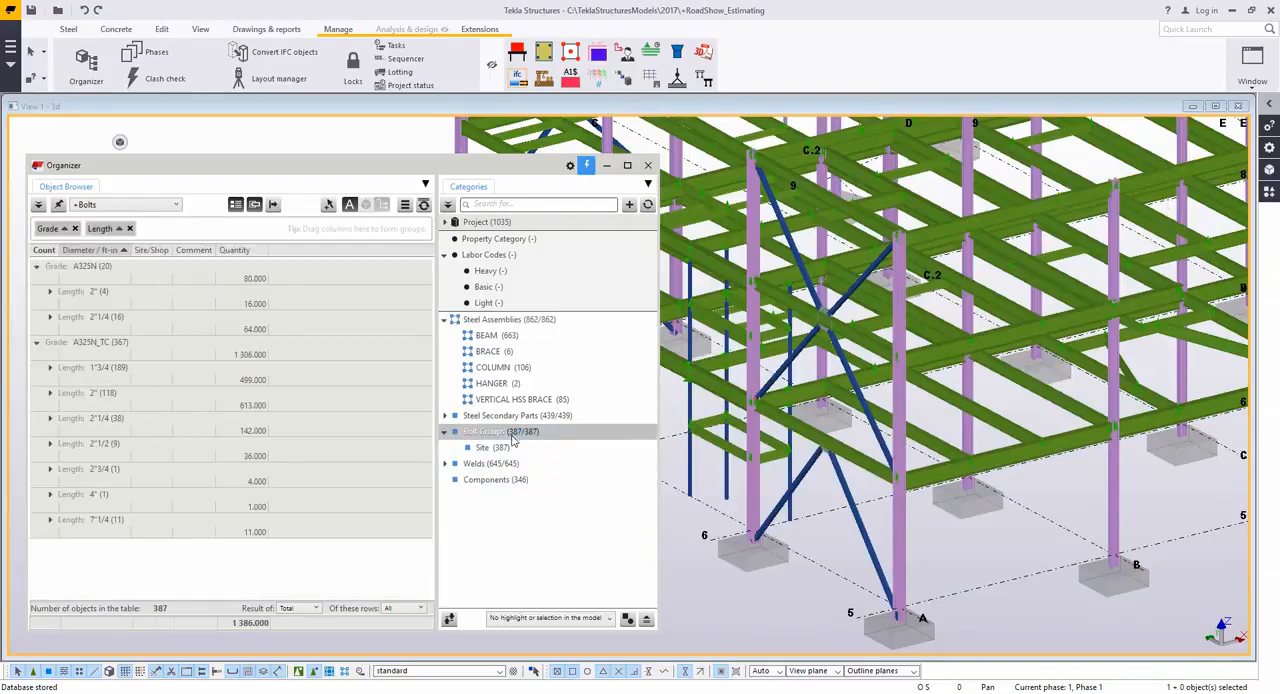
pyautogui.click(490, 447)
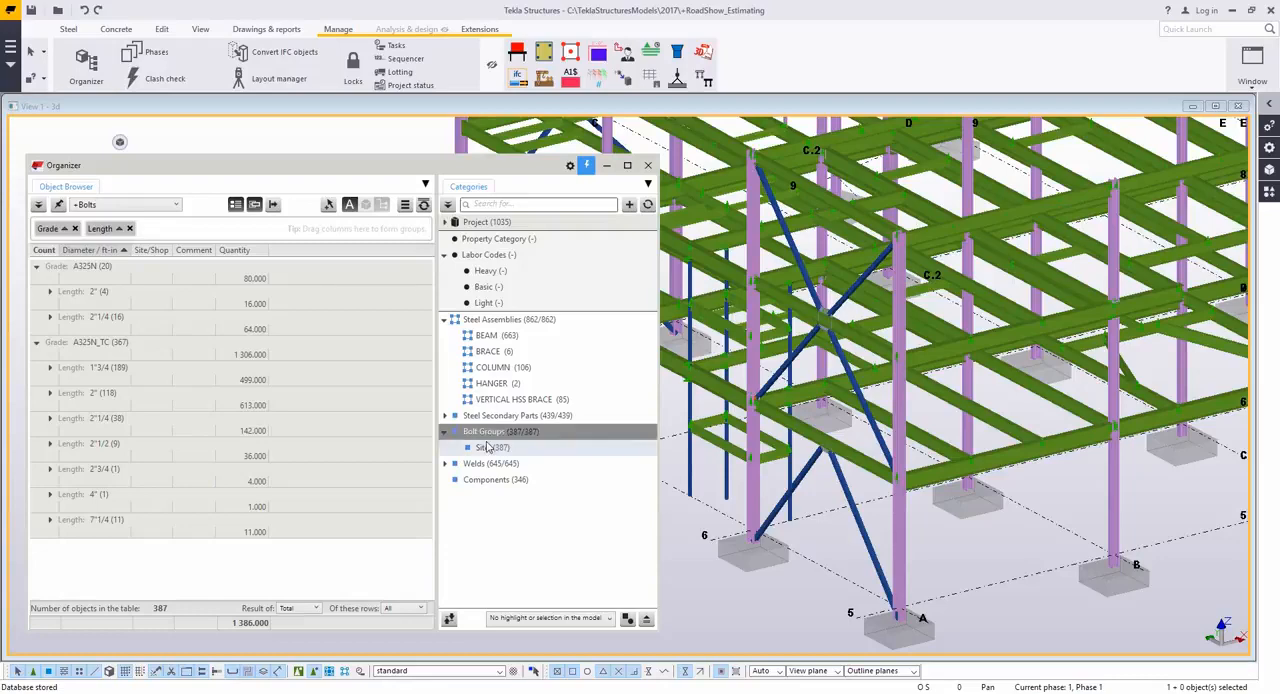
pyautogui.click(474, 463)
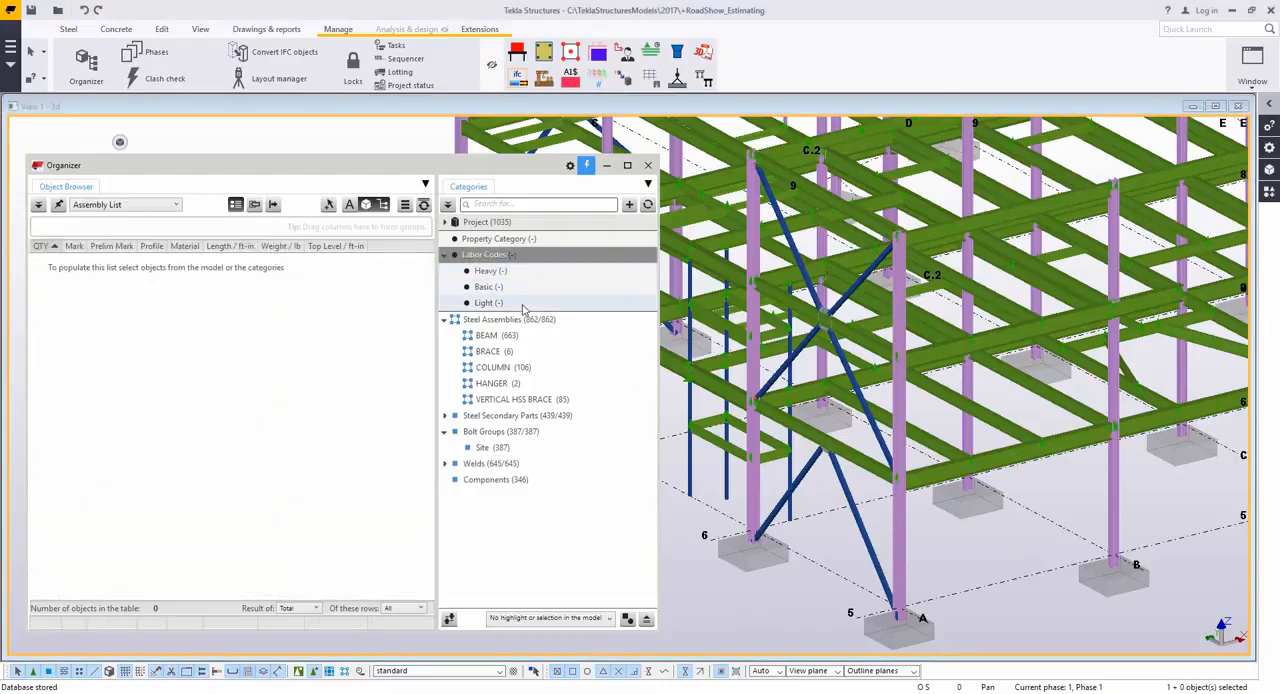
# Set the Heavy category's UDA user field value to HVY and save it.
pyautogui.rightClick(485, 270)
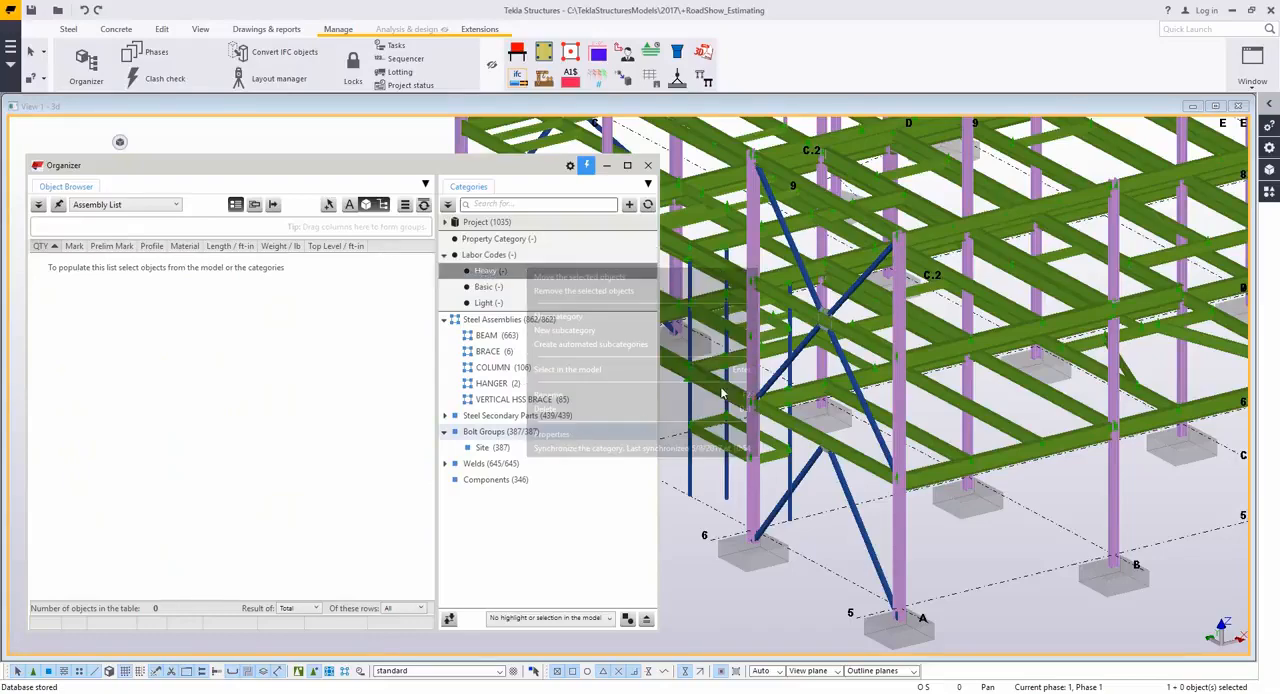
pyautogui.click(551, 433)
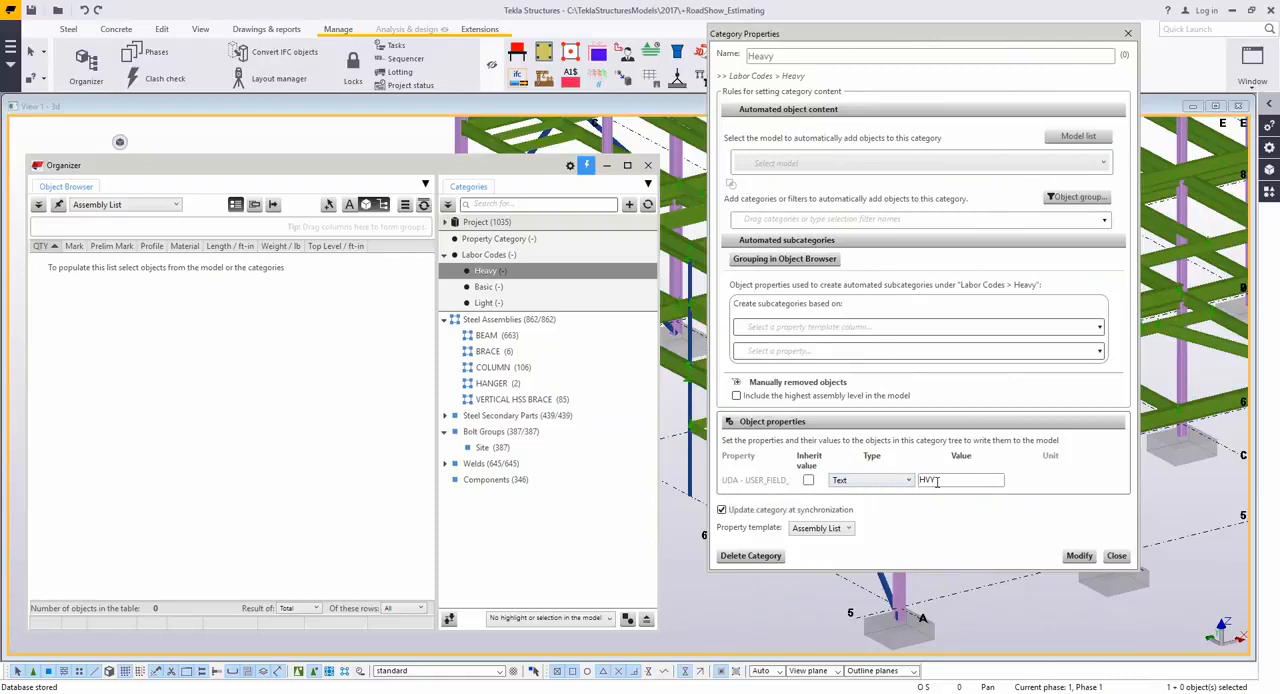
pyautogui.click(1116, 555)
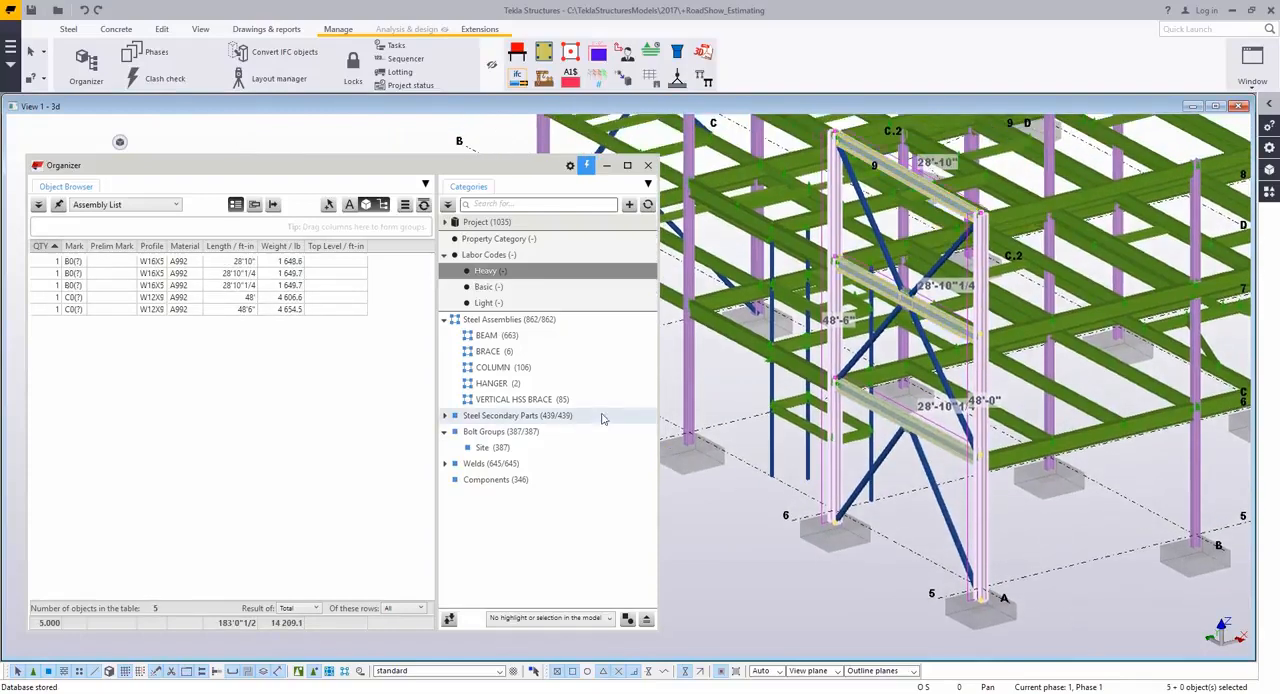
# Remove wrongly assigned parts from Basic and Light, leaving six HSS6X6 braces in Basic.
pyautogui.rightClick(487, 271)
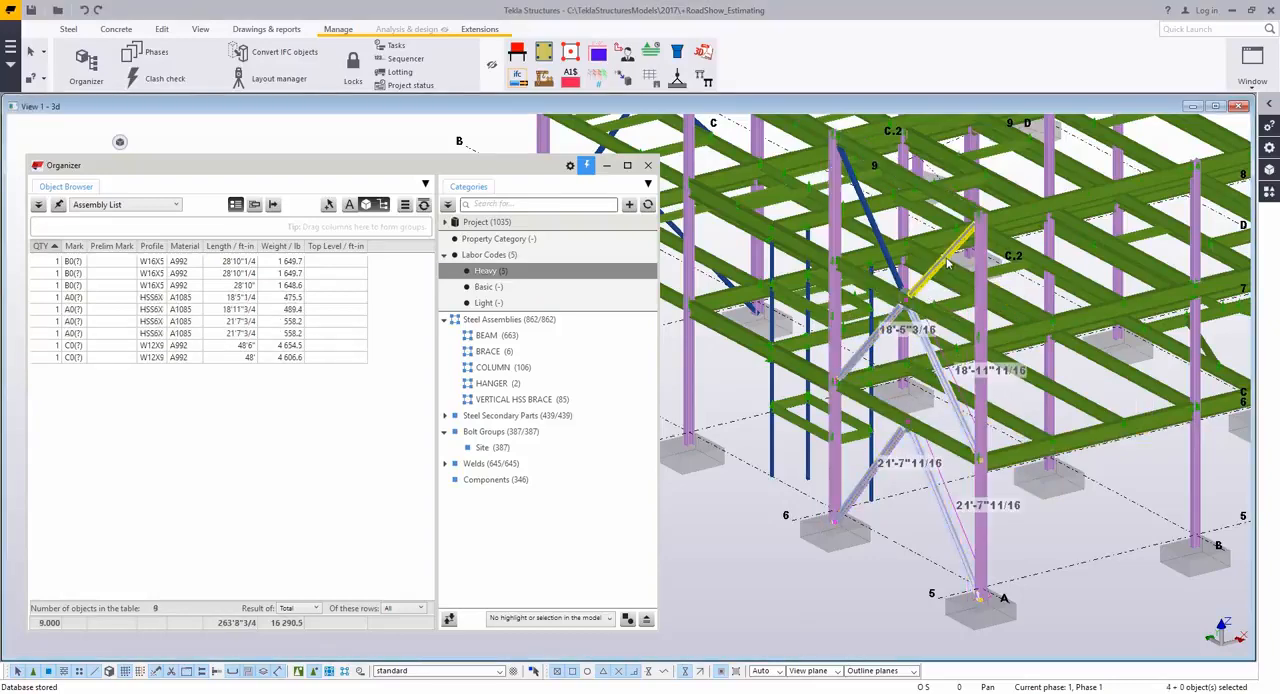
pyautogui.click(489, 287)
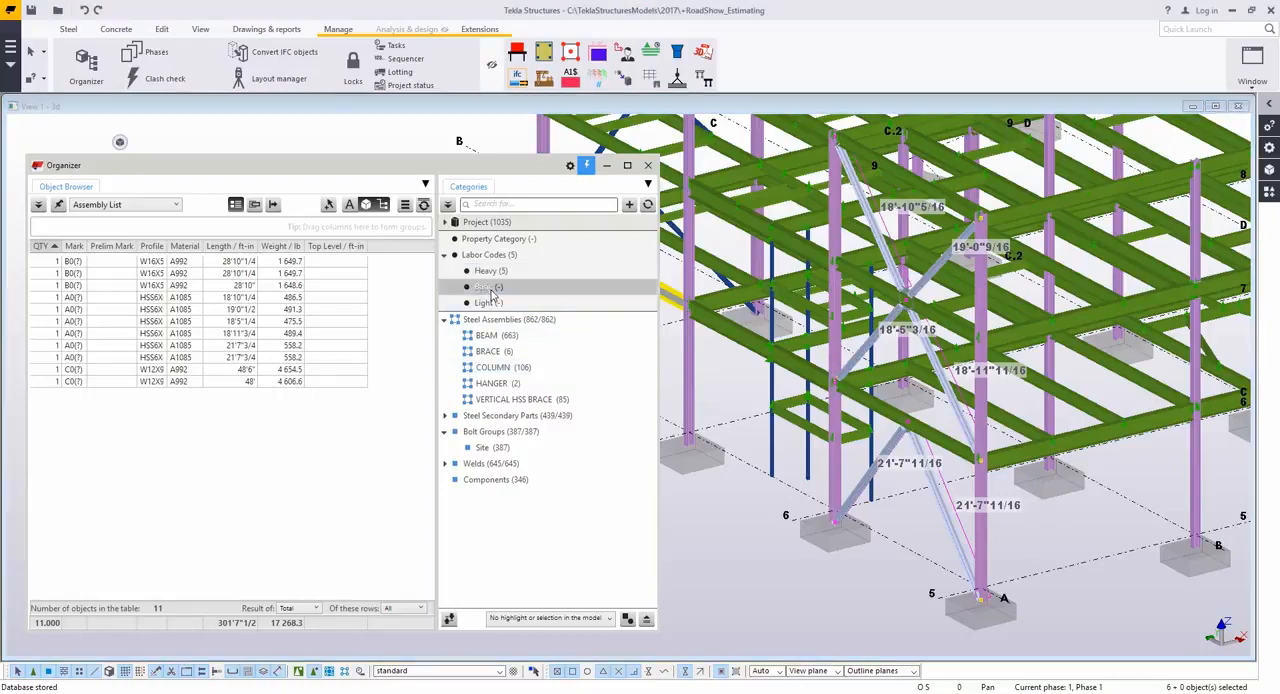
pyautogui.rightClick(489, 302)
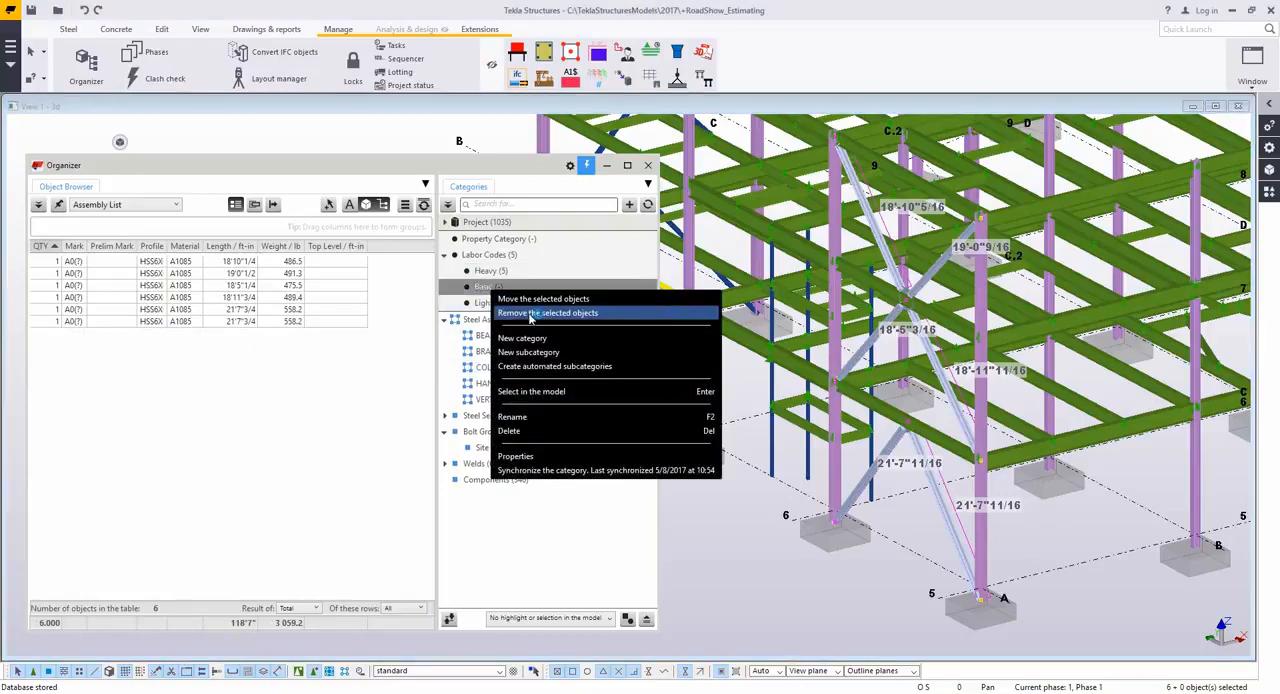
pyautogui.click(547, 312)
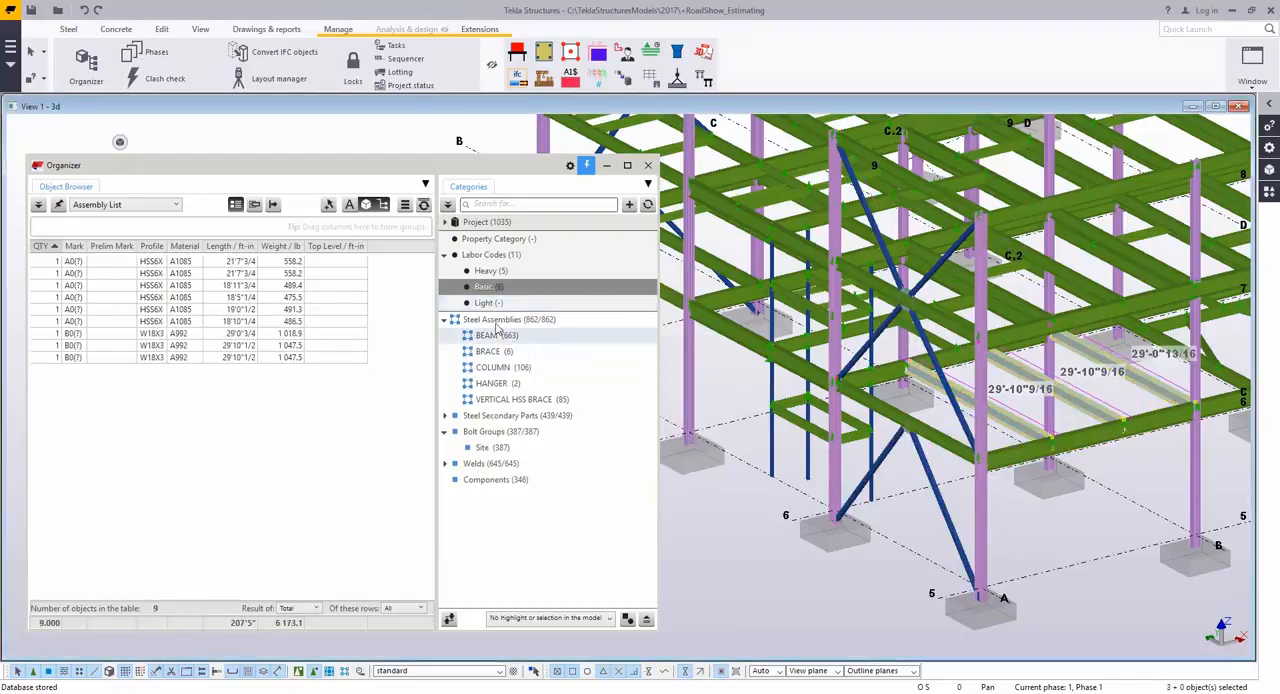
pyautogui.rightClick(487, 302)
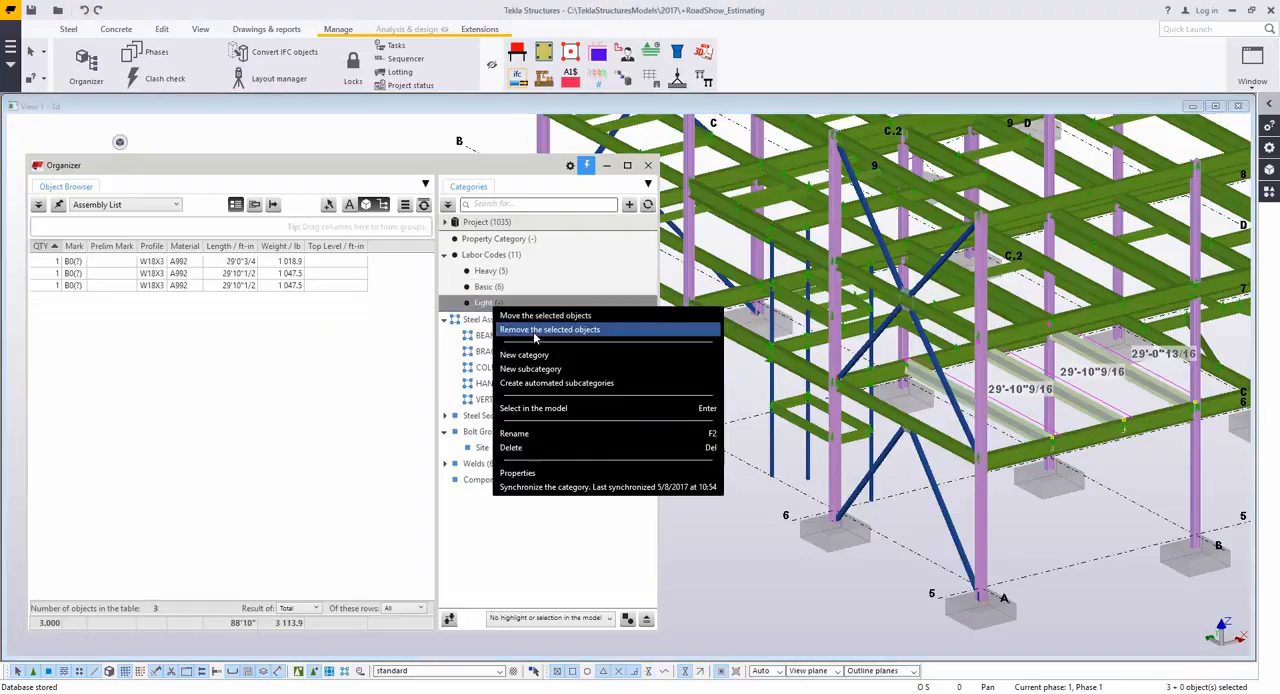
pyautogui.moveTo(548, 329)
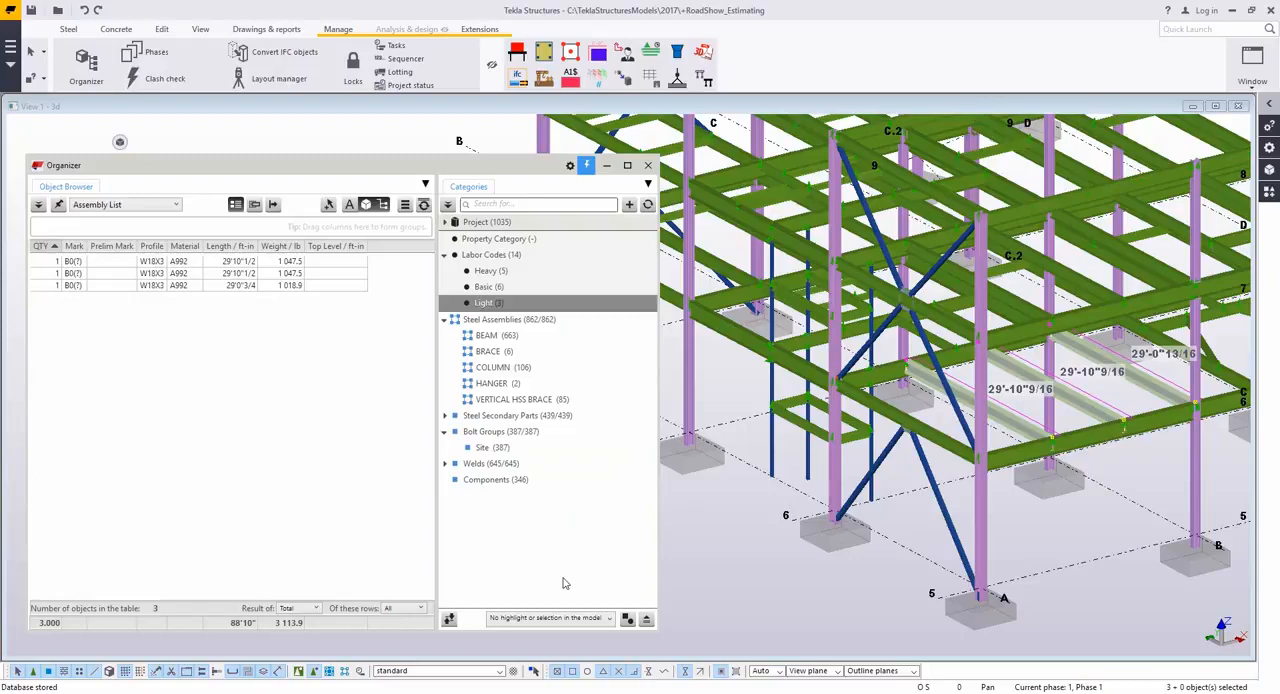
# Browse the Heavy, Basic and Light labor codes and highlight their members in the model.
pyautogui.click(485, 271)
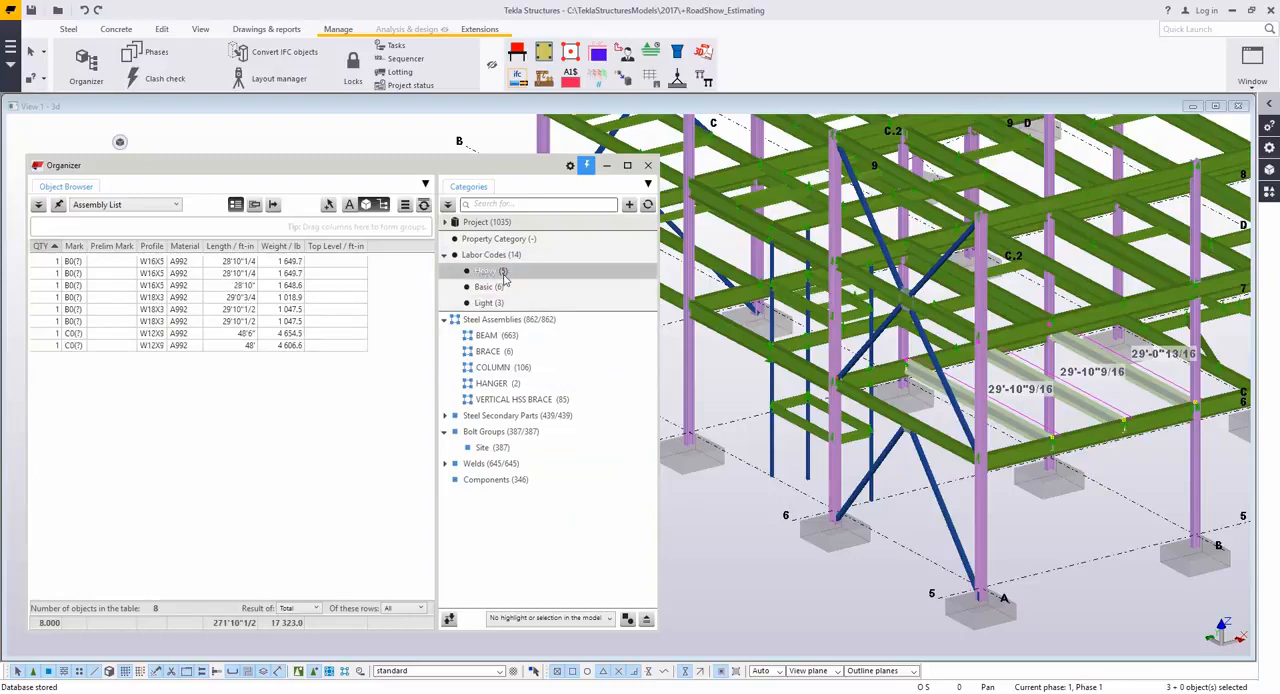
pyautogui.moveTo(349, 205)
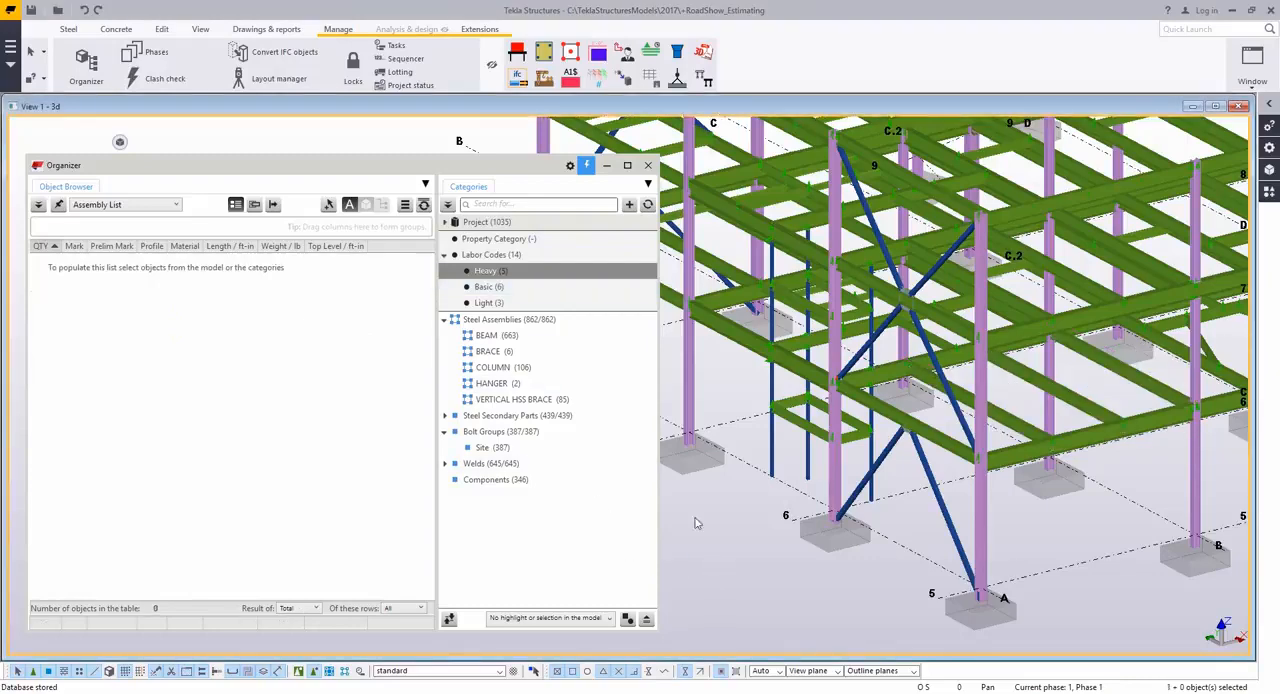
pyautogui.click(489, 287)
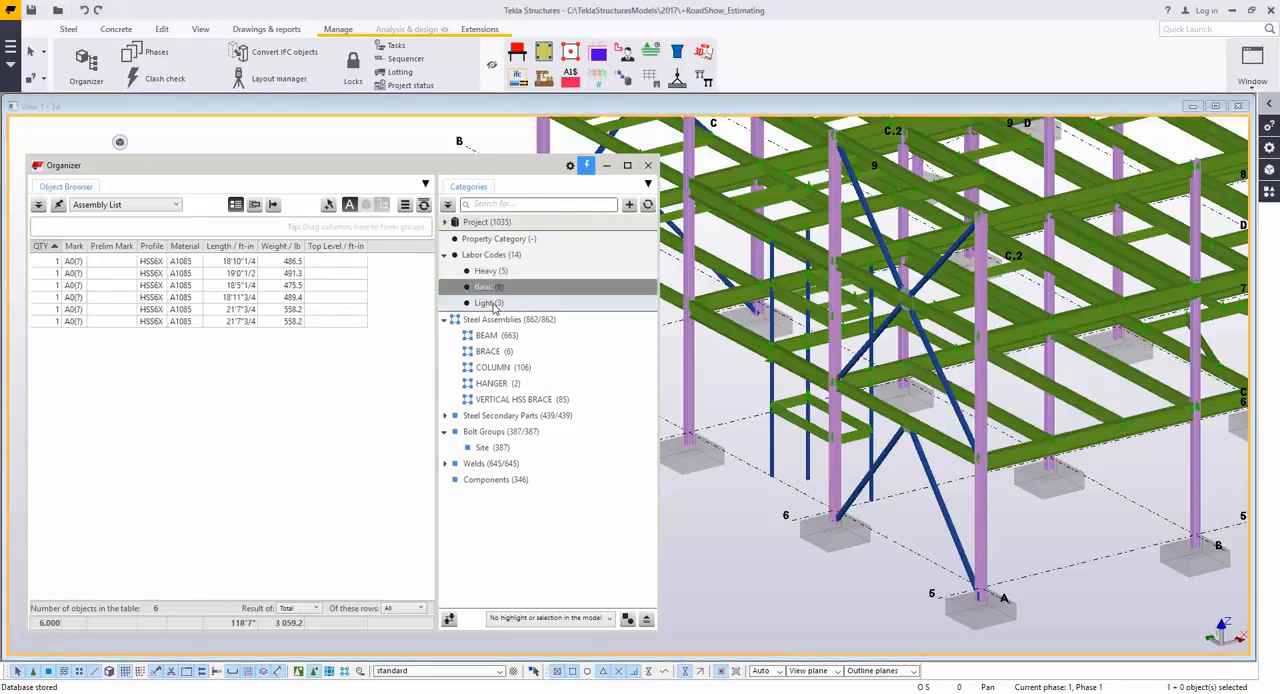
pyautogui.click(487, 270)
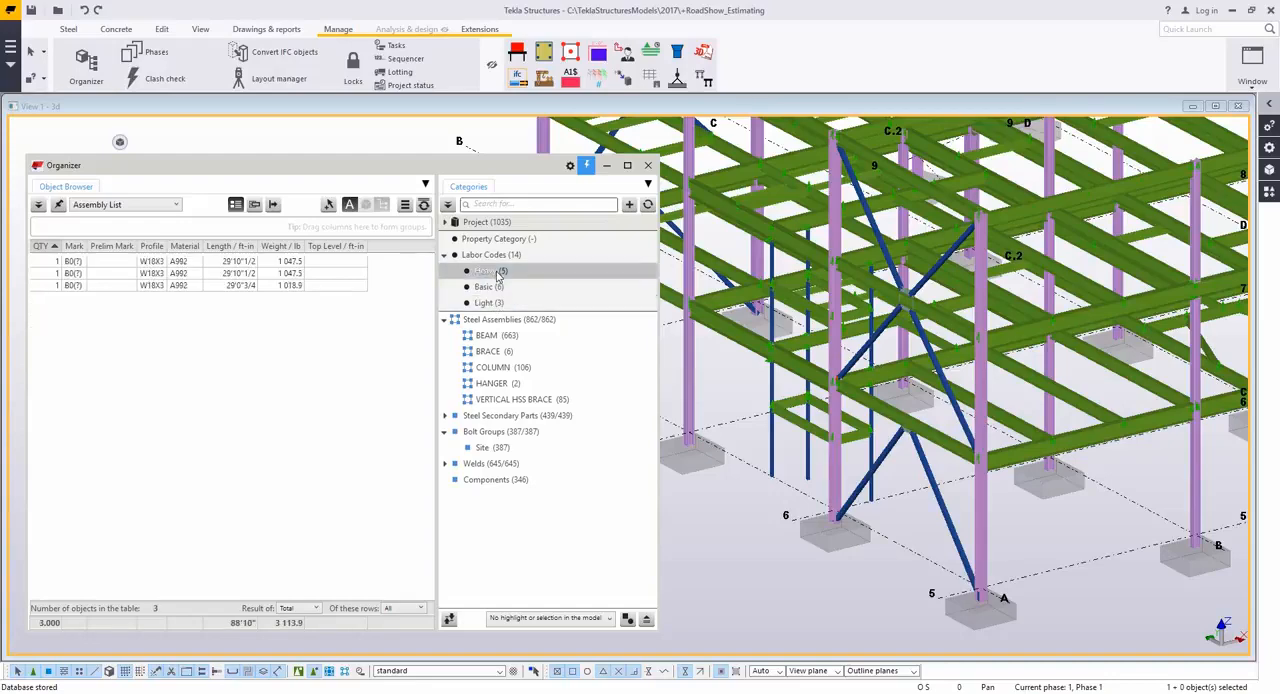
pyautogui.click(487, 271)
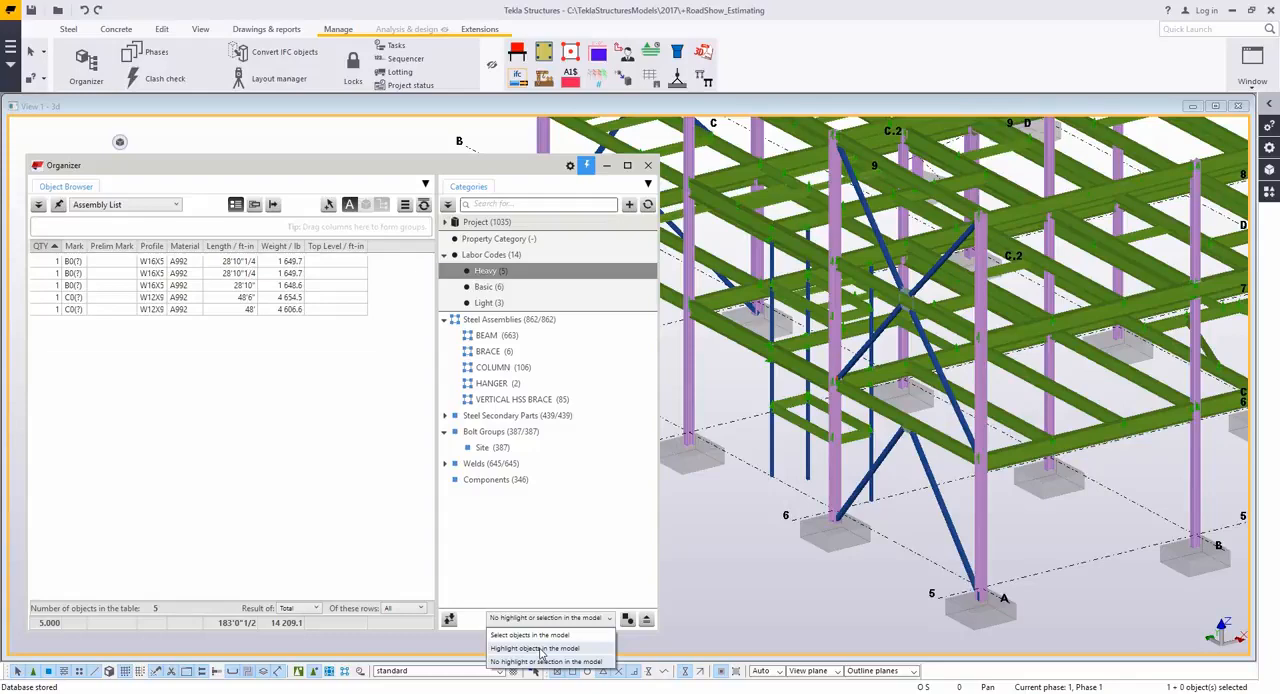
pyautogui.click(535, 648)
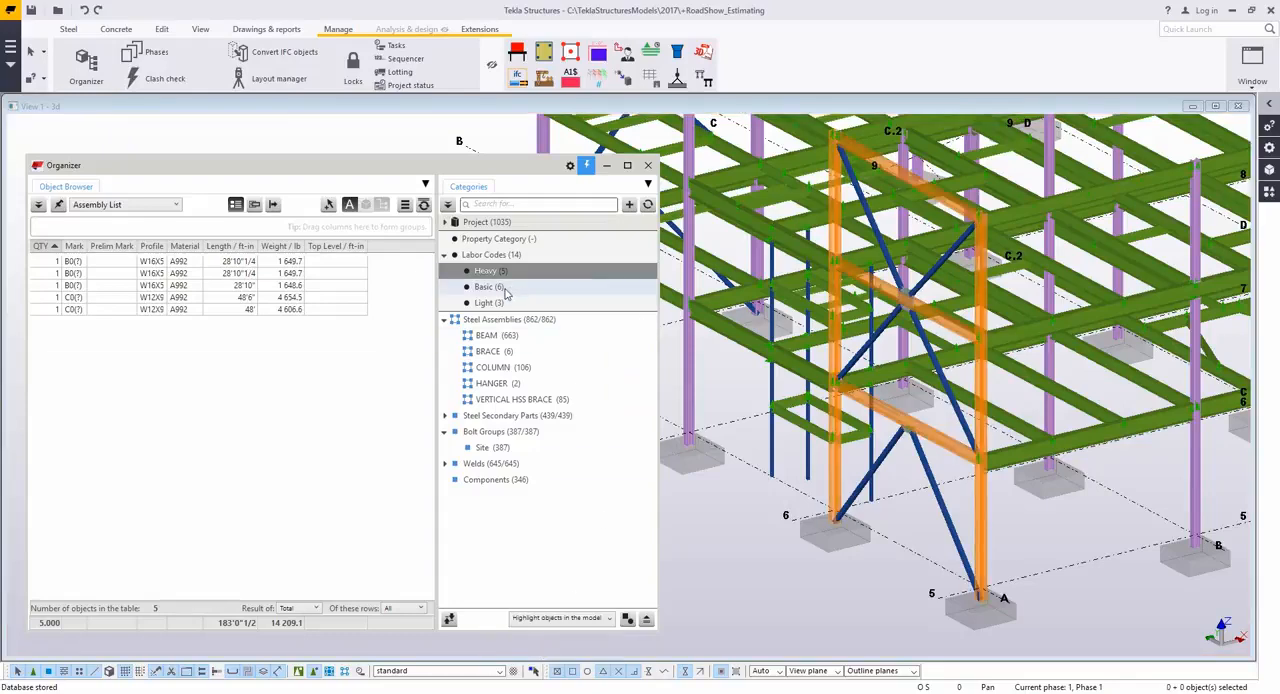
pyautogui.click(489, 303)
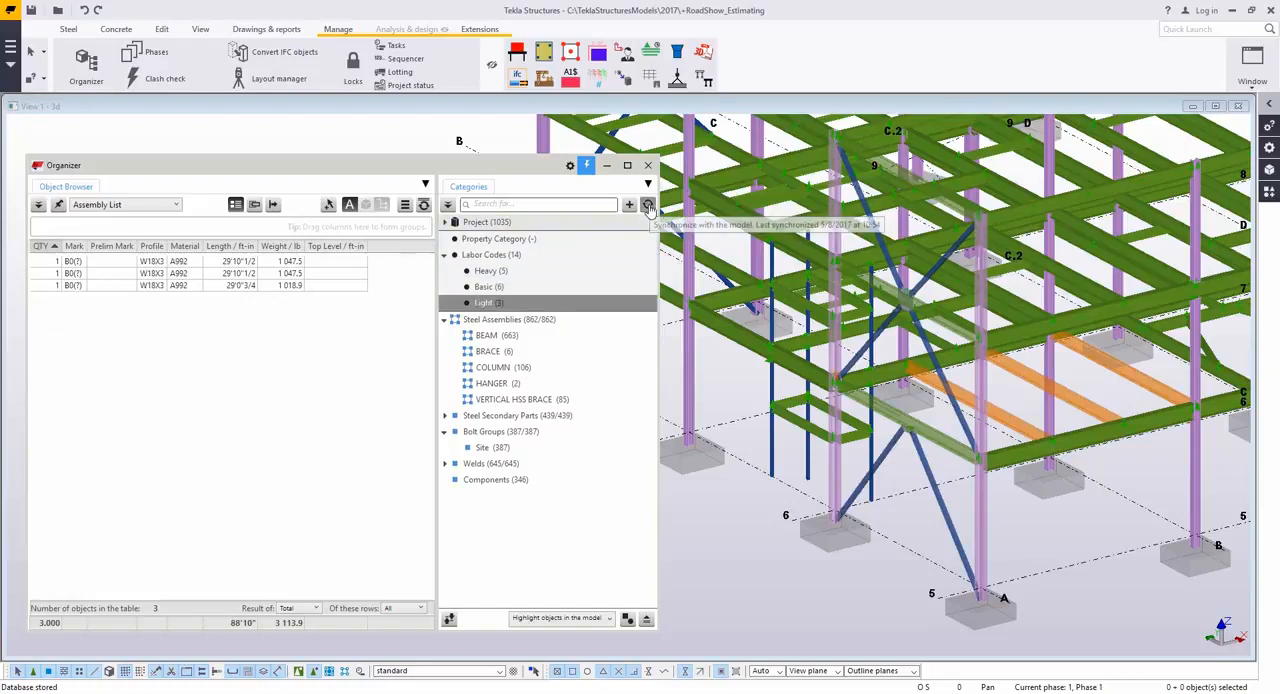
pyautogui.moveTo(565, 295)
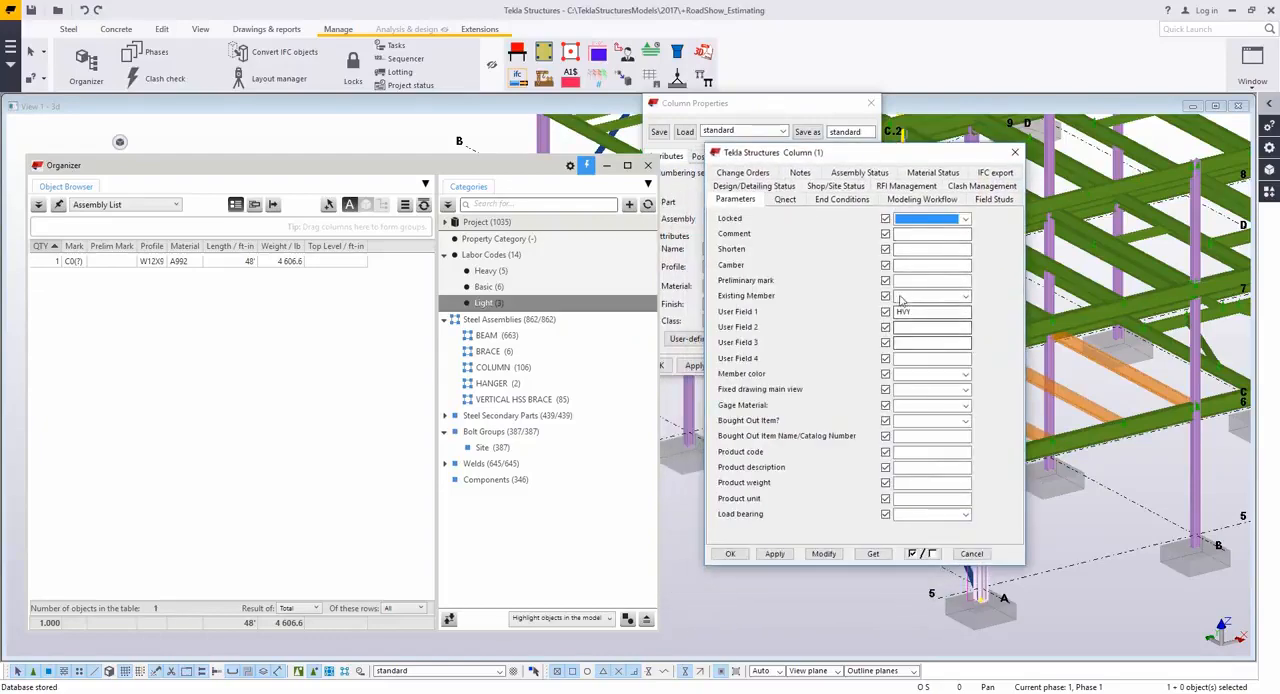
# Check the column and beam user-defined attributes, redraw the view, and close the Organizer.
pyautogui.click(672, 156)
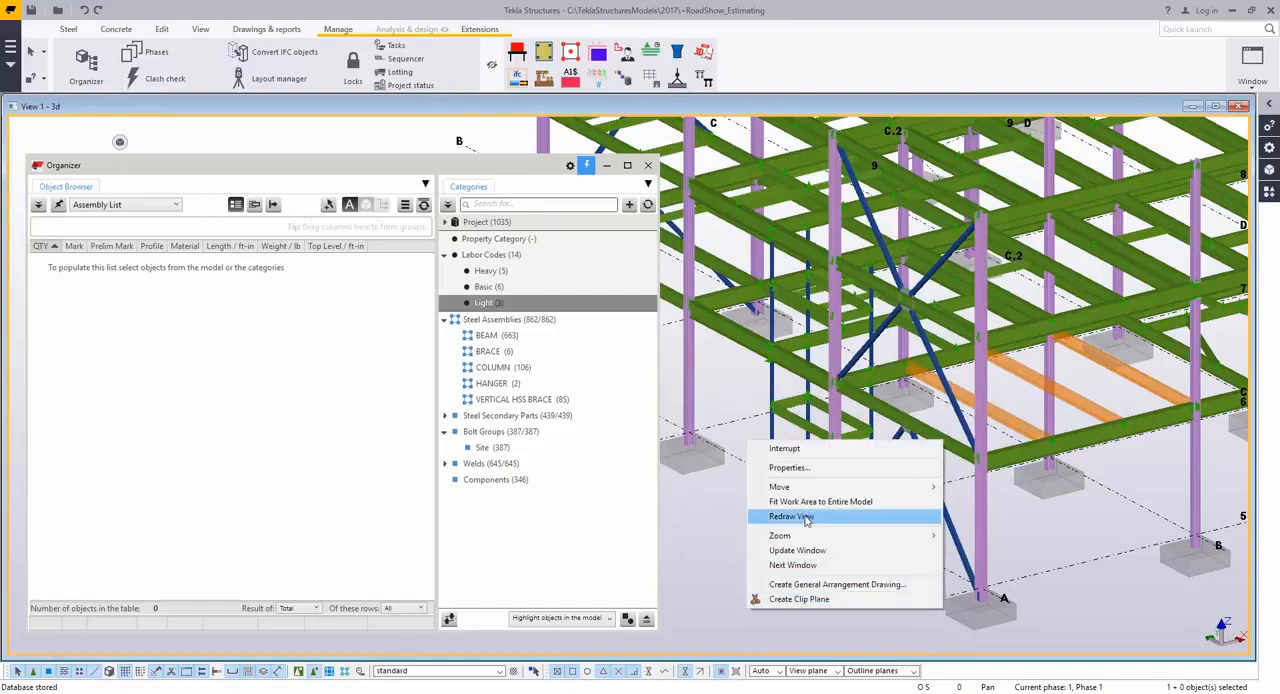
pyautogui.click(790, 516)
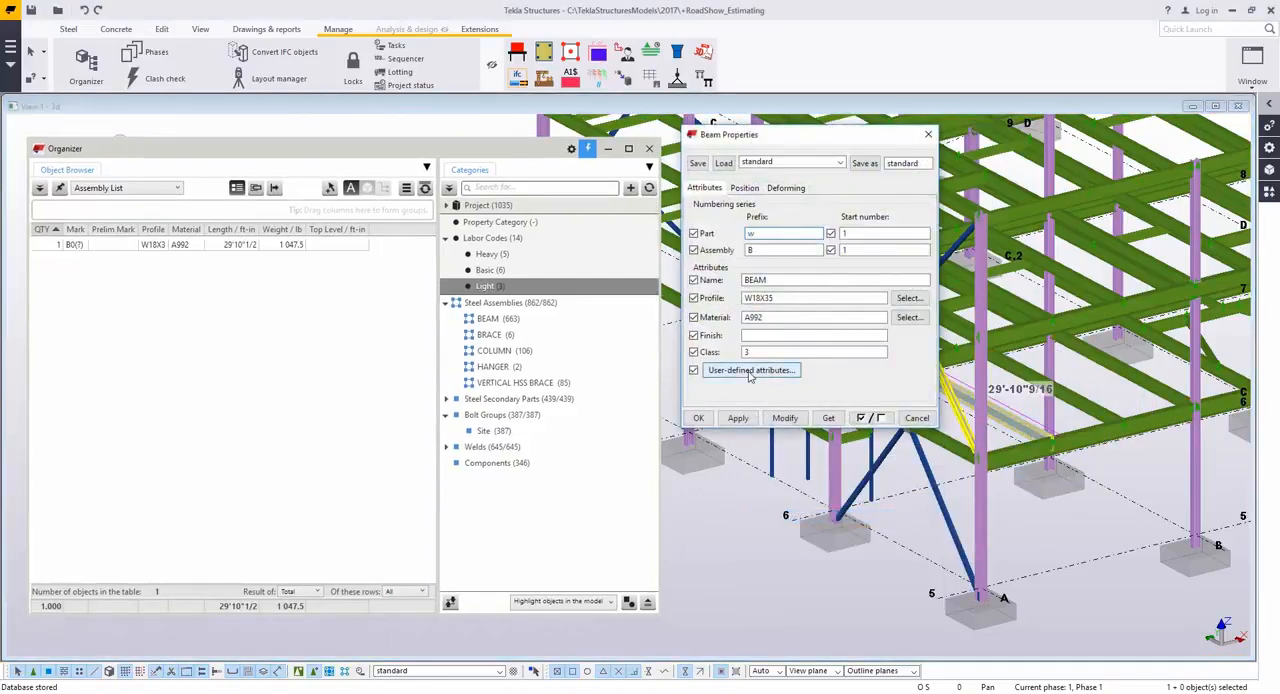
pyautogui.click(750, 370)
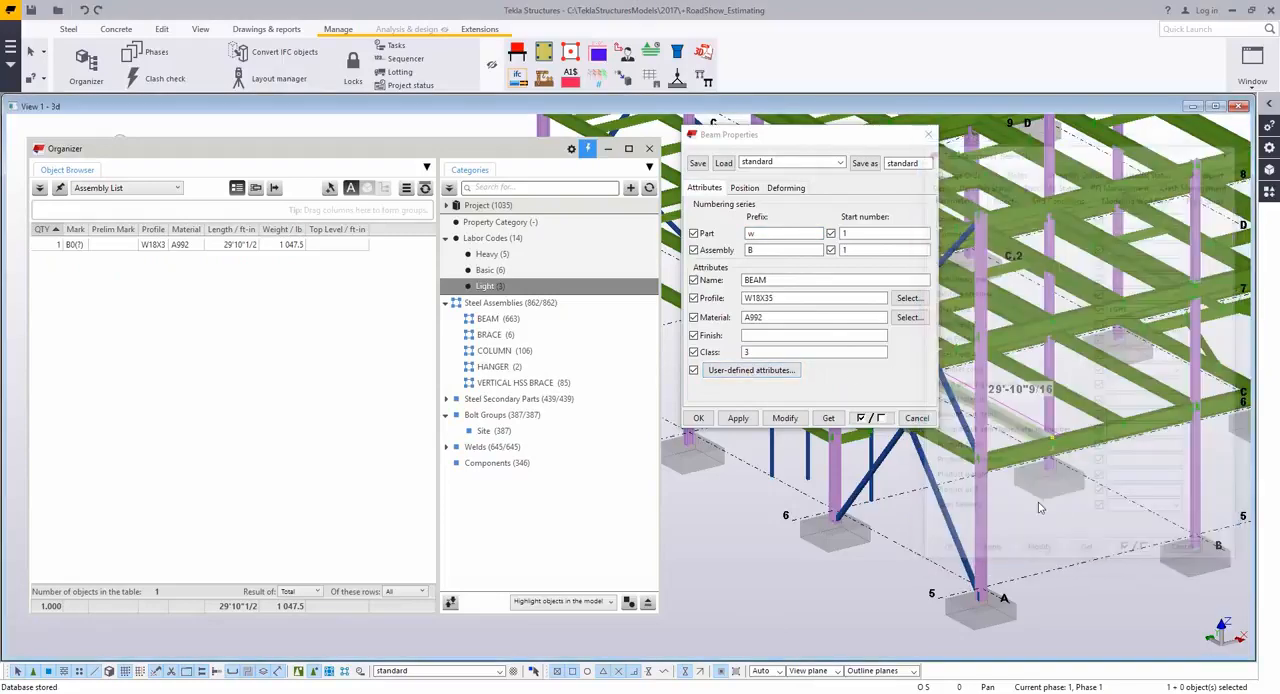
pyautogui.click(916, 417)
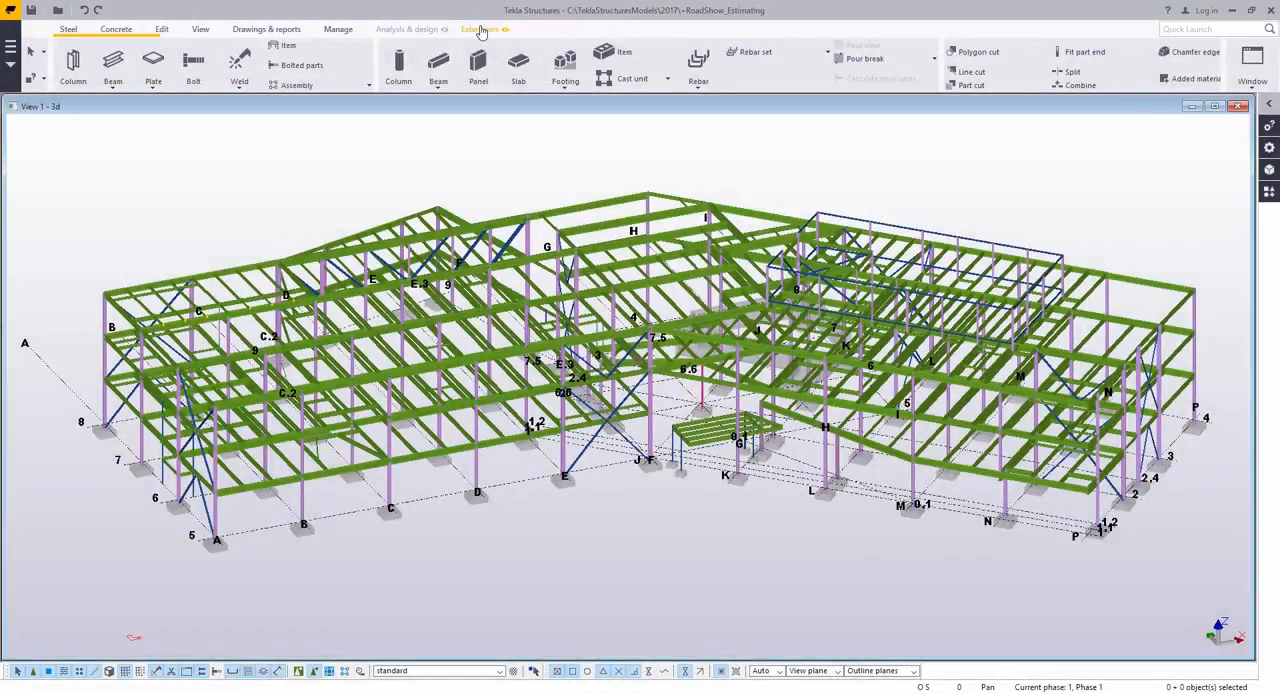
# Launch Publish to 3D-PDF from Extensions and review its settings.
pyautogui.click(480, 28)
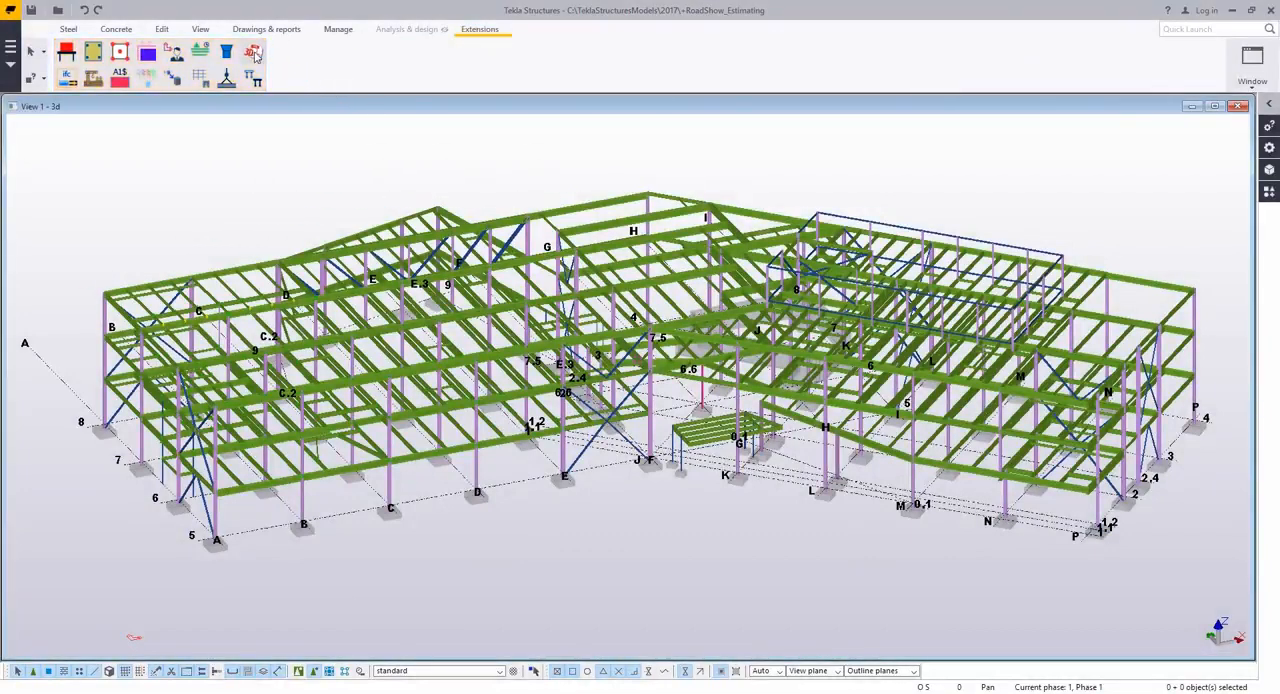
pyautogui.click(253, 51)
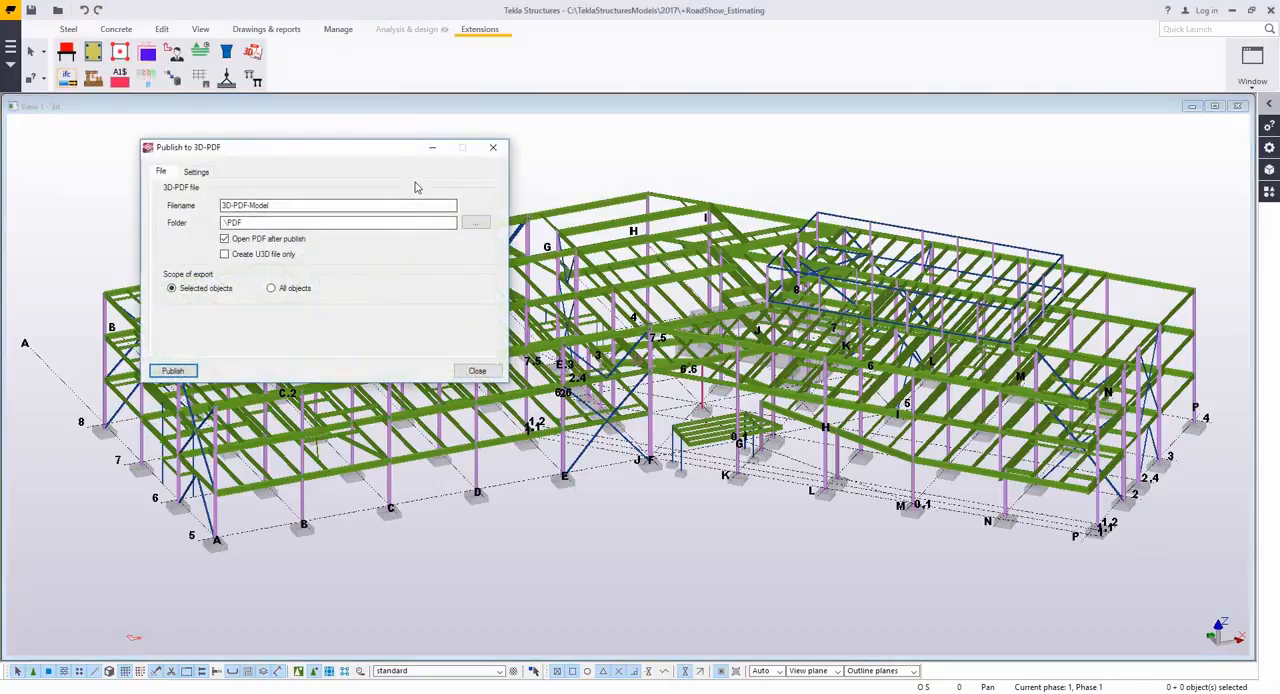
pyautogui.moveTo(290, 147); pyautogui.dragTo(245, 127)
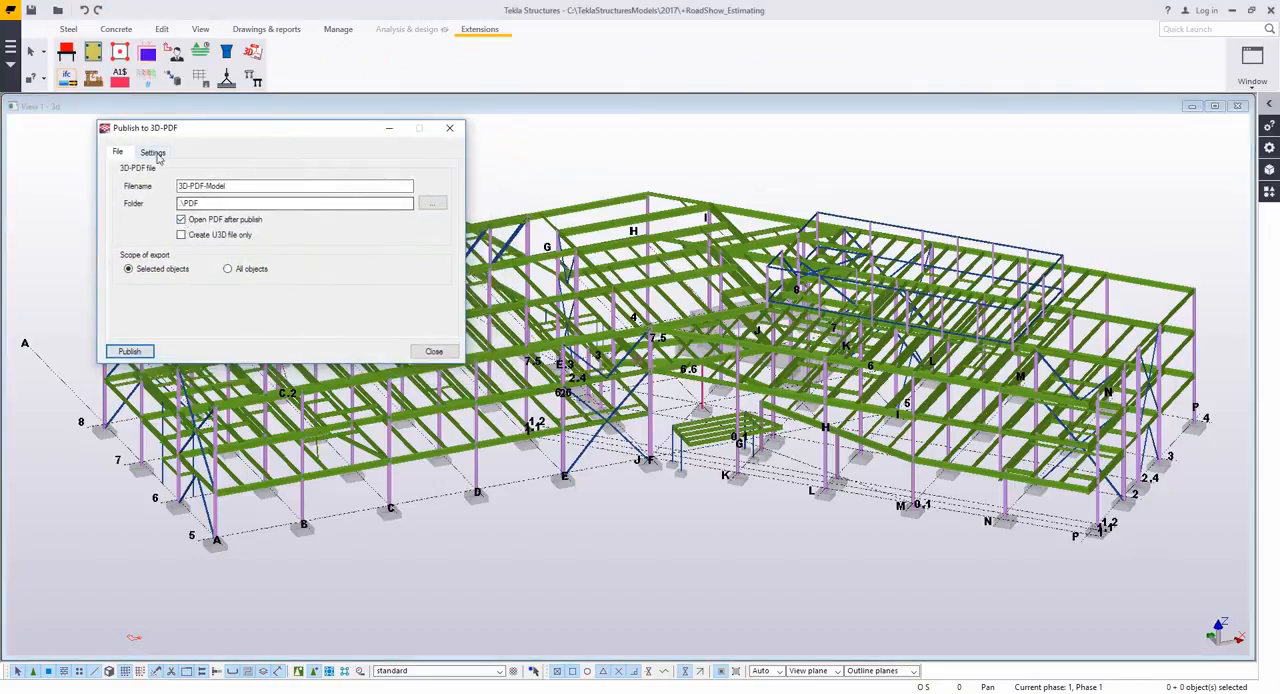
pyautogui.click(152, 151)
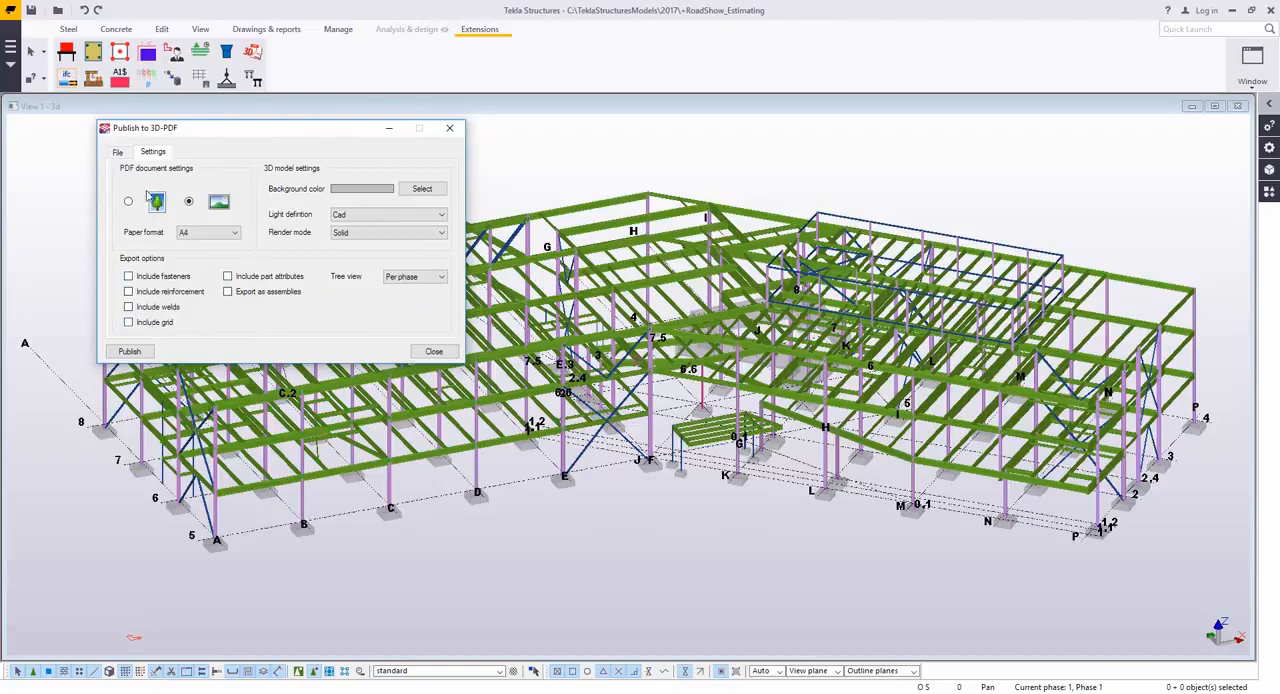
# Set the export scope to All objects and publish 3D-PDF-Model.
pyautogui.click(117, 151)
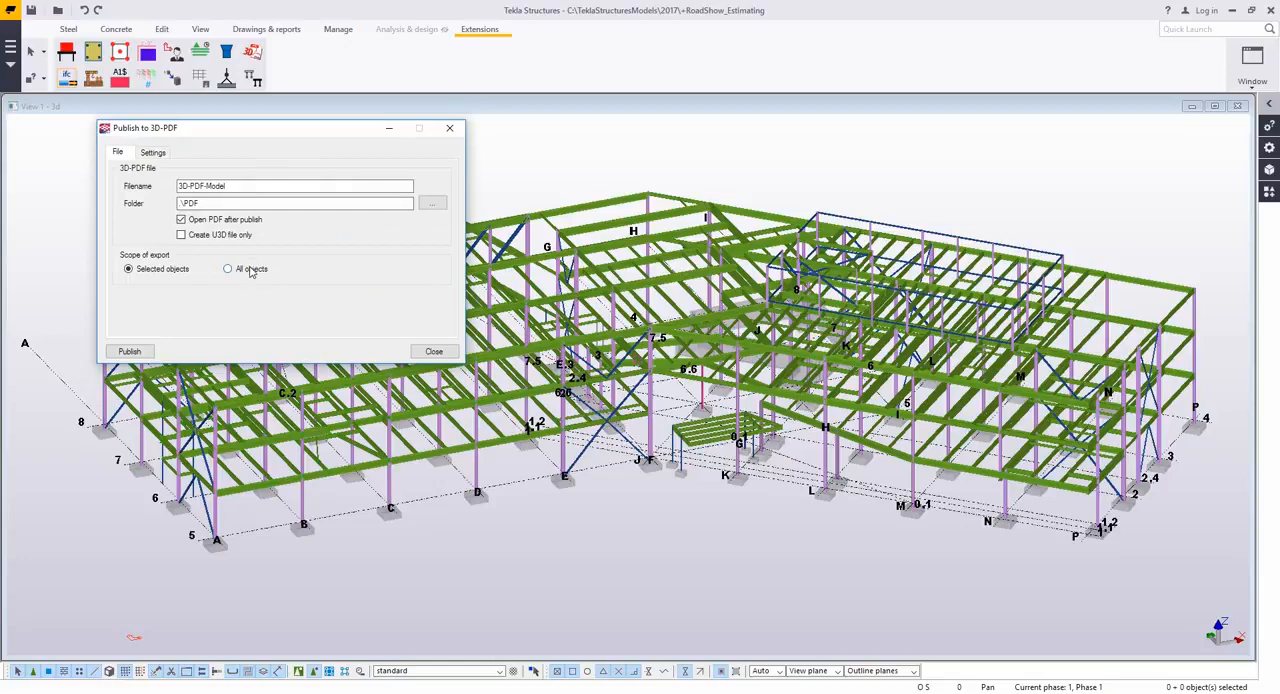
pyautogui.click(227, 268)
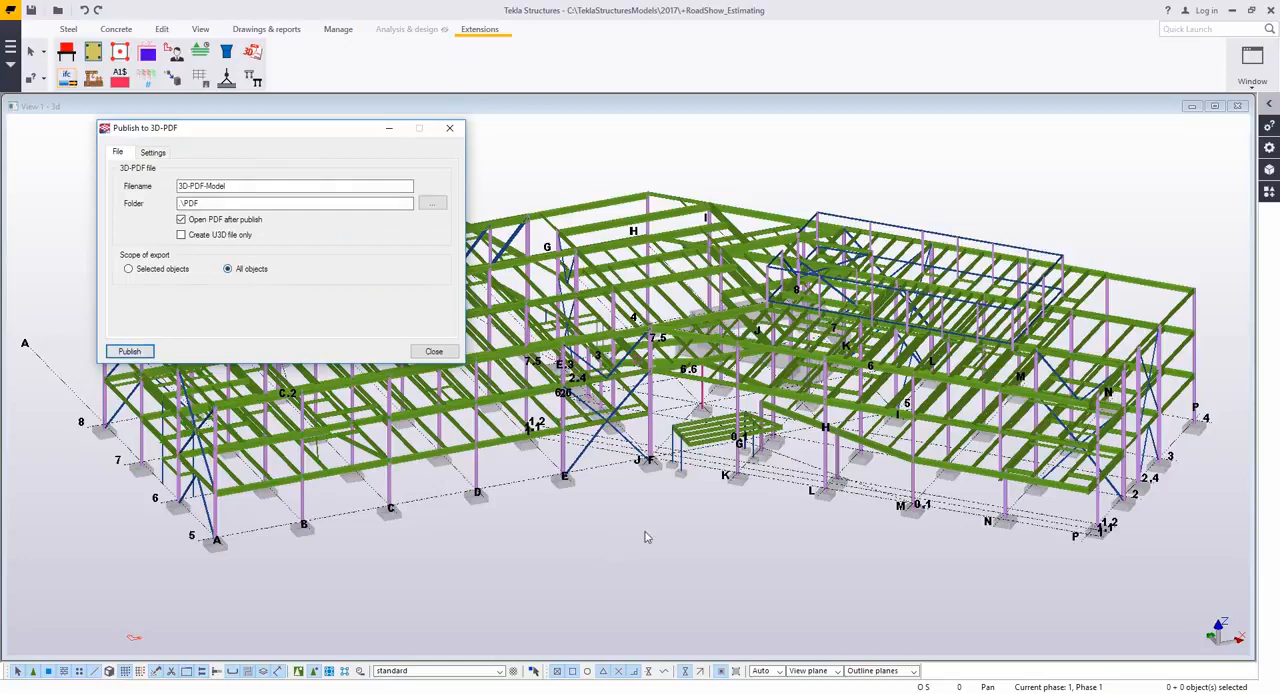
pyautogui.click(129, 351)
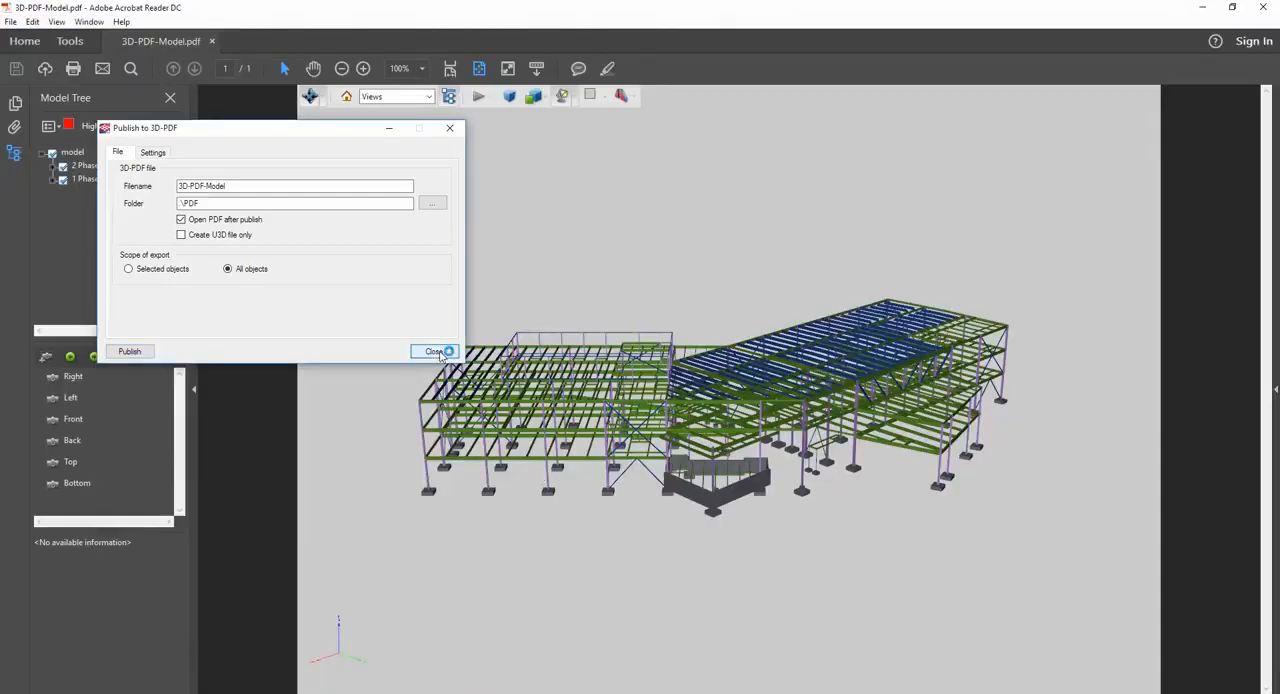
# Close the publishing window and view the 3D PDF from Top, Front and Left.
pyautogui.click(434, 351)
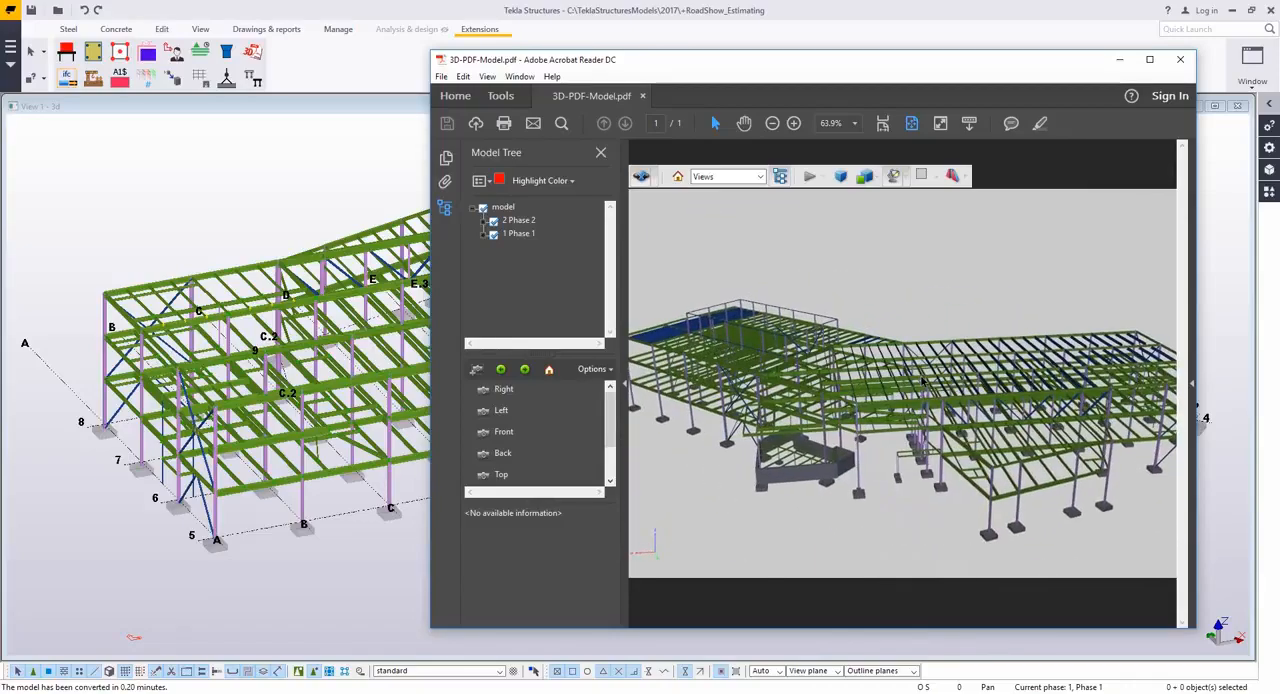
pyautogui.click(501, 474)
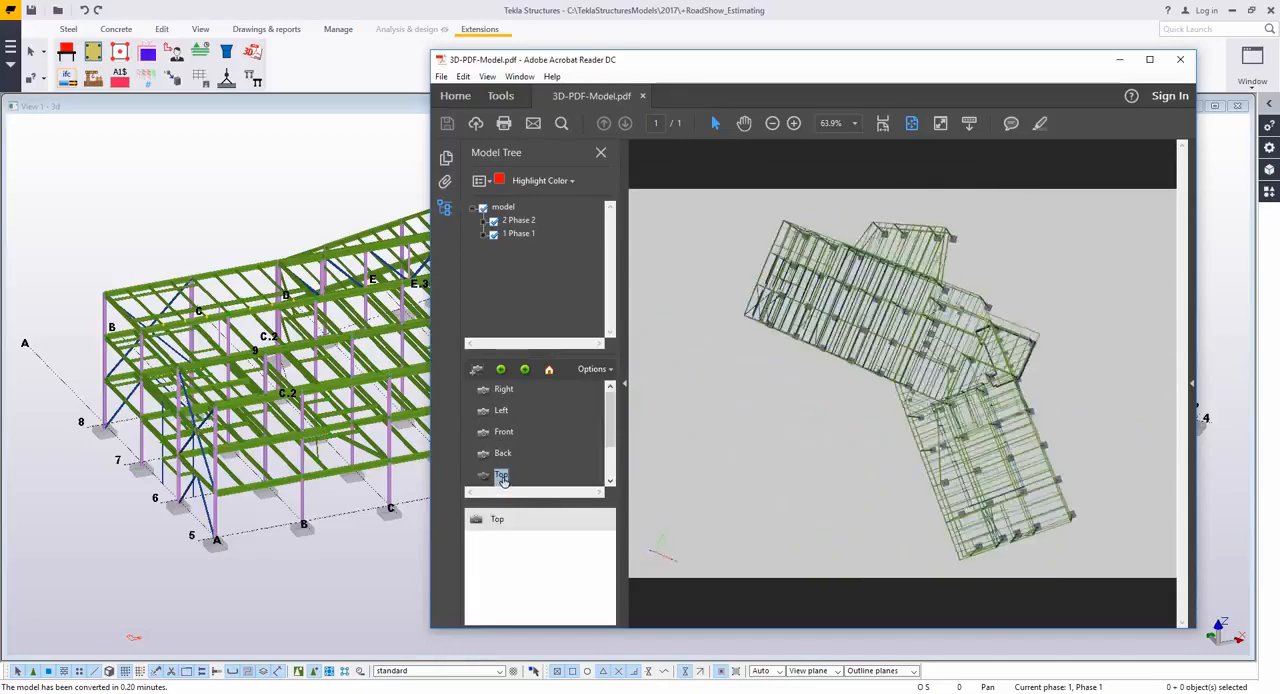
pyautogui.click(504, 431)
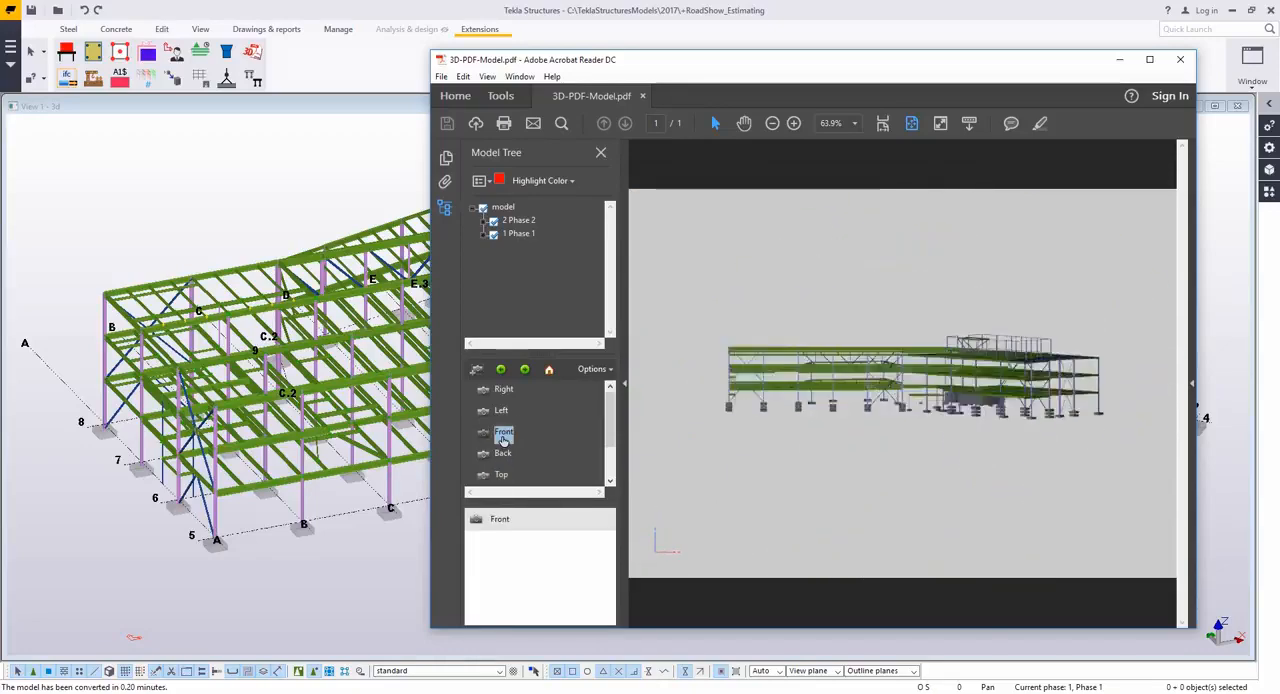
pyautogui.click(501, 410)
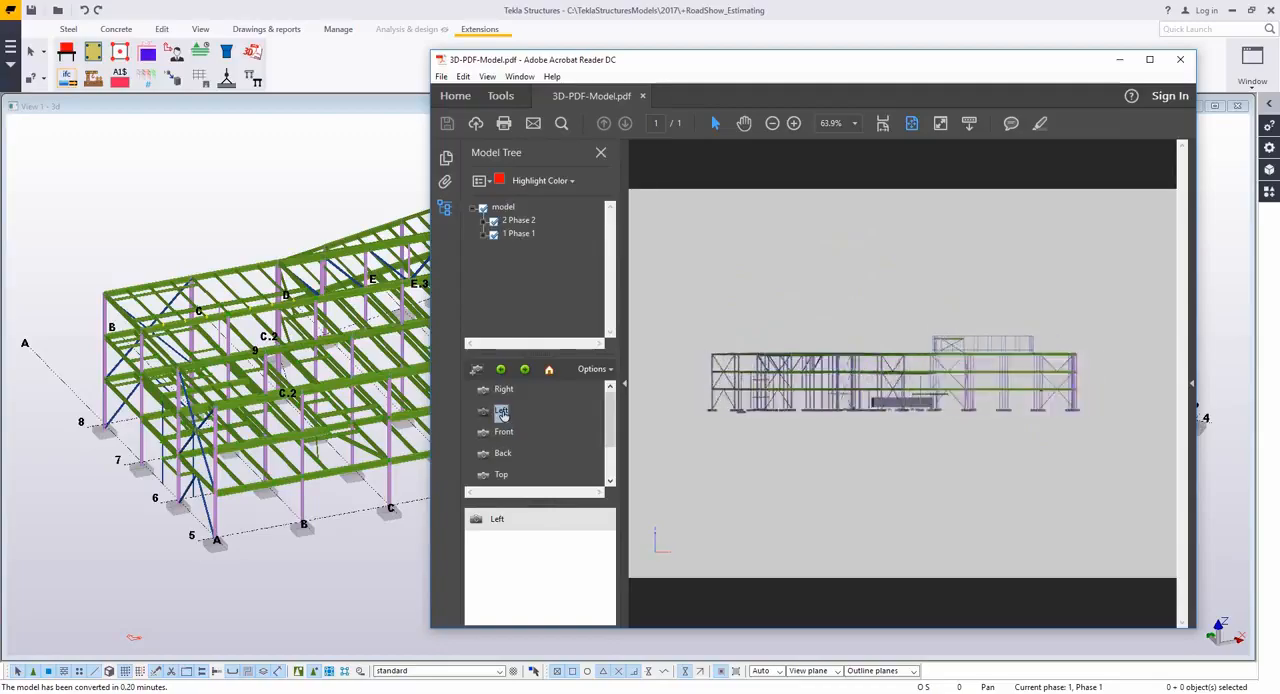